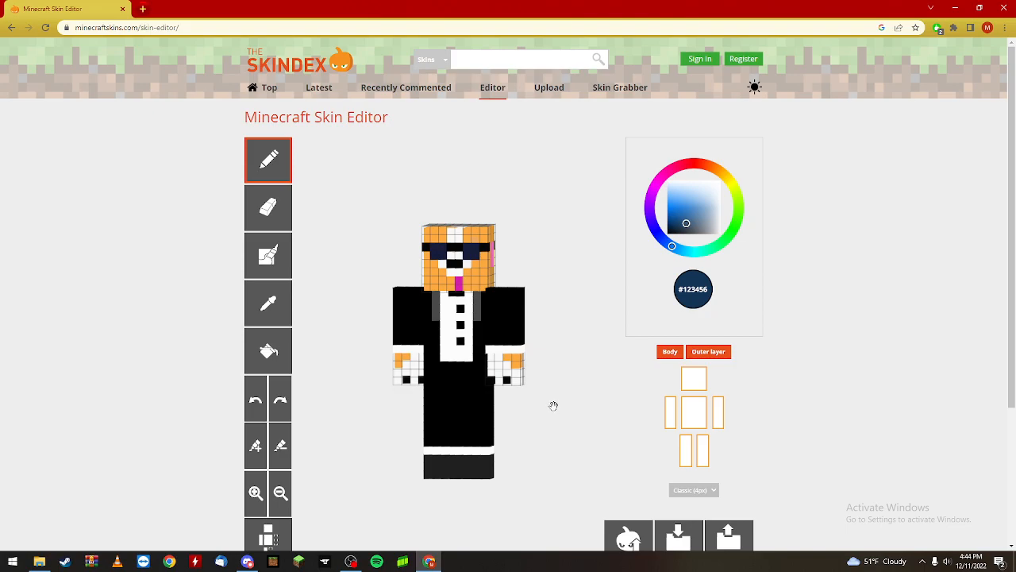
{"action": "mouse_move", "coordinate": [553, 403]}
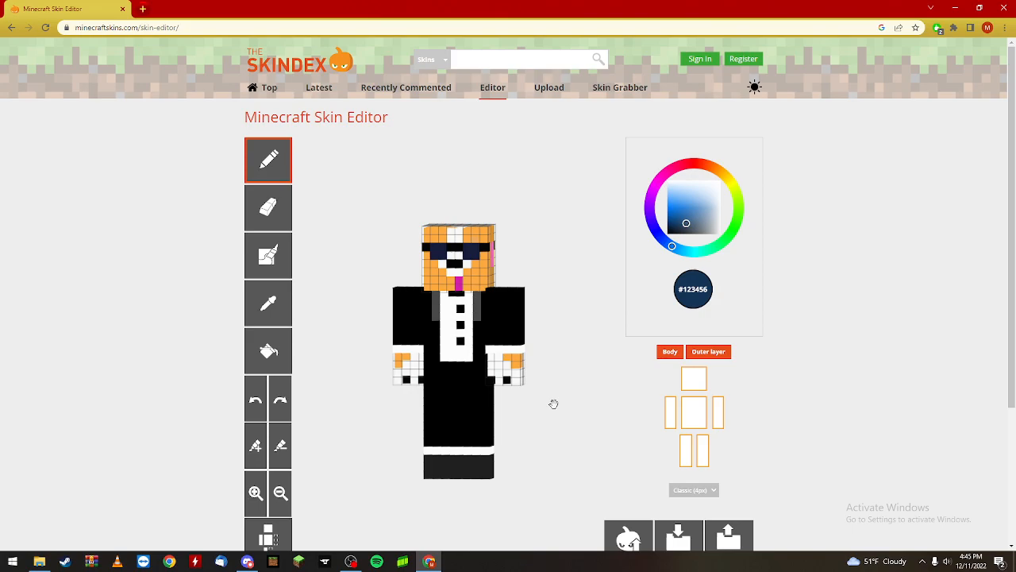
{"action": "mouse_move", "coordinate": [556, 406]}
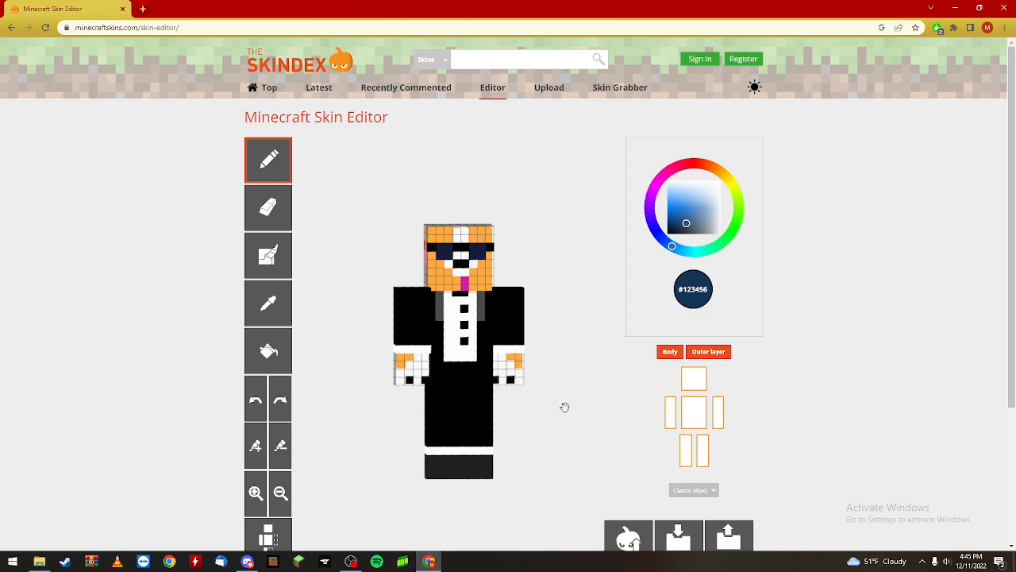
{"action": "mouse_move", "coordinate": [140, 12]}
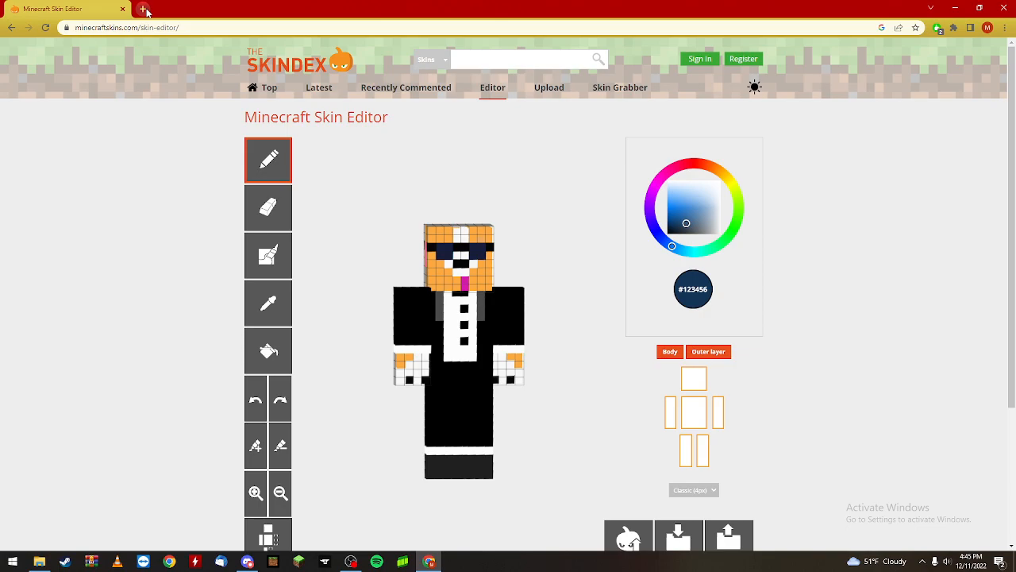
{"action": "mouse_move", "coordinate": [13, 187]}
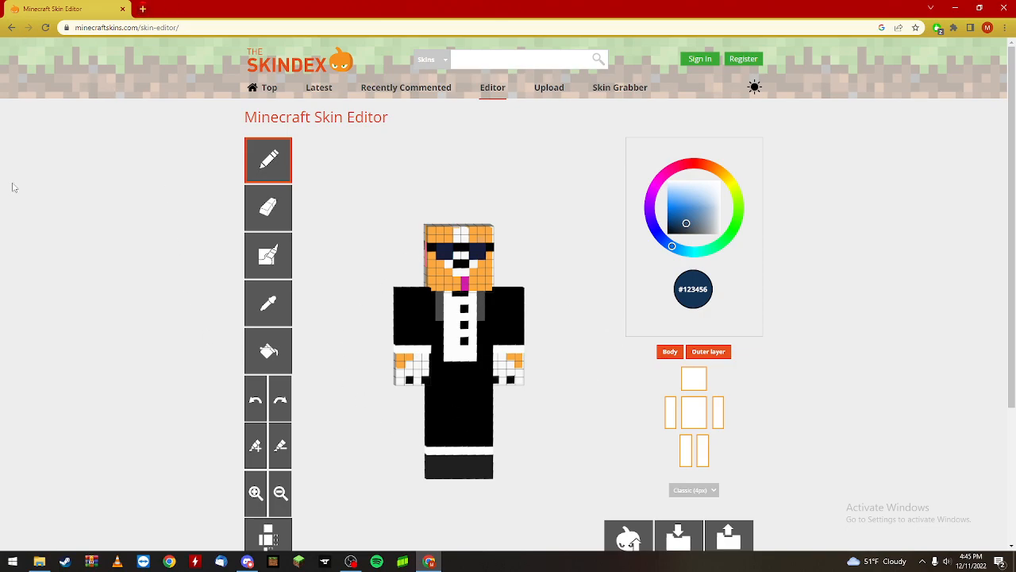
{"action": "mouse_move", "coordinate": [48, 321]}
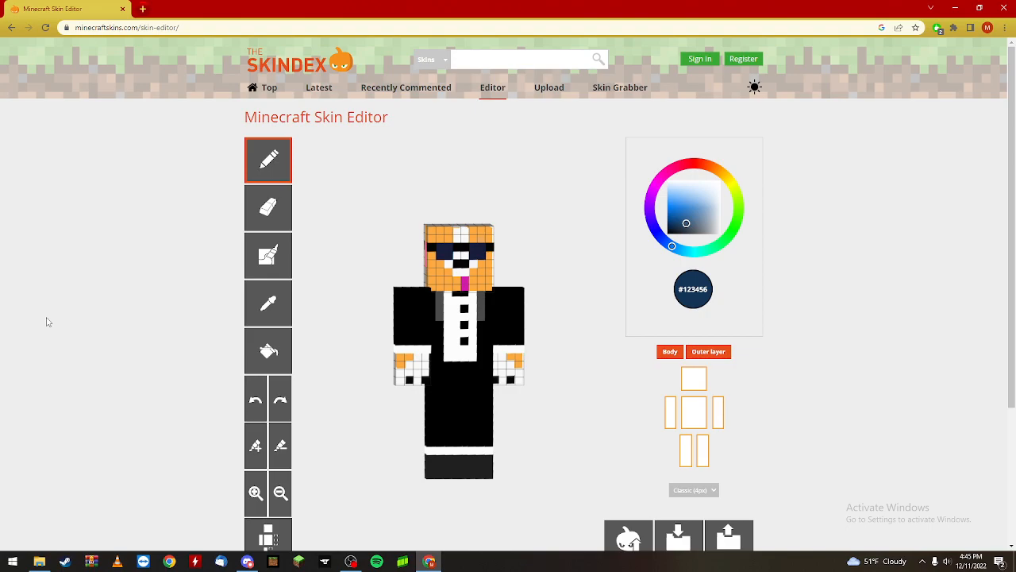
{"action": "mouse_move", "coordinate": [1010, 311]}
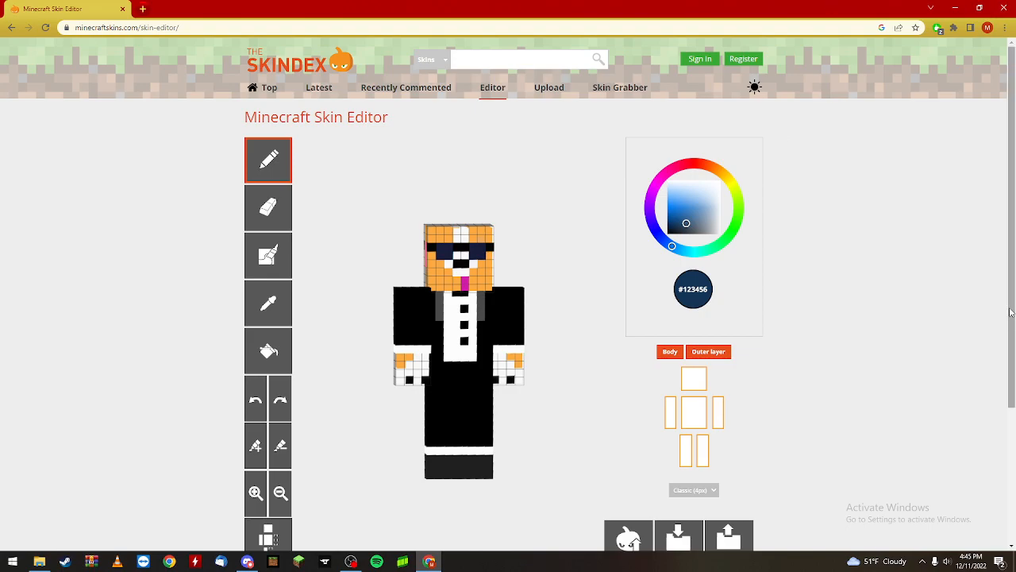
{"action": "mouse_move", "coordinate": [759, 269]}
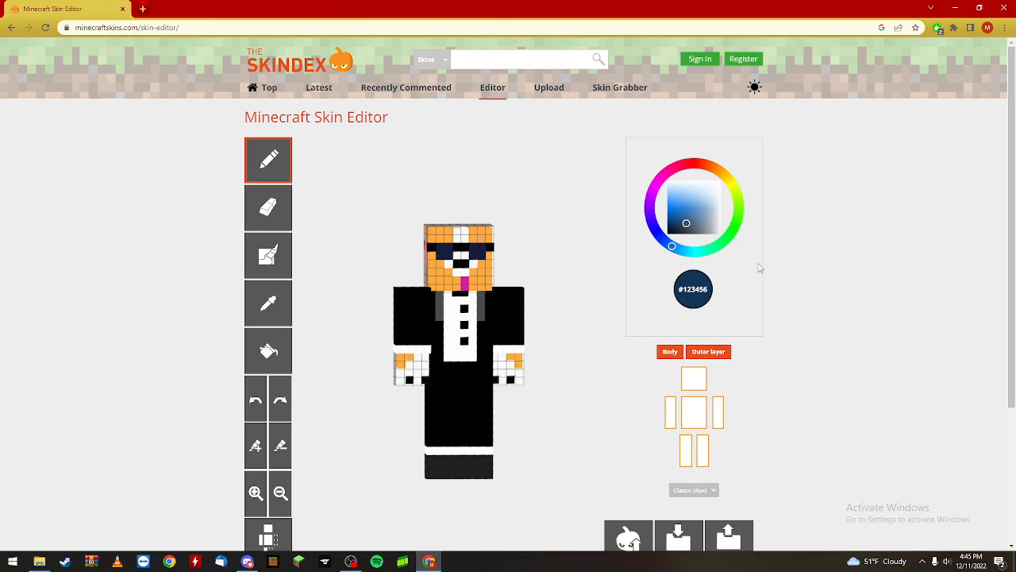
Choose a bright red and colour the top of the head red as the start of a cap.
{"action": "left_click", "coordinate": [691, 164]}
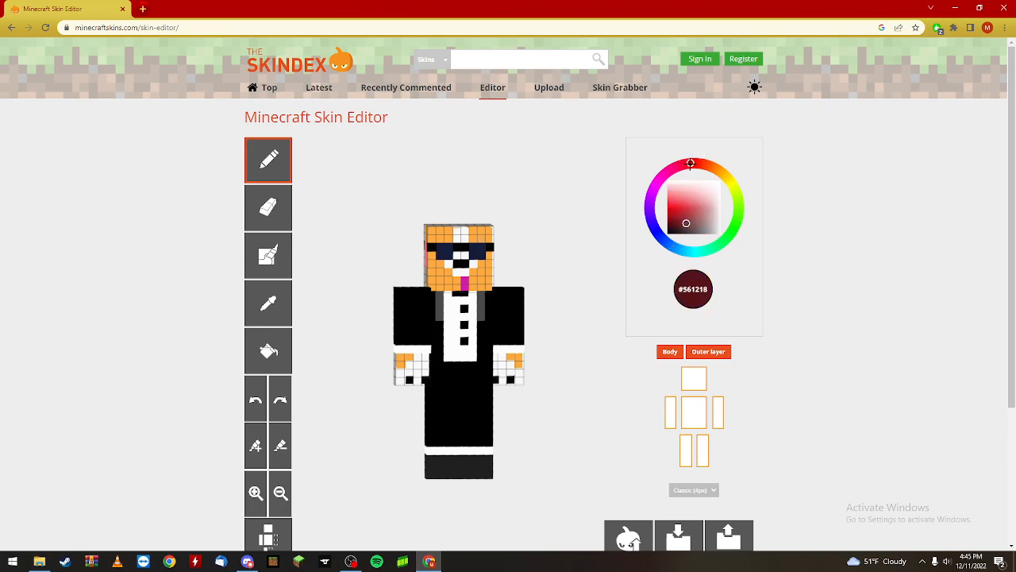
{"action": "left_click", "coordinate": [674, 203]}
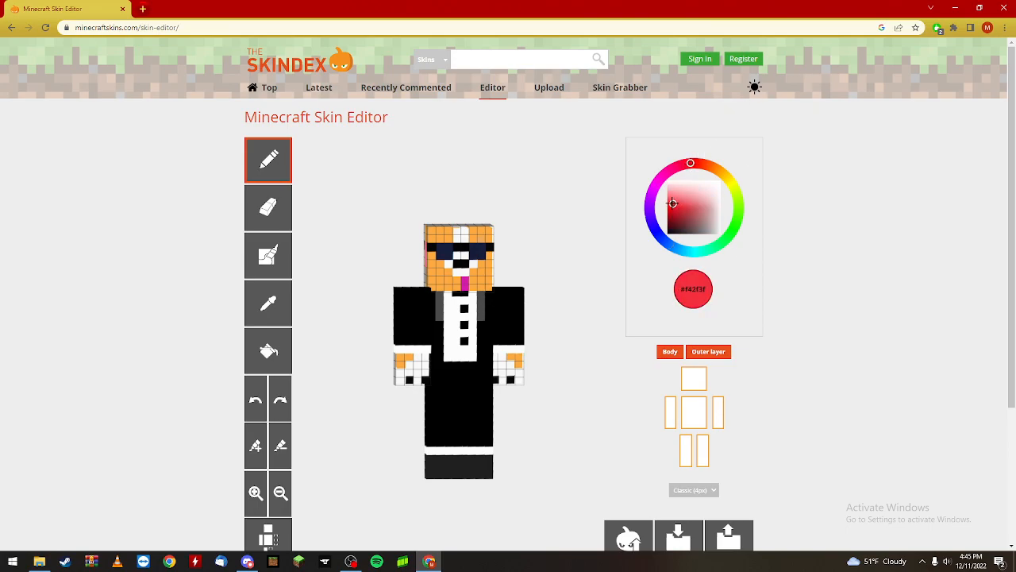
{"action": "left_click", "coordinate": [667, 204]}
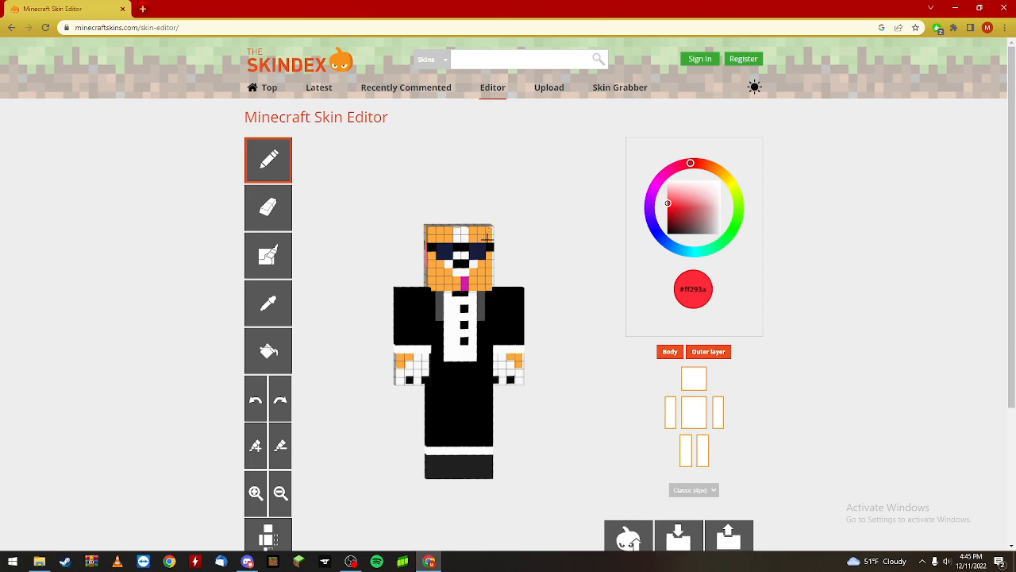
{"action": "left_click", "coordinate": [482, 237]}
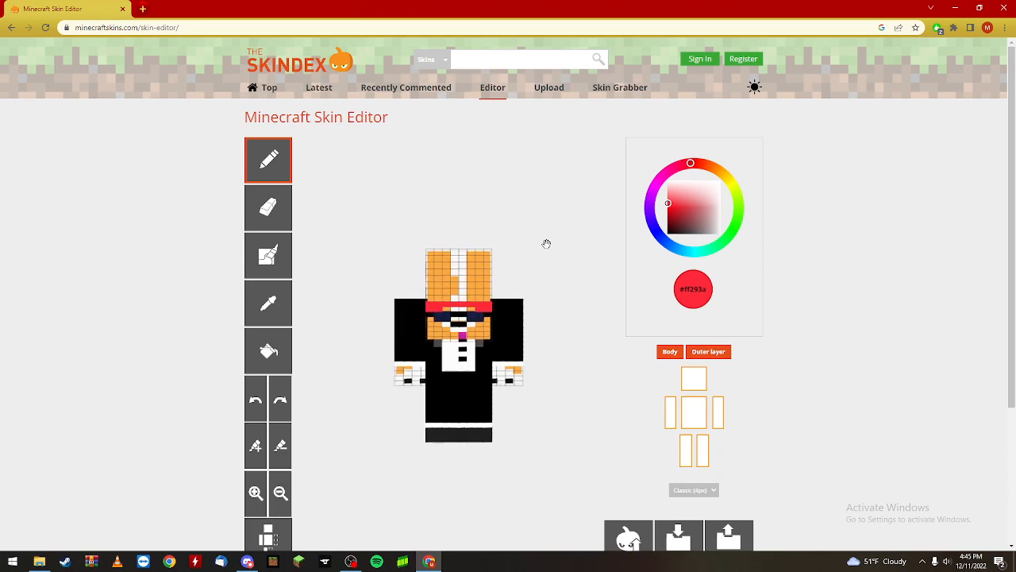
{"action": "left_click", "coordinate": [269, 350]}
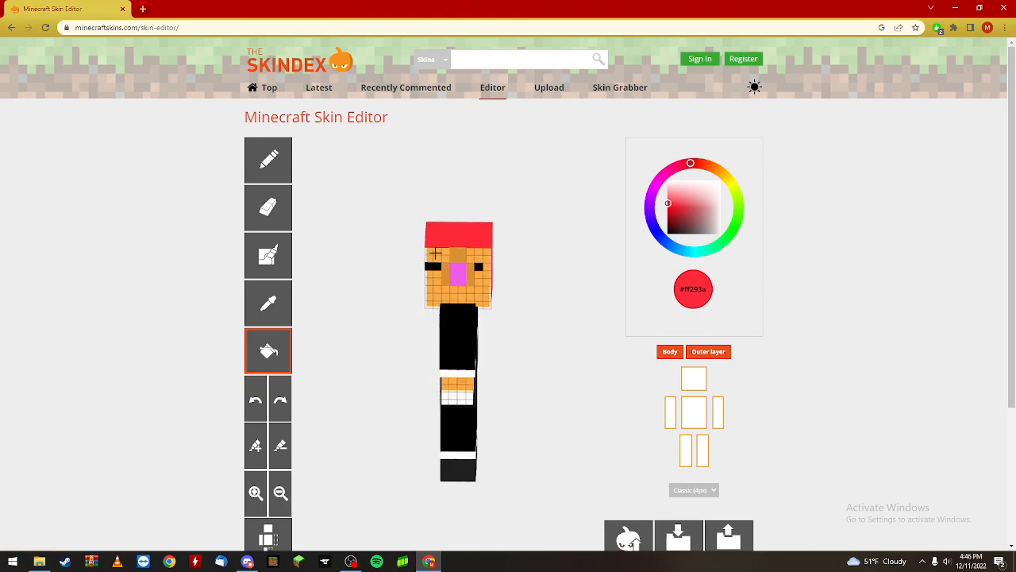
{"action": "left_click", "coordinate": [457, 264]}
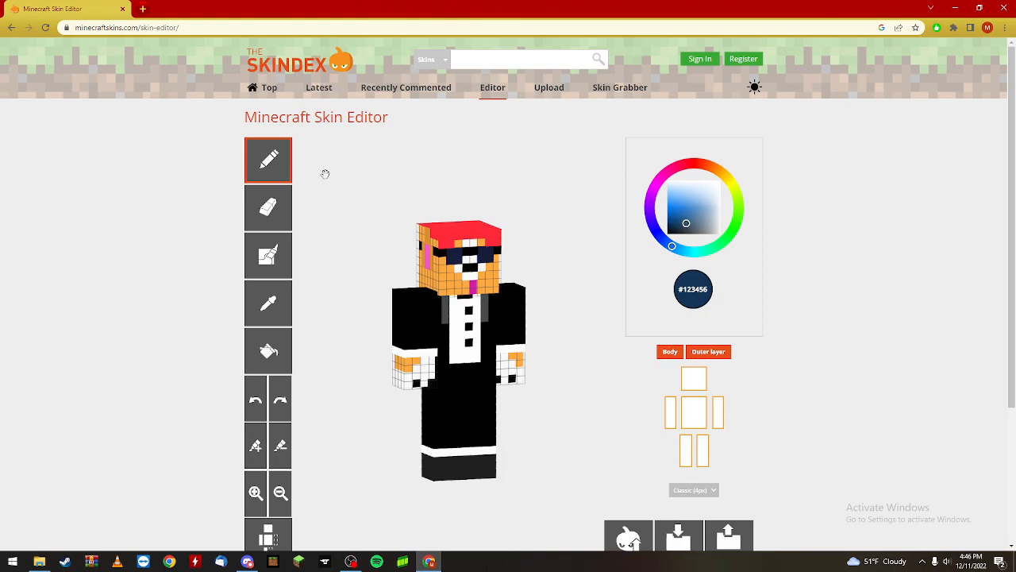
{"action": "mouse_move", "coordinate": [400, 232]}
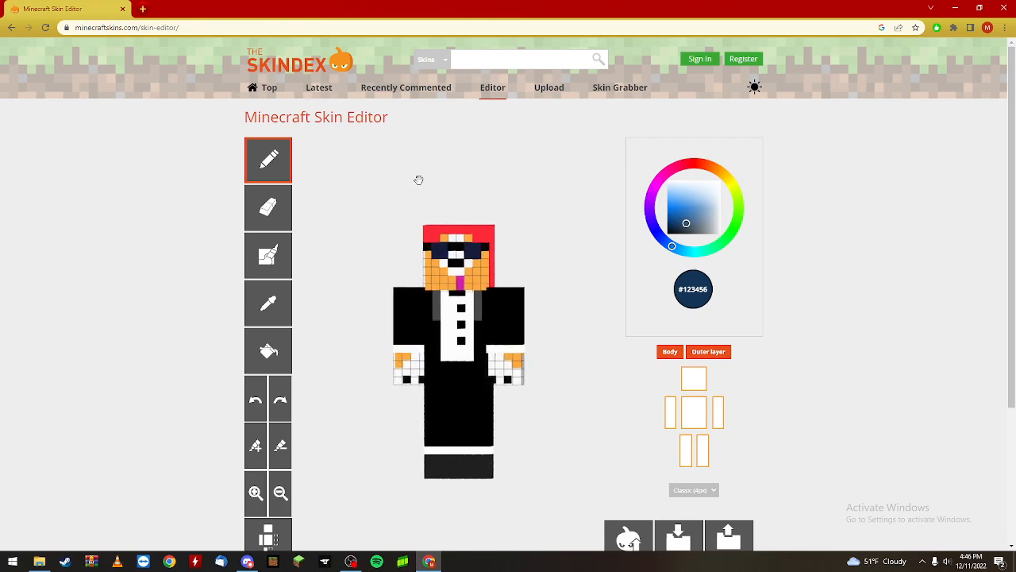
Re-pick the bright red with the pencil and paint the hat onto the side of the head.
{"action": "left_click", "coordinate": [520, 57]}
{"action": "type", "text": "tuxedo cor"}
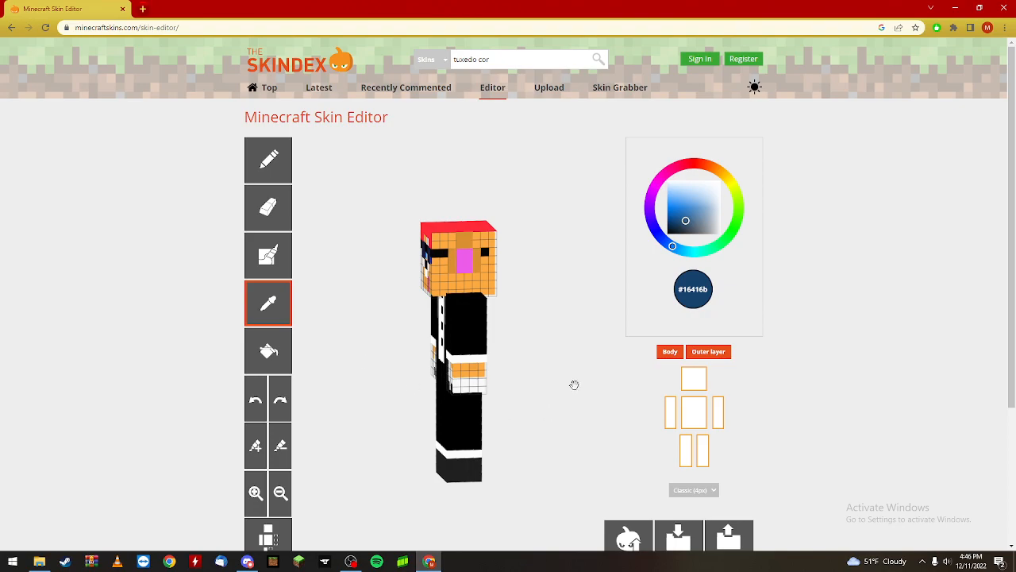
{"action": "left_click", "coordinate": [268, 159]}
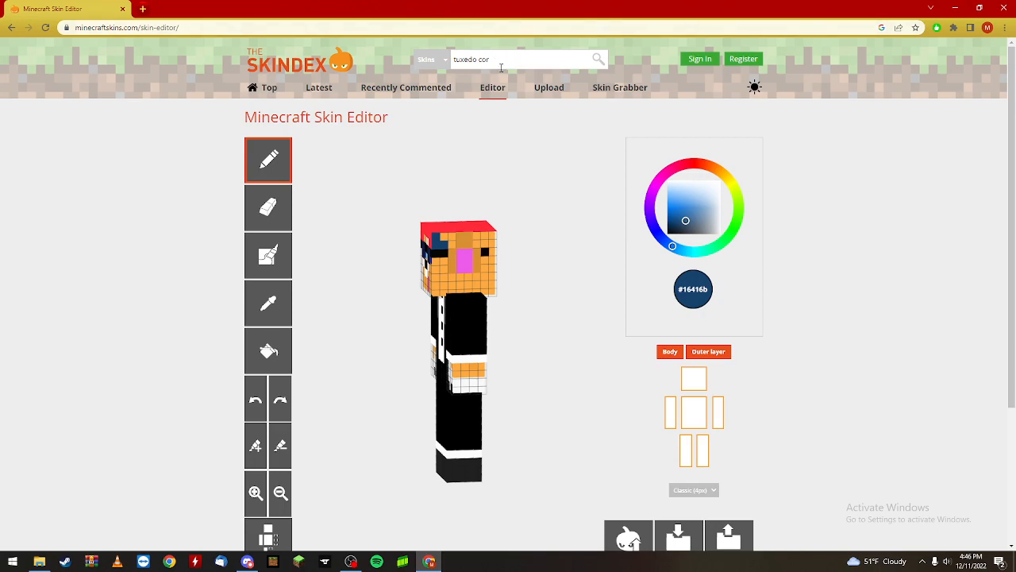
{"action": "left_click", "coordinate": [698, 163]}
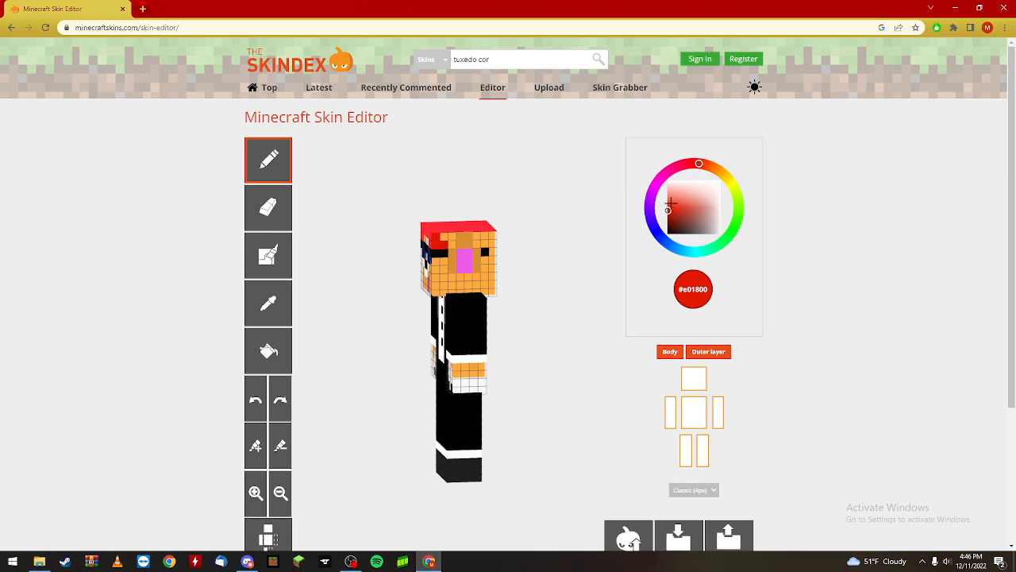
{"action": "left_click", "coordinate": [670, 203]}
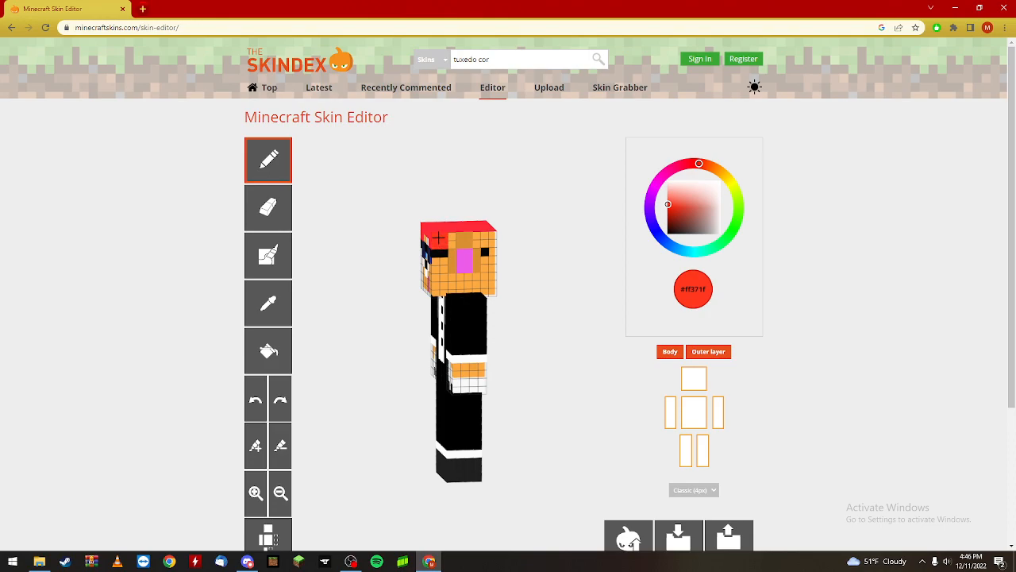
{"action": "left_click", "coordinate": [481, 238]}
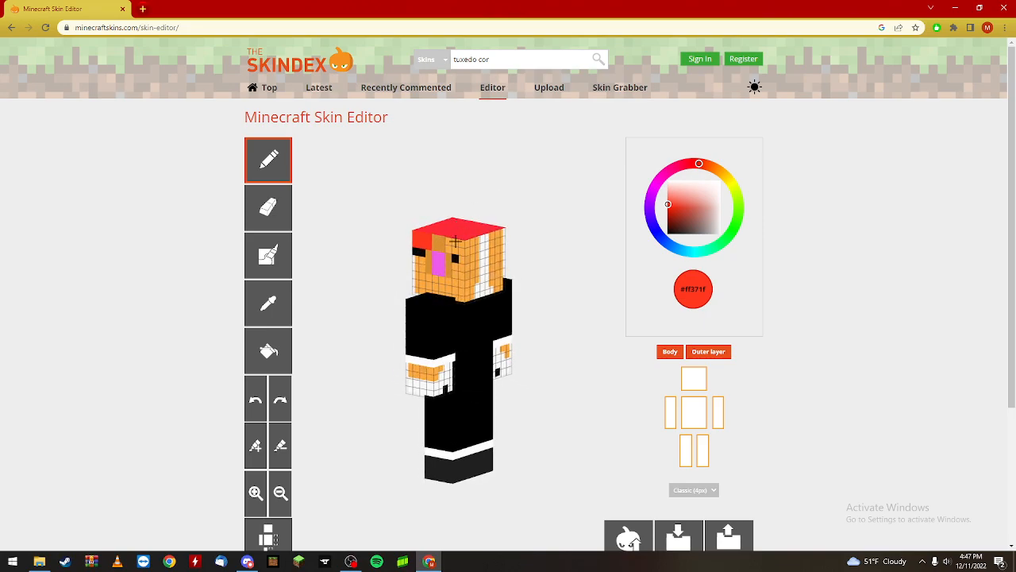
Paint the back of the head, then add darker red pixels hanging below the hat.
{"action": "left_click", "coordinate": [457, 249]}
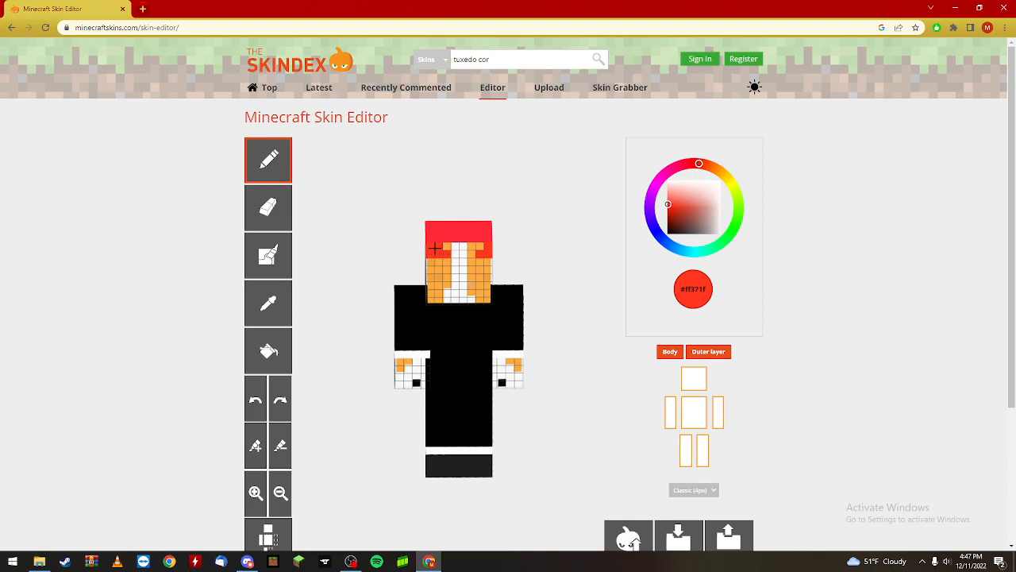
{"action": "left_click", "coordinate": [470, 263]}
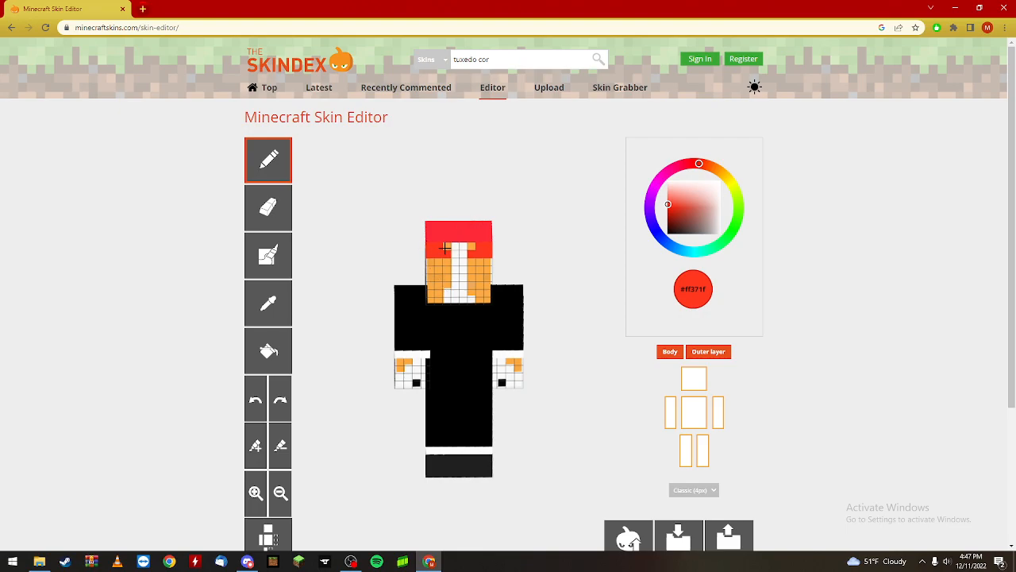
{"action": "left_click", "coordinate": [457, 257]}
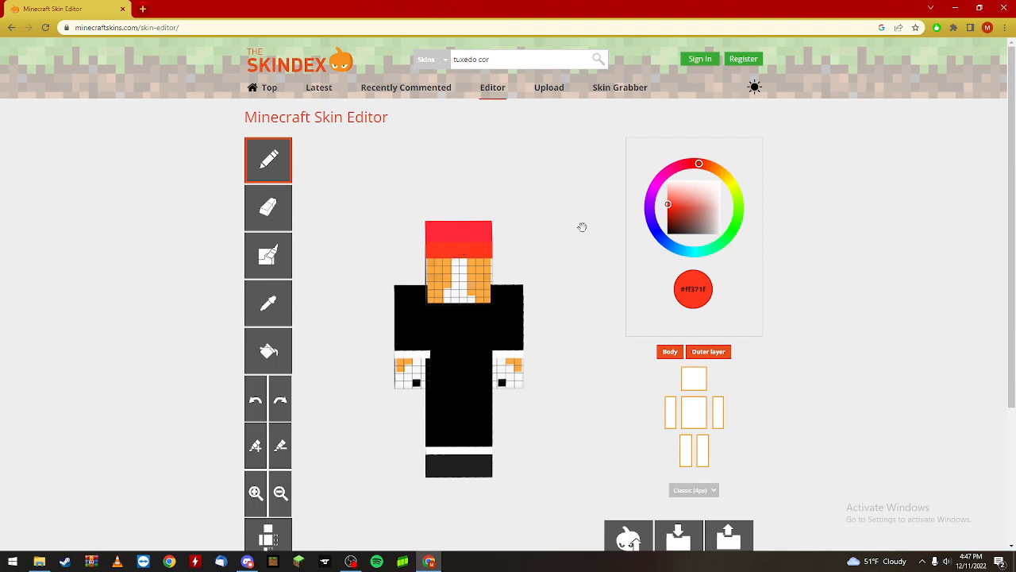
{"action": "left_click", "coordinate": [667, 210]}
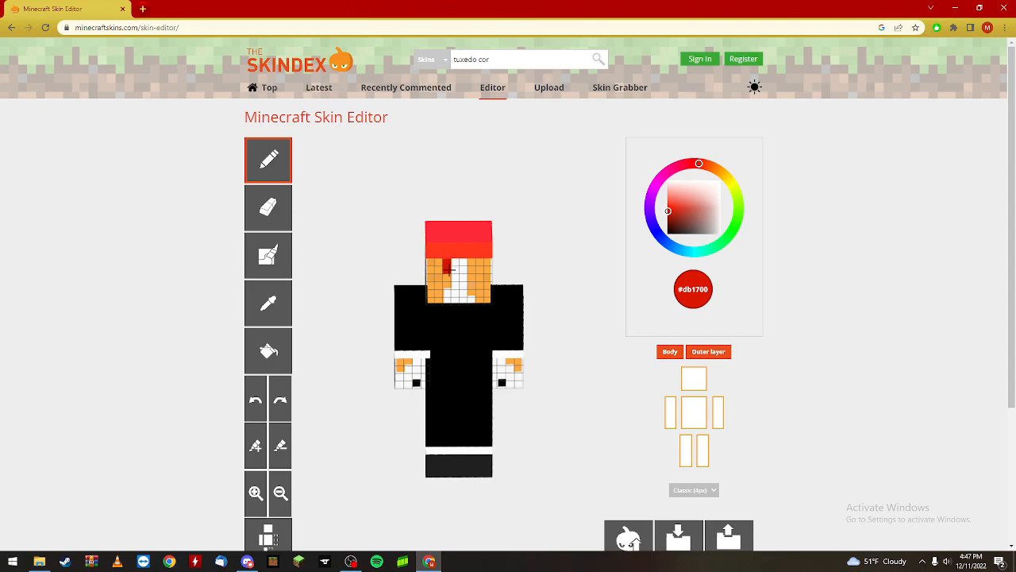
{"action": "left_click", "coordinate": [464, 273]}
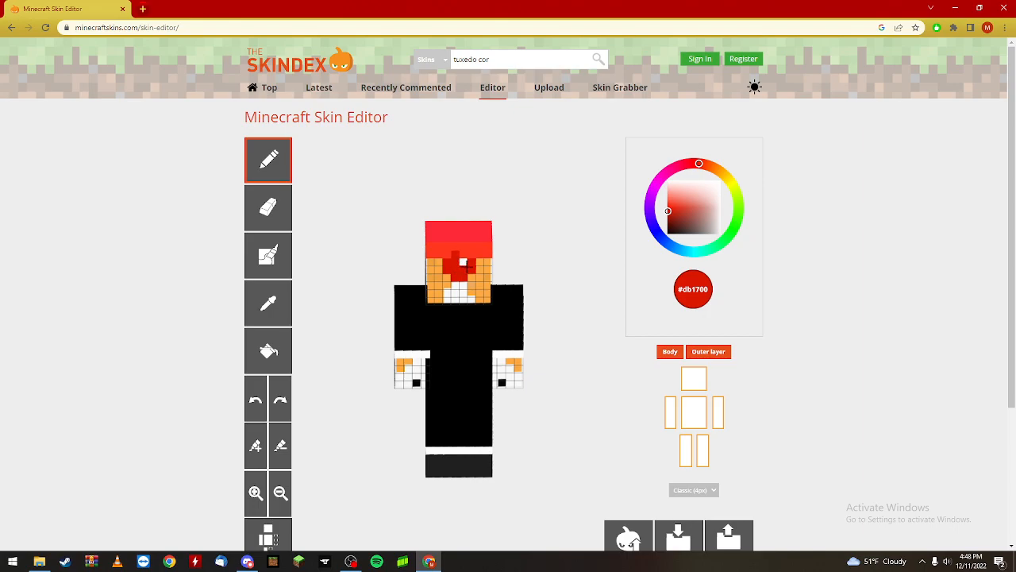
Add white pixels to the hat, then return to red and touch up the hat pixels.
{"action": "left_click", "coordinate": [721, 181]}
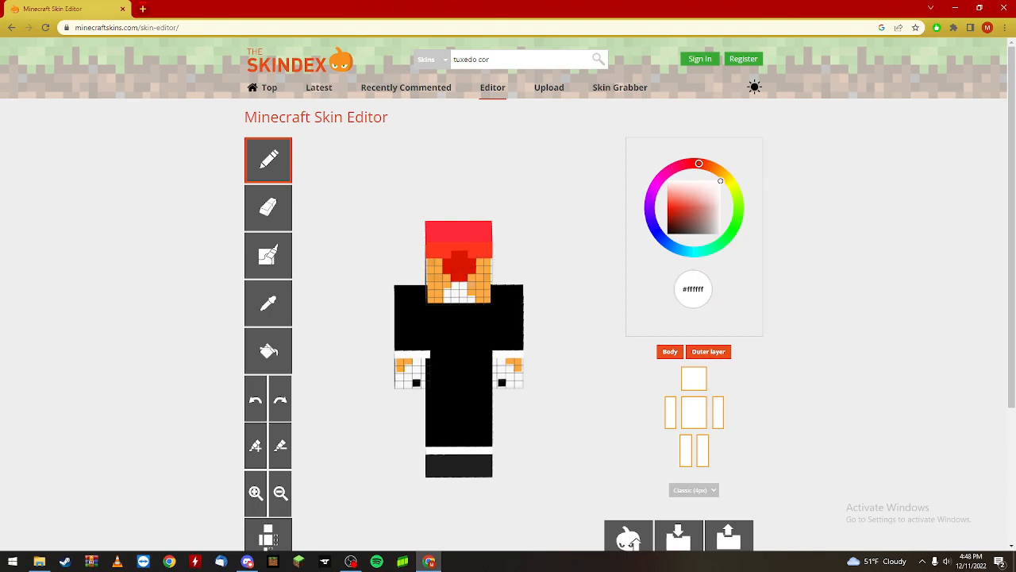
{"action": "left_click", "coordinate": [458, 277]}
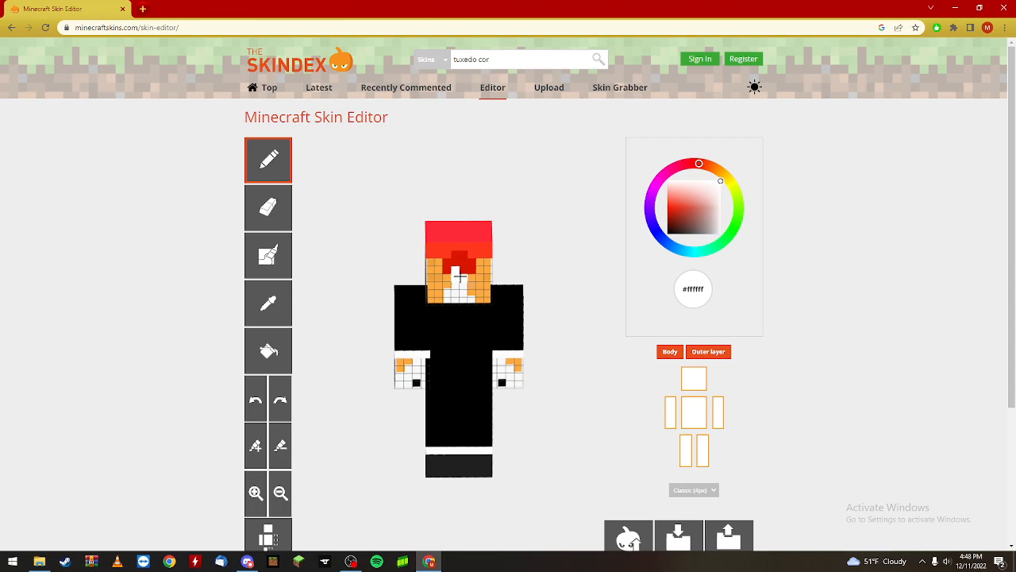
{"action": "left_click", "coordinate": [666, 214]}
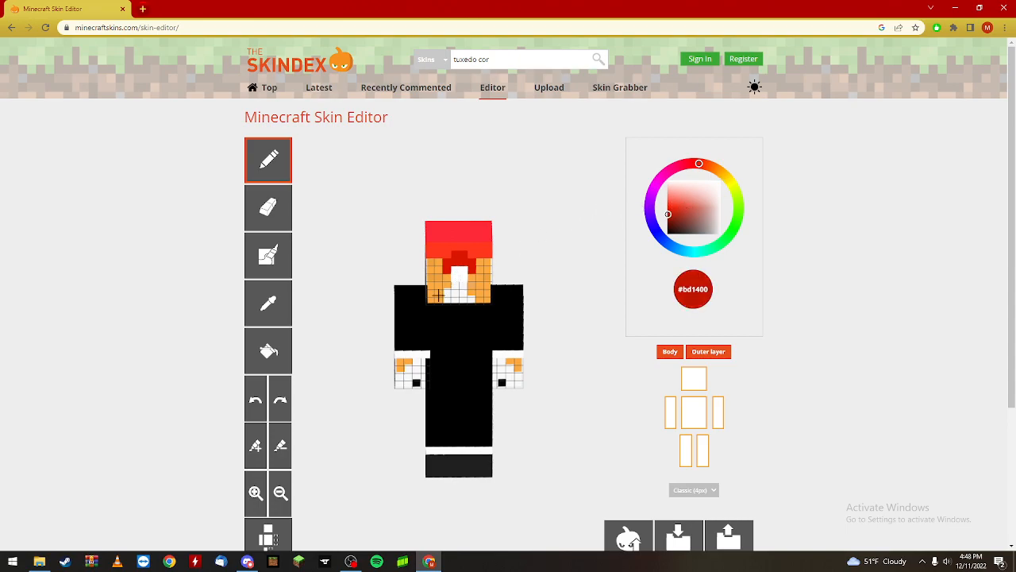
{"action": "left_click", "coordinate": [669, 209]}
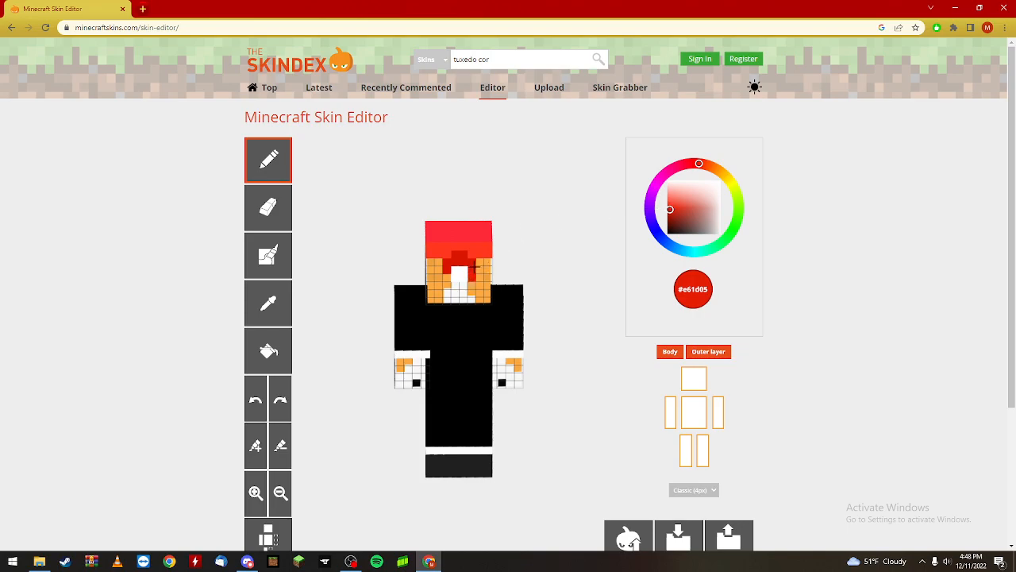
{"action": "left_click", "coordinate": [457, 258]}
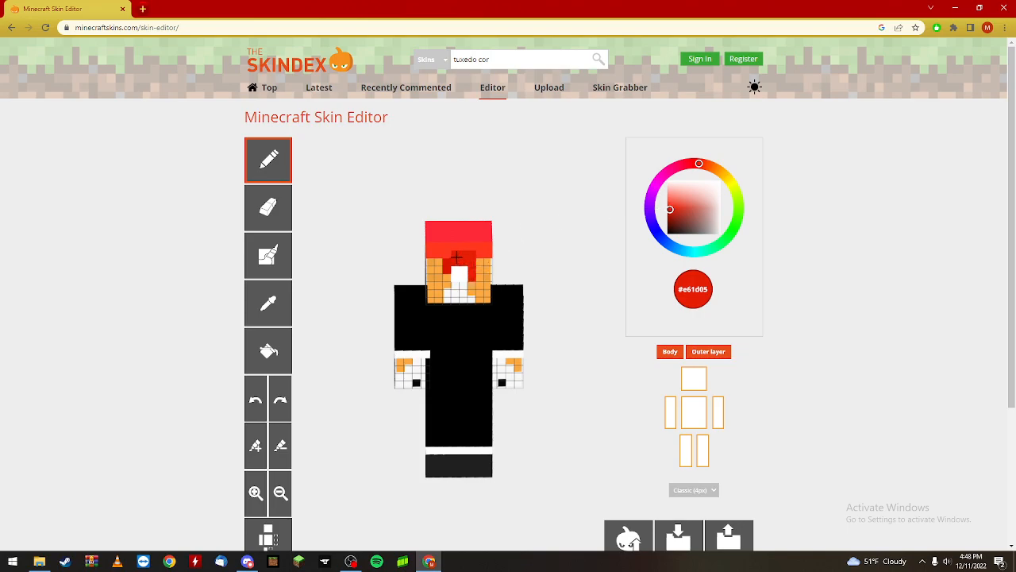
Paint a patch of red hair on the face just below the hat.
{"action": "left_click", "coordinate": [457, 270]}
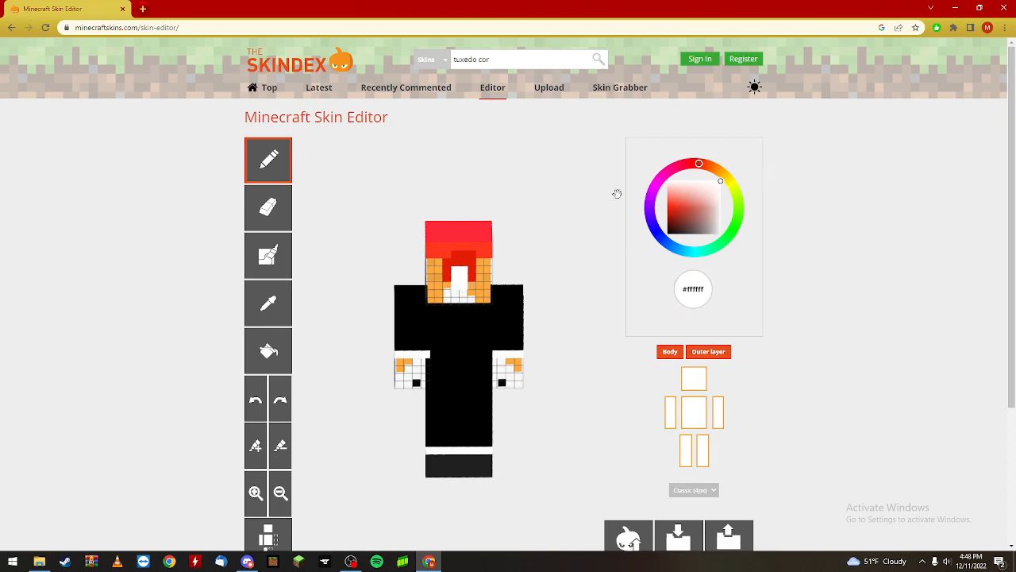
{"action": "left_click", "coordinate": [667, 207]}
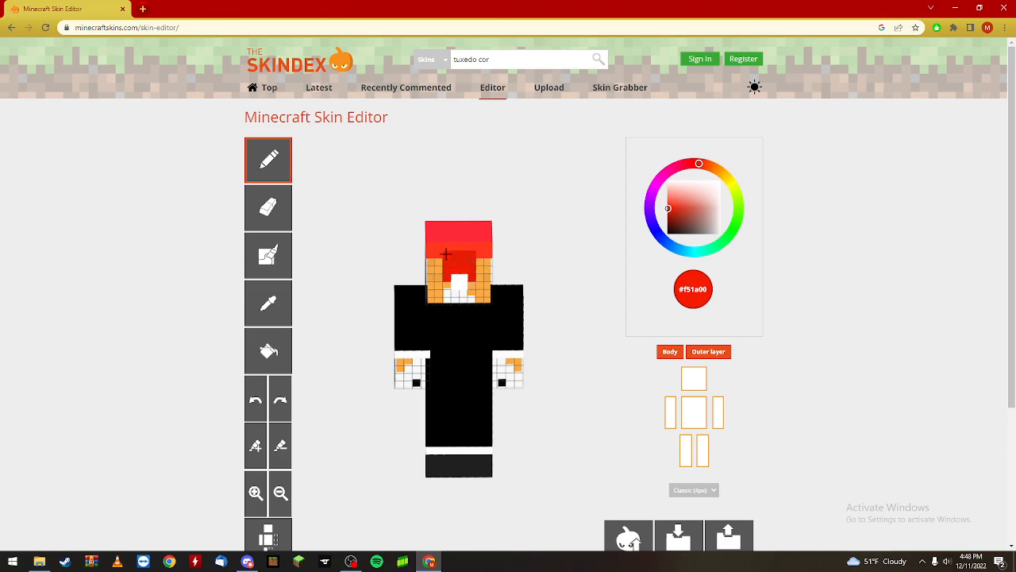
{"action": "left_click", "coordinate": [457, 270]}
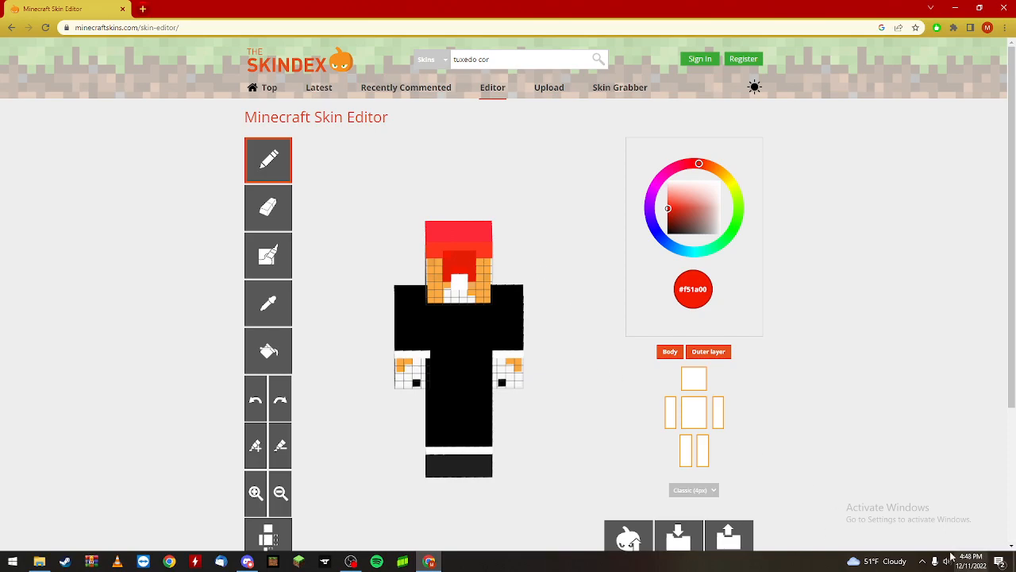
{"action": "left_click", "coordinate": [970, 562]}
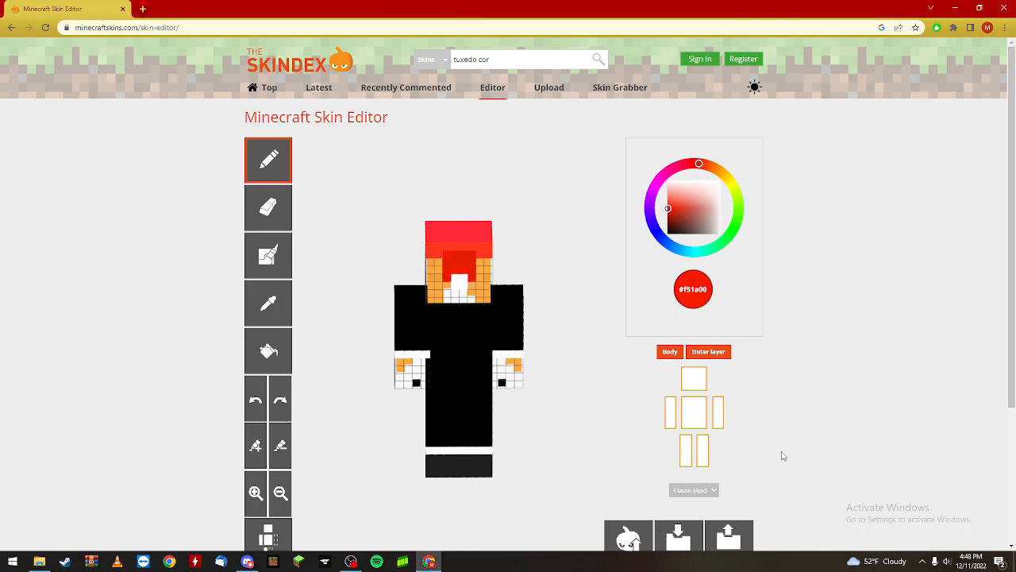
{"action": "mouse_move", "coordinate": [597, 424]}
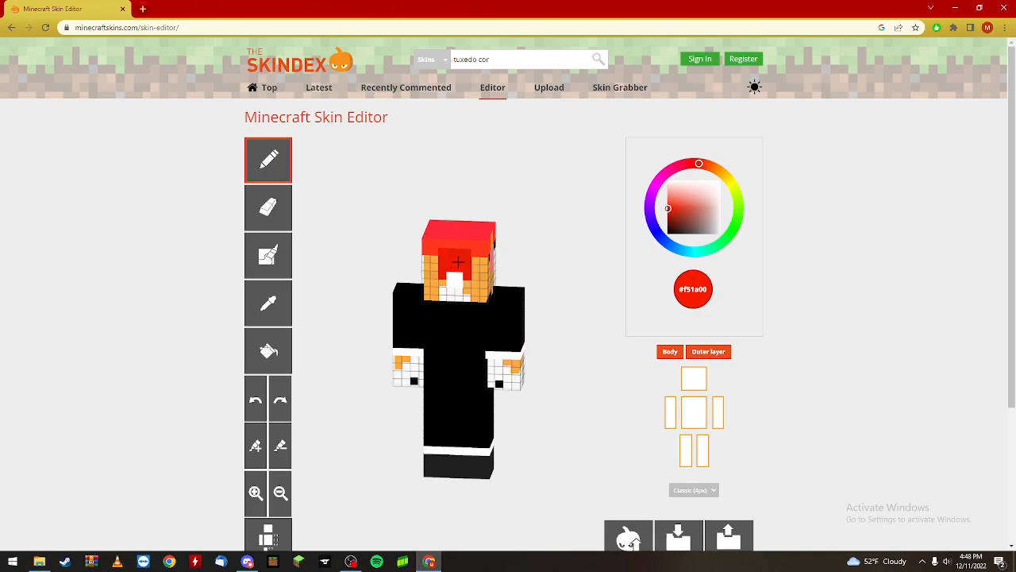
Show the outer layer and make dark blue the fill colour with the bucket.
{"action": "left_click", "coordinate": [469, 276]}
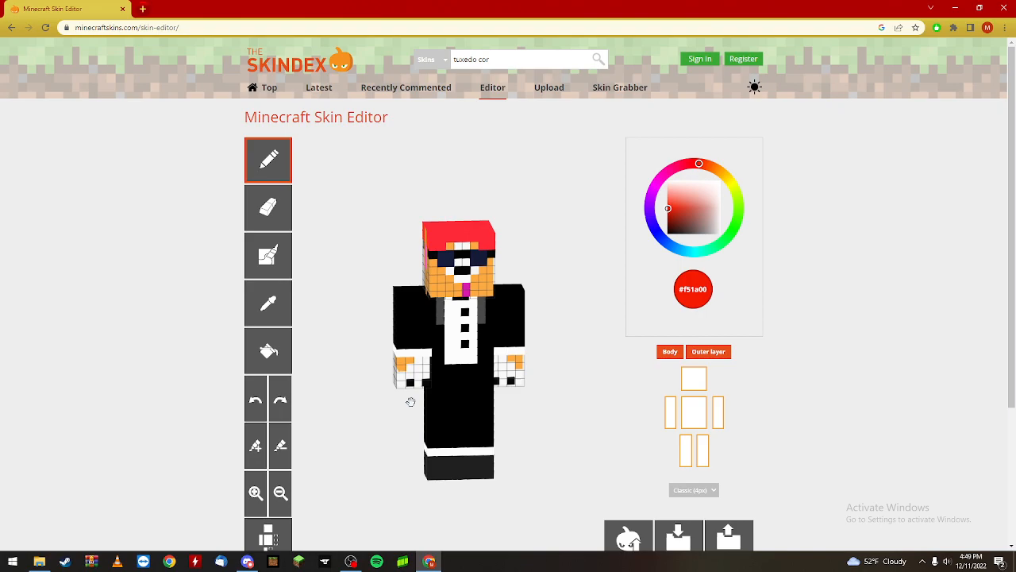
{"action": "mouse_move", "coordinate": [668, 204]}
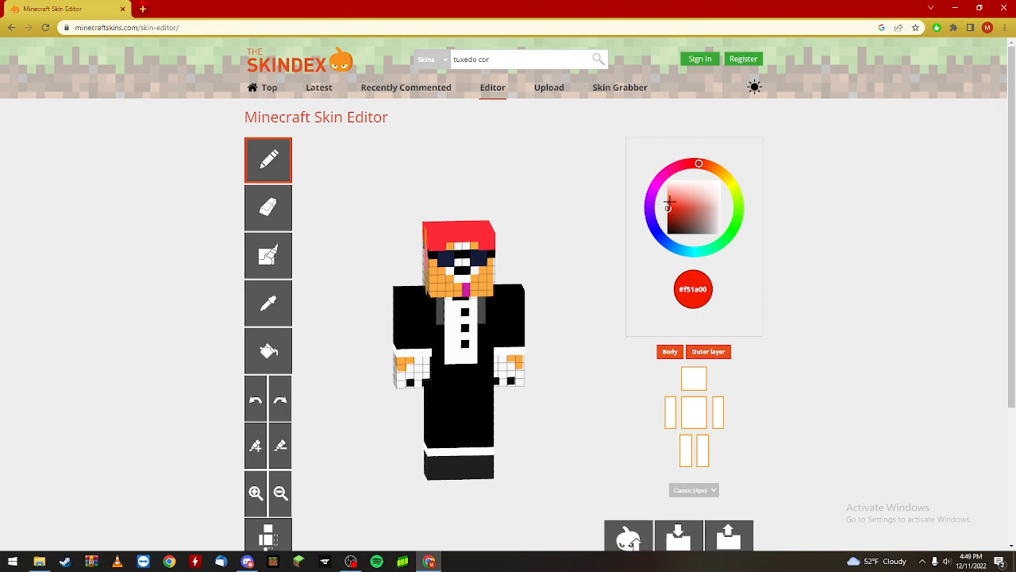
{"action": "left_click", "coordinate": [656, 228]}
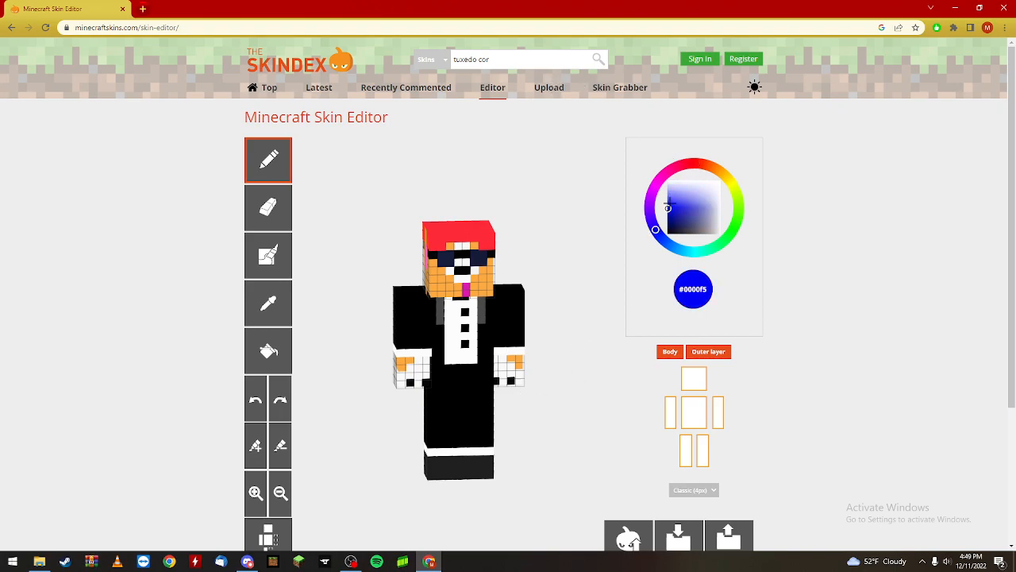
{"action": "mouse_move", "coordinate": [584, 276]}
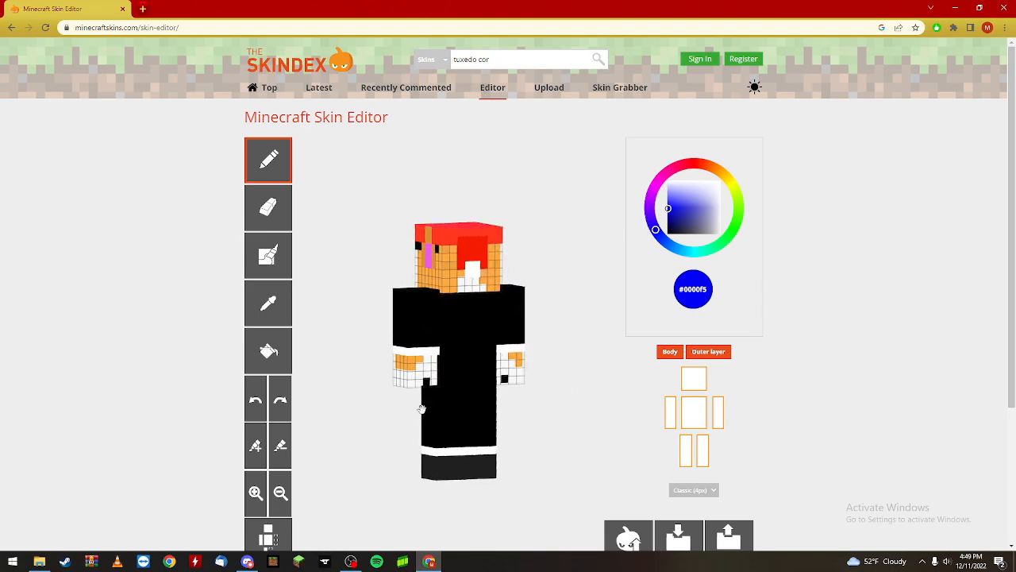
{"action": "left_click", "coordinate": [269, 350]}
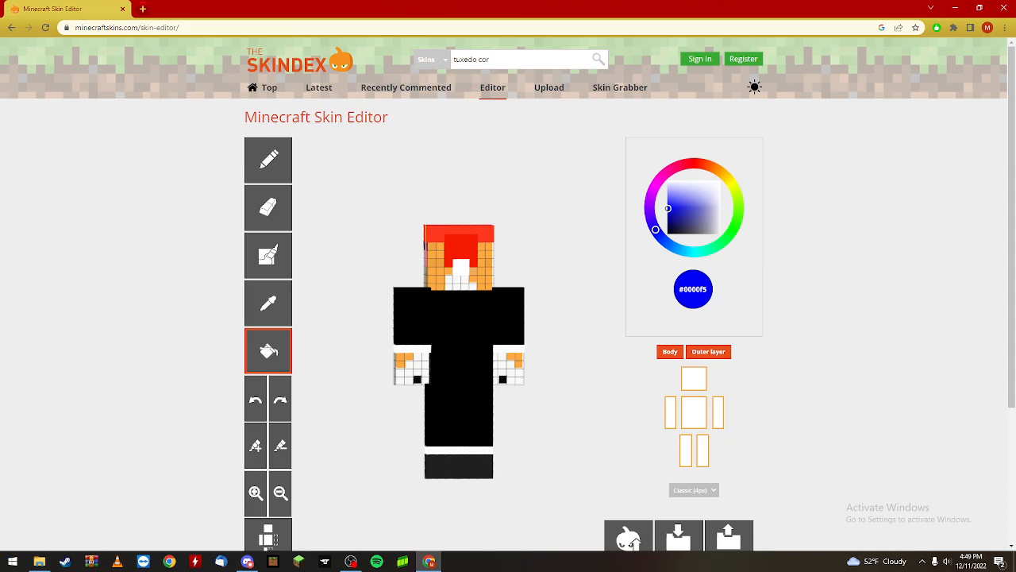
Bucket-fill the torso front and shoulder tops dark blue.
{"action": "left_click", "coordinate": [467, 340]}
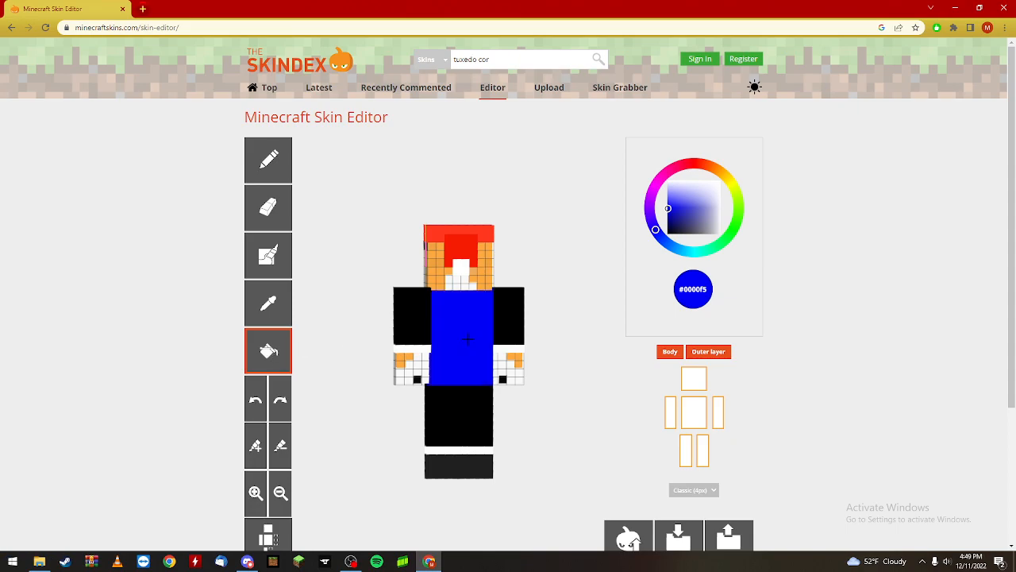
{"action": "mouse_move", "coordinate": [481, 333]}
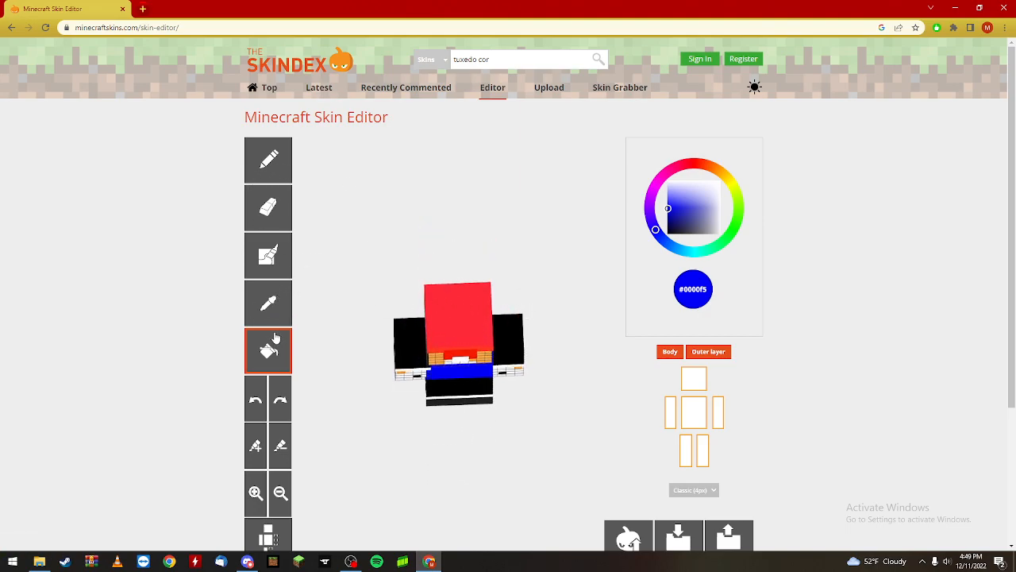
{"action": "left_click", "coordinate": [405, 325]}
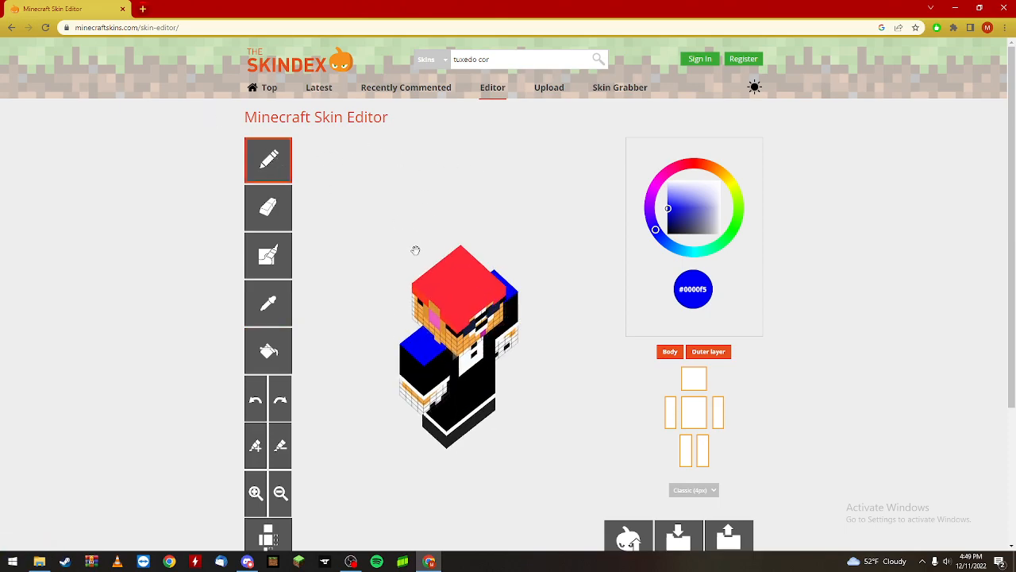
{"action": "mouse_move", "coordinate": [389, 257]}
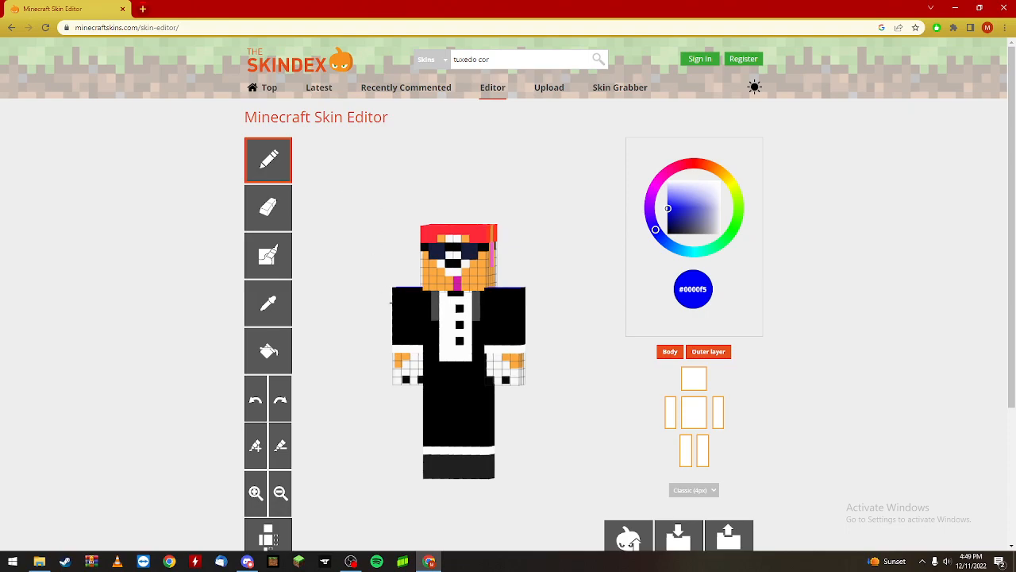
{"action": "mouse_move", "coordinate": [273, 258]}
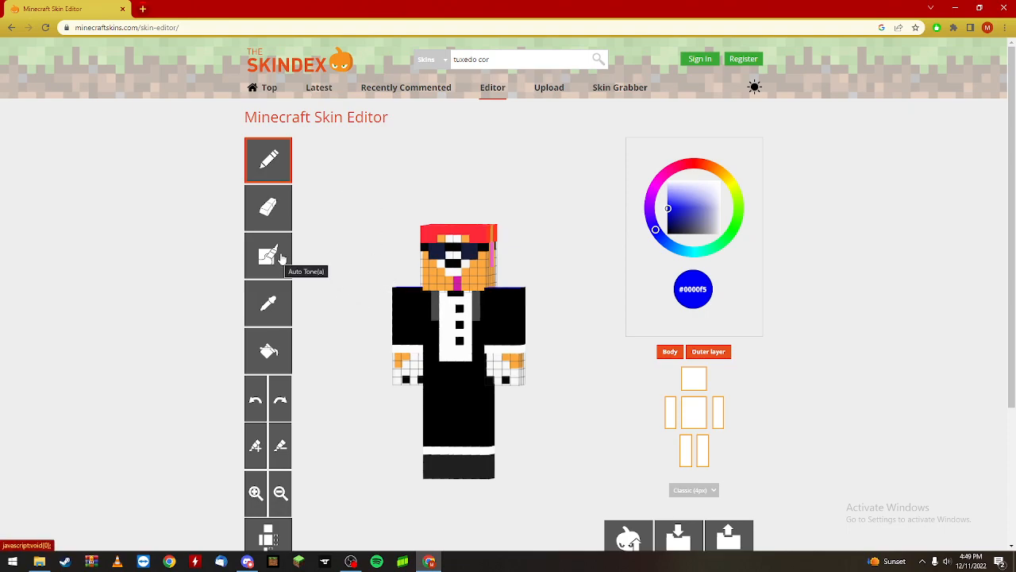
{"action": "mouse_move", "coordinate": [389, 289]}
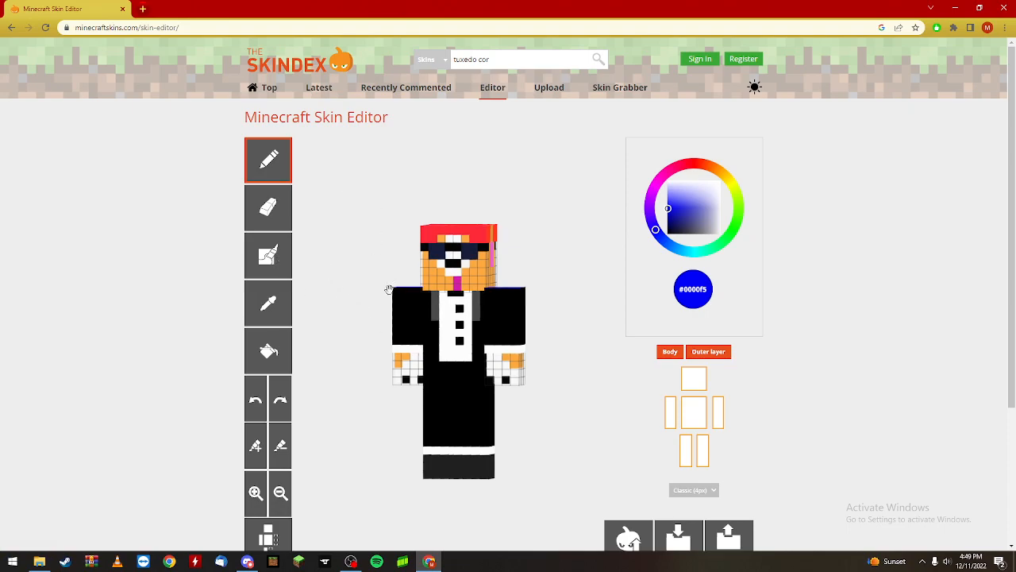
Colour one jacket sleeve blue, then bucket-fill the jacket body and other sleeve blue.
{"action": "left_click", "coordinate": [405, 321]}
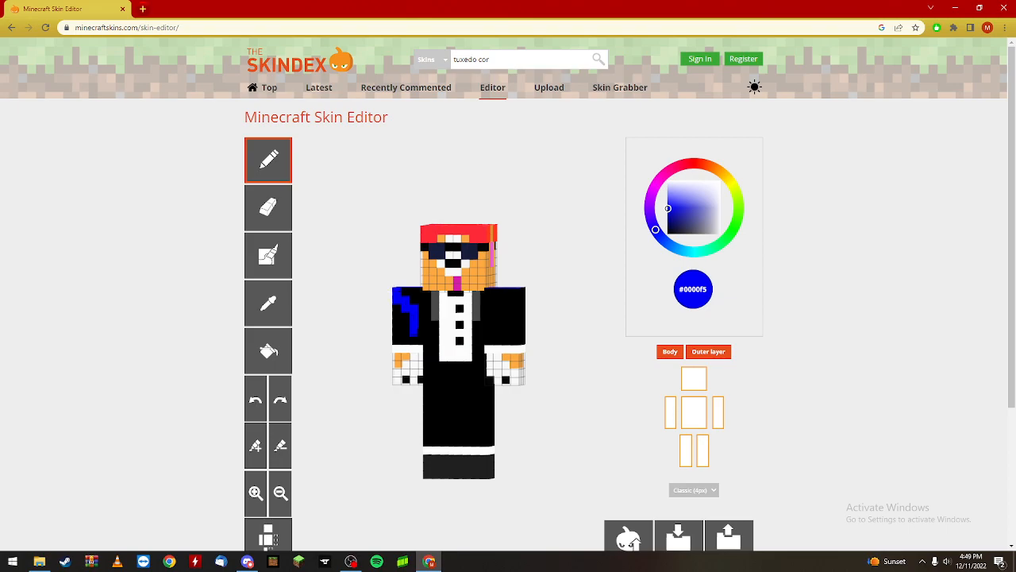
{"action": "left_click", "coordinate": [400, 321]}
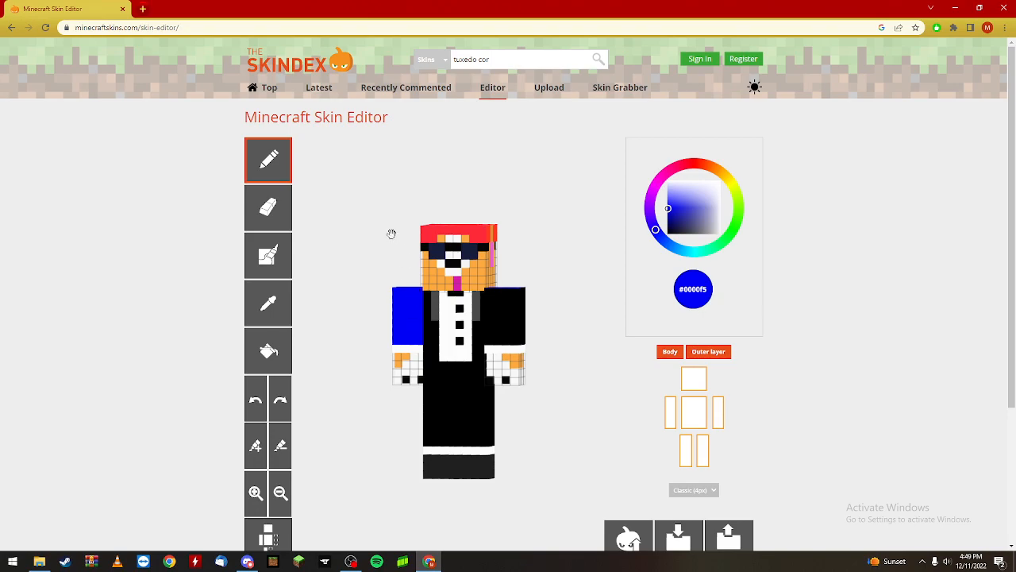
{"action": "mouse_move", "coordinate": [445, 339]}
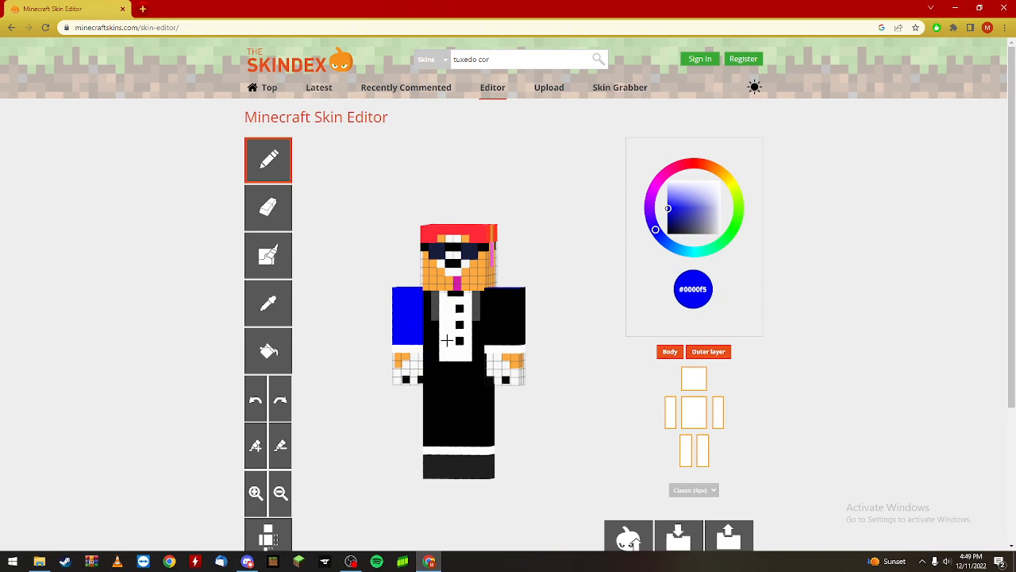
{"action": "left_click", "coordinate": [269, 351]}
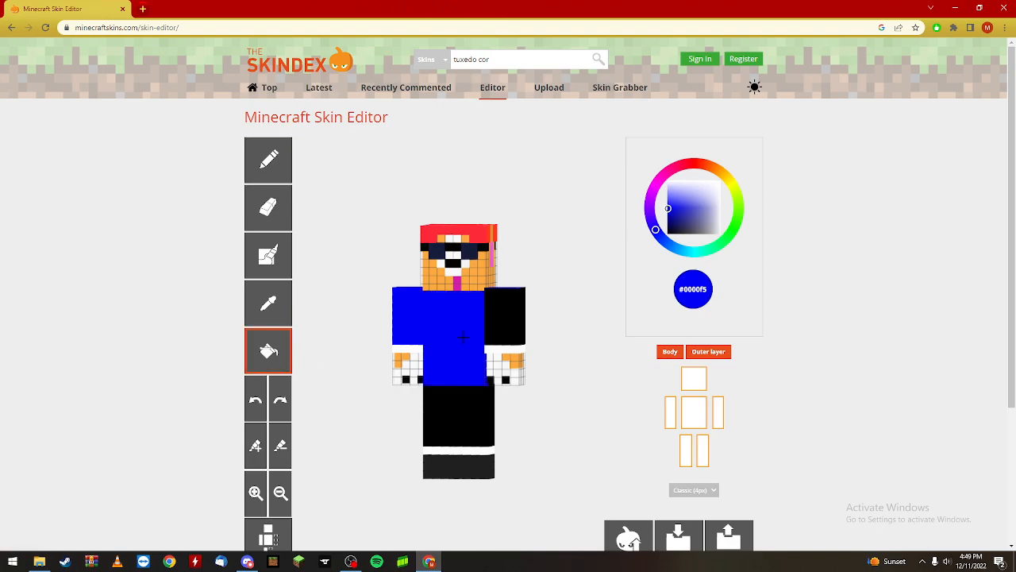
{"action": "left_click", "coordinate": [269, 159]}
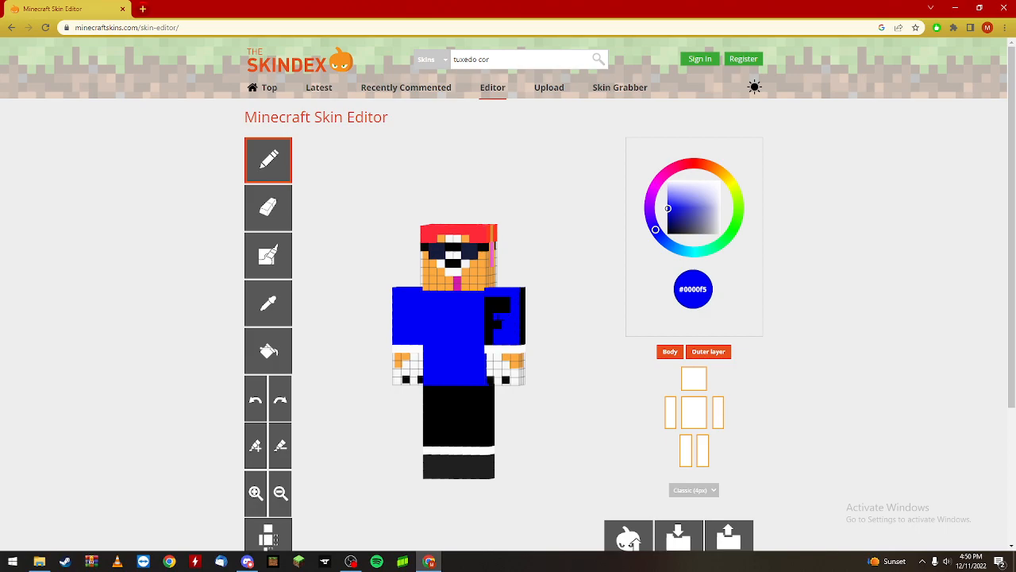
Hide the outer layer and paint the first arm of the base skin blue.
{"action": "left_click", "coordinate": [500, 318]}
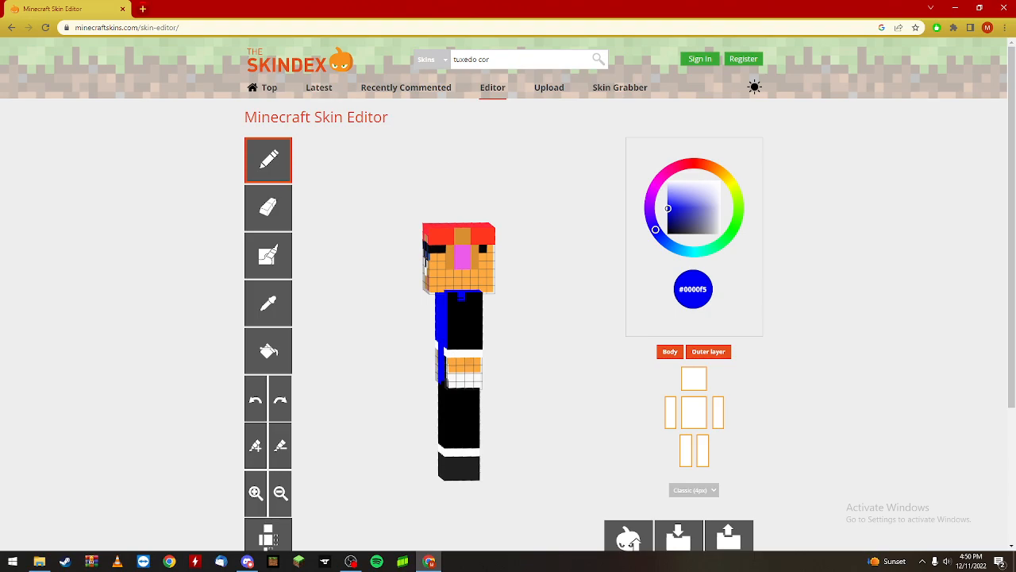
{"action": "left_click", "coordinate": [459, 315]}
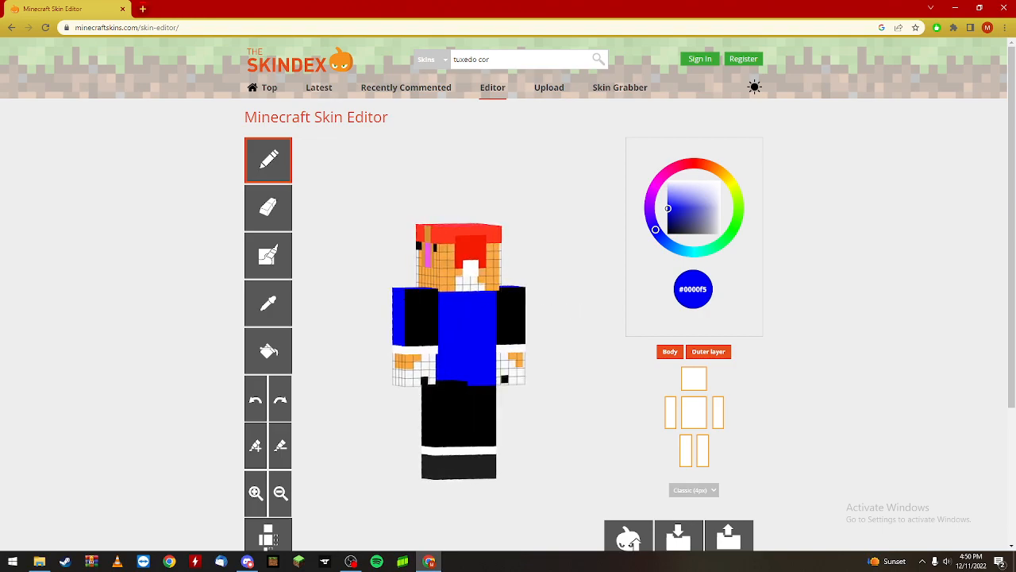
{"action": "left_click", "coordinate": [405, 314]}
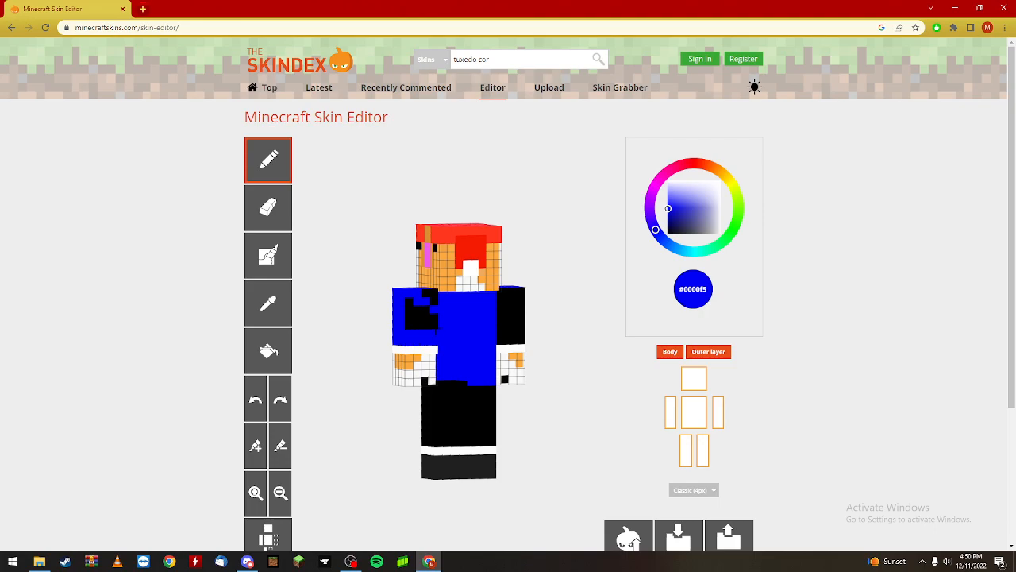
{"action": "left_click", "coordinate": [413, 320]}
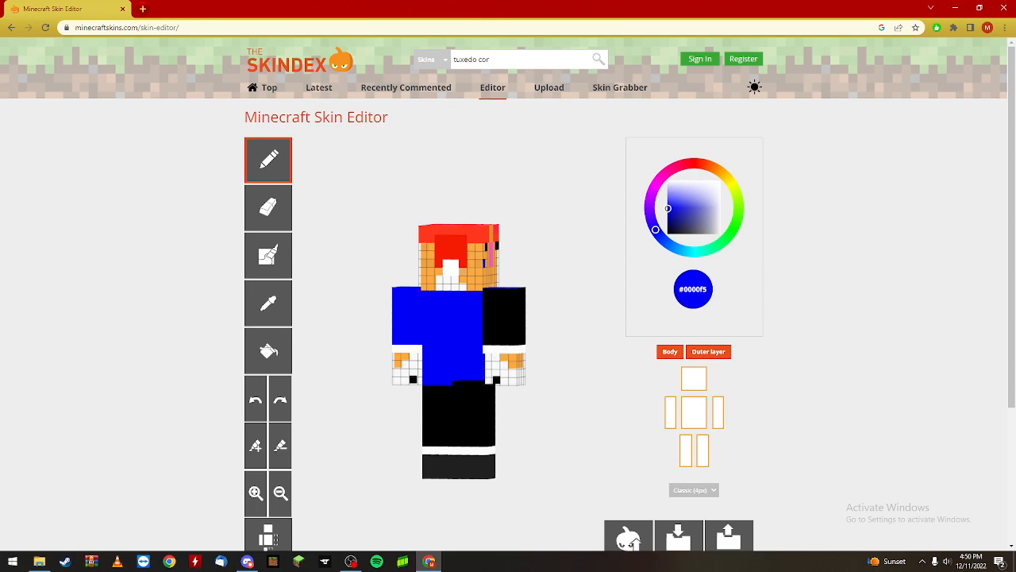
Paint the other arm and the arm sides blue to match the body.
{"action": "left_click", "coordinate": [500, 312]}
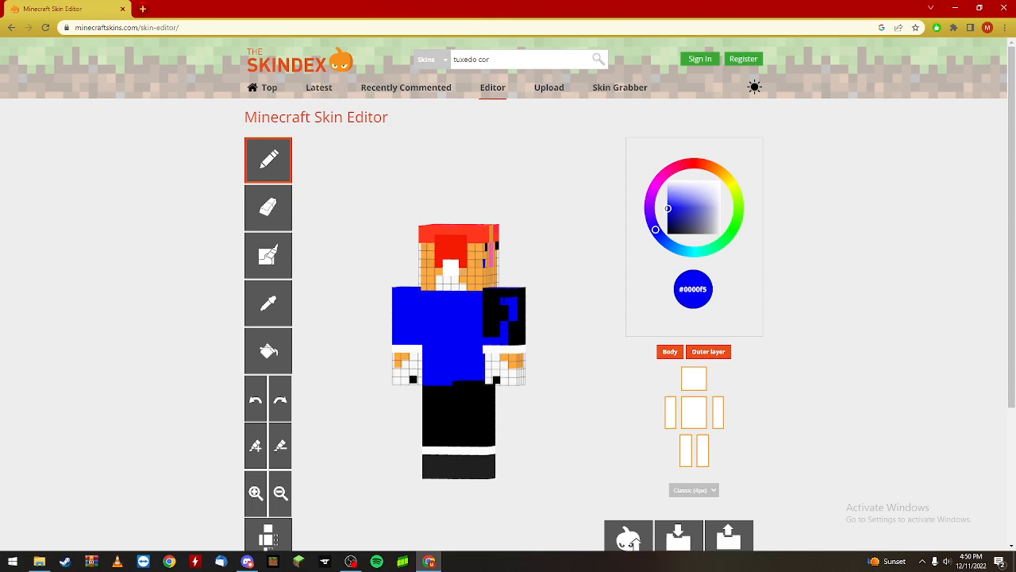
{"action": "left_click", "coordinate": [500, 304]}
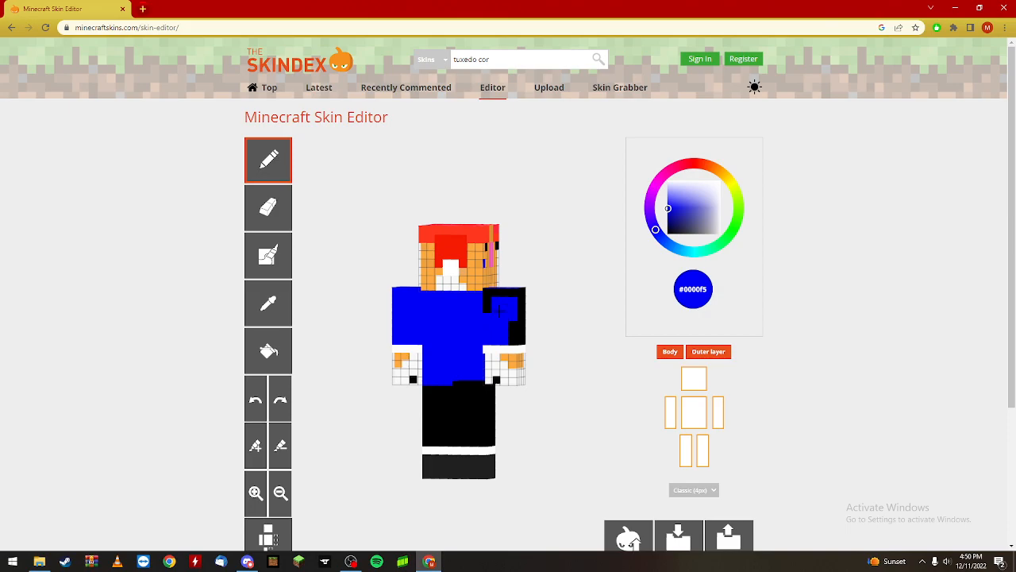
{"action": "left_click", "coordinate": [511, 316]}
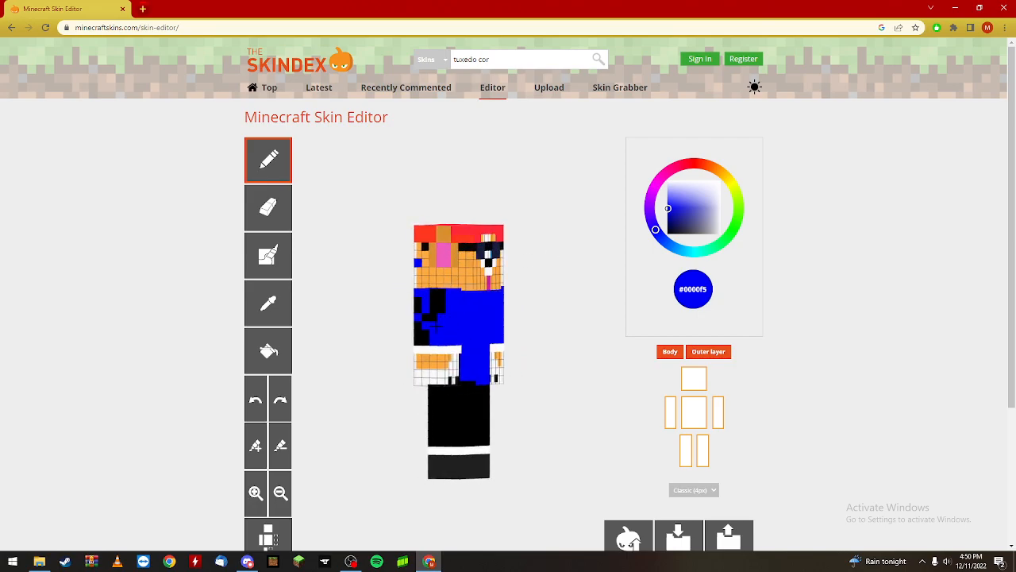
{"action": "left_click", "coordinate": [435, 325]}
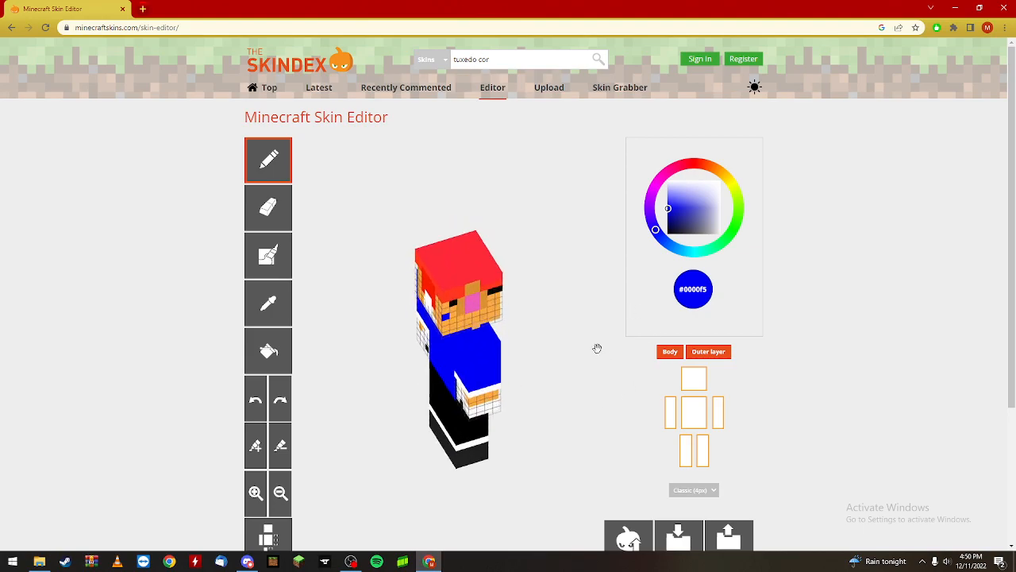
{"action": "left_click_drag", "start_coordinate": [597, 348], "coordinate": [479, 310]}
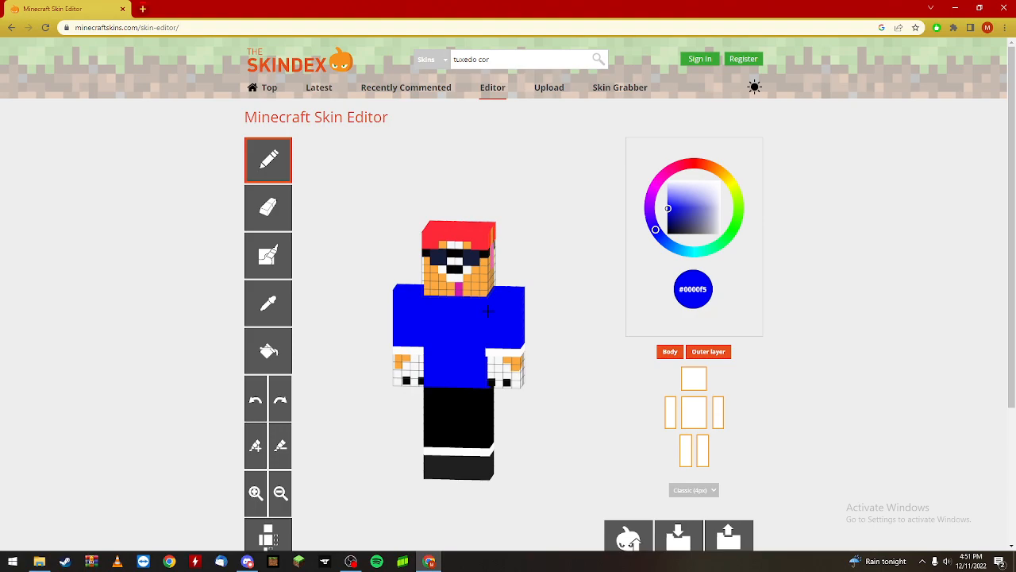
{"action": "mouse_move", "coordinate": [564, 355]}
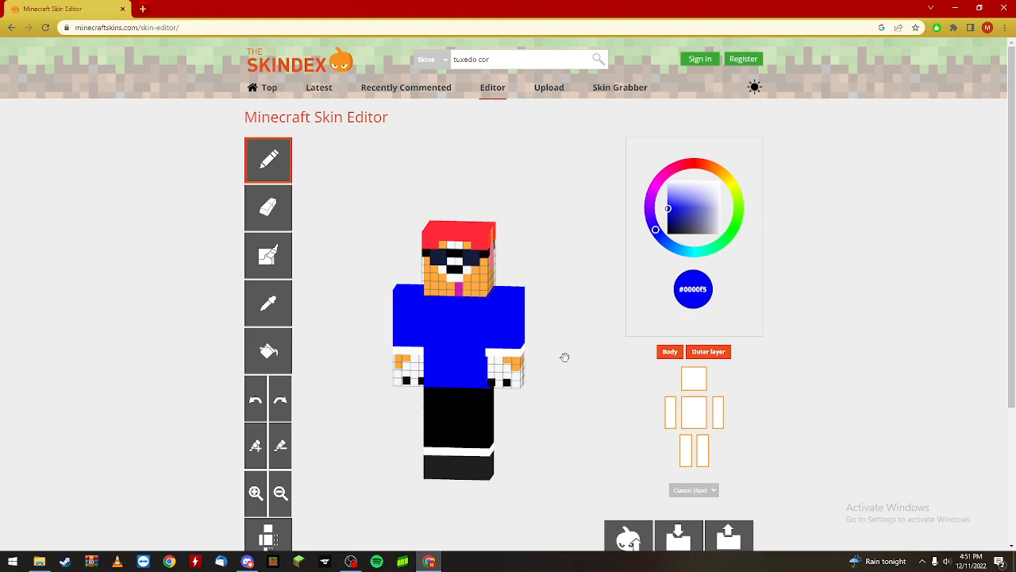
{"action": "mouse_move", "coordinate": [522, 374]}
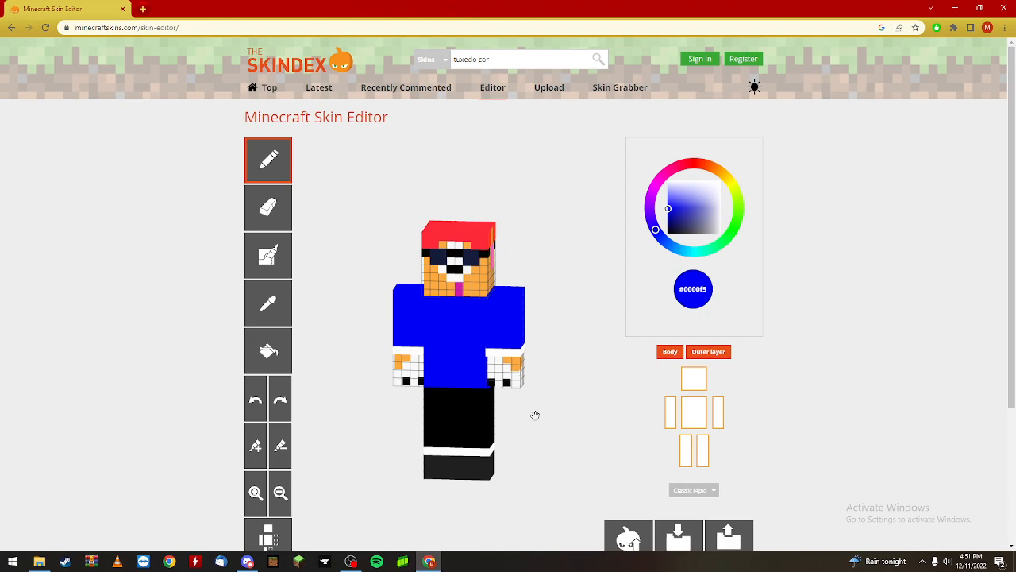
{"action": "left_click", "coordinate": [697, 197]}
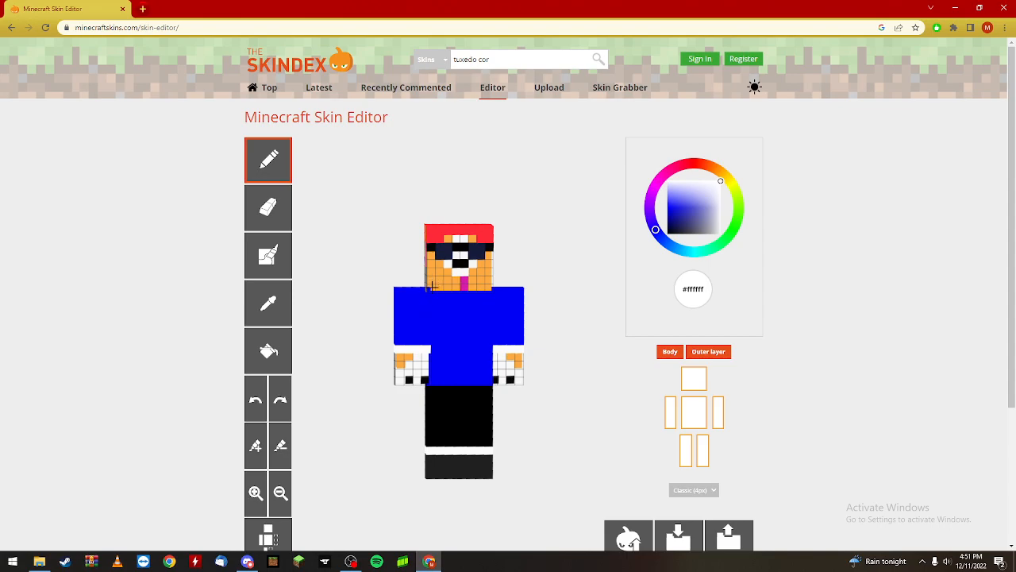
{"action": "mouse_move", "coordinate": [563, 378]}
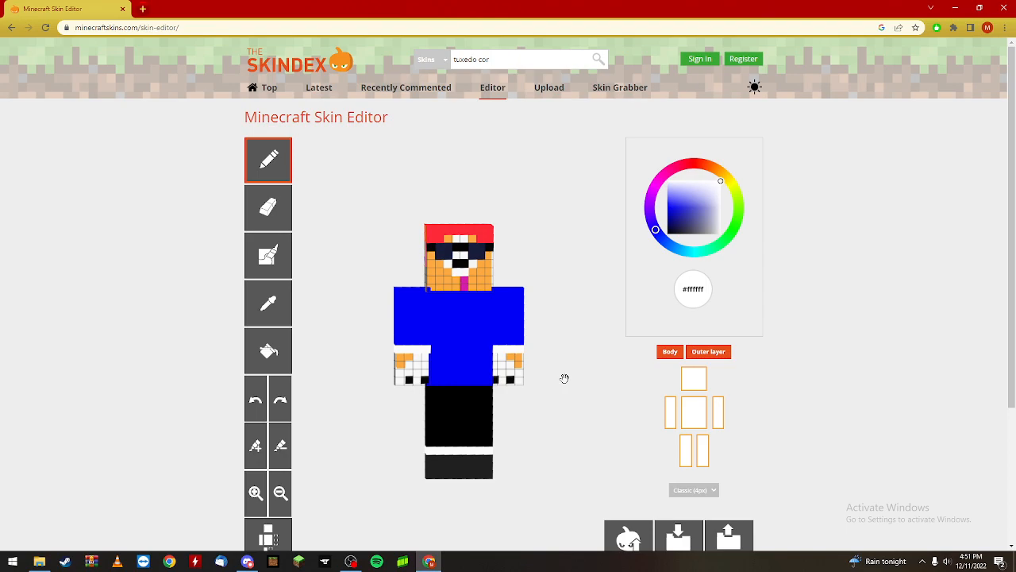
{"action": "mouse_move", "coordinate": [570, 390]}
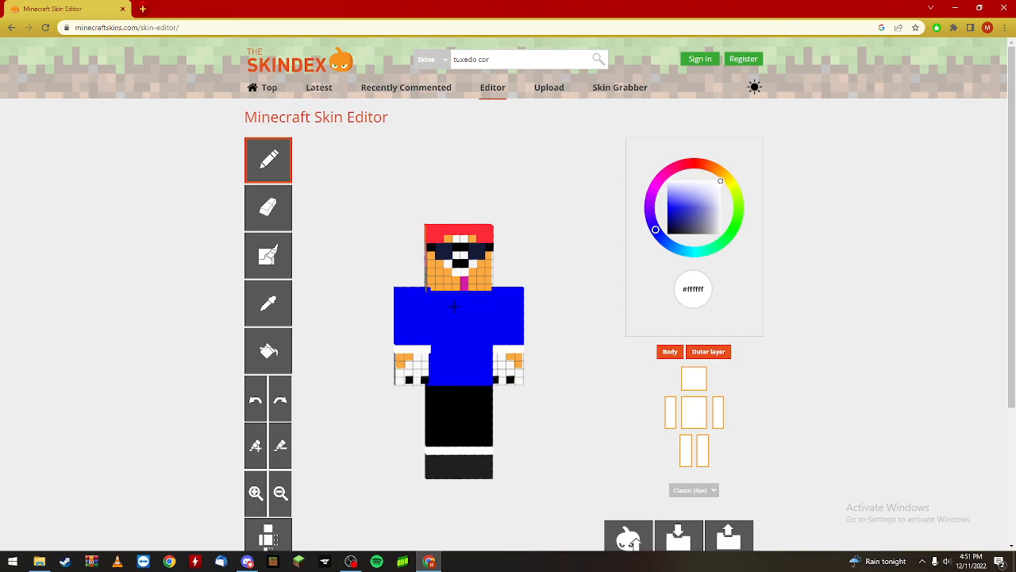
Draw a white circle outline on the front of the blue shirt.
{"action": "left_click", "coordinate": [451, 308]}
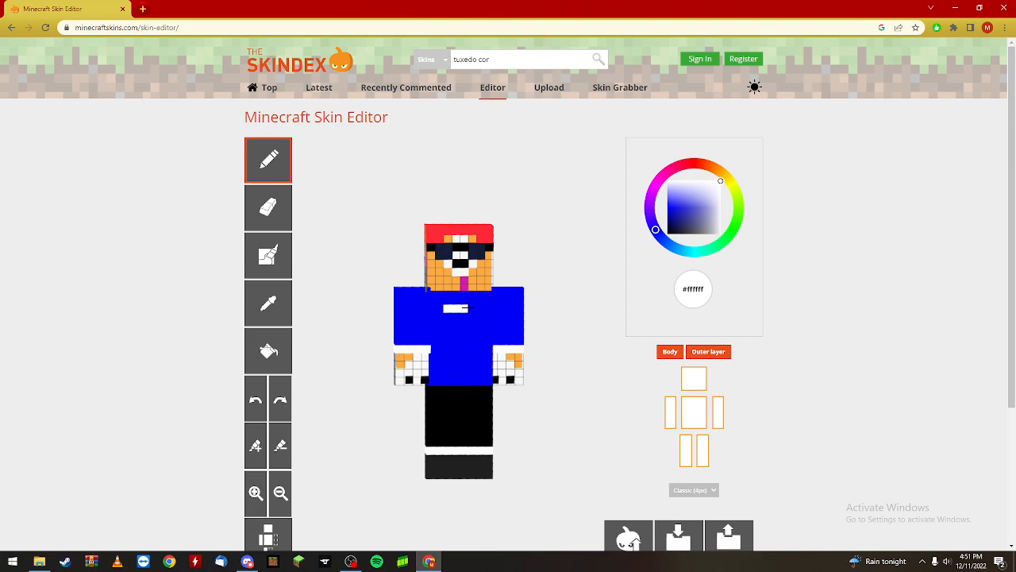
{"action": "left_click", "coordinate": [477, 314]}
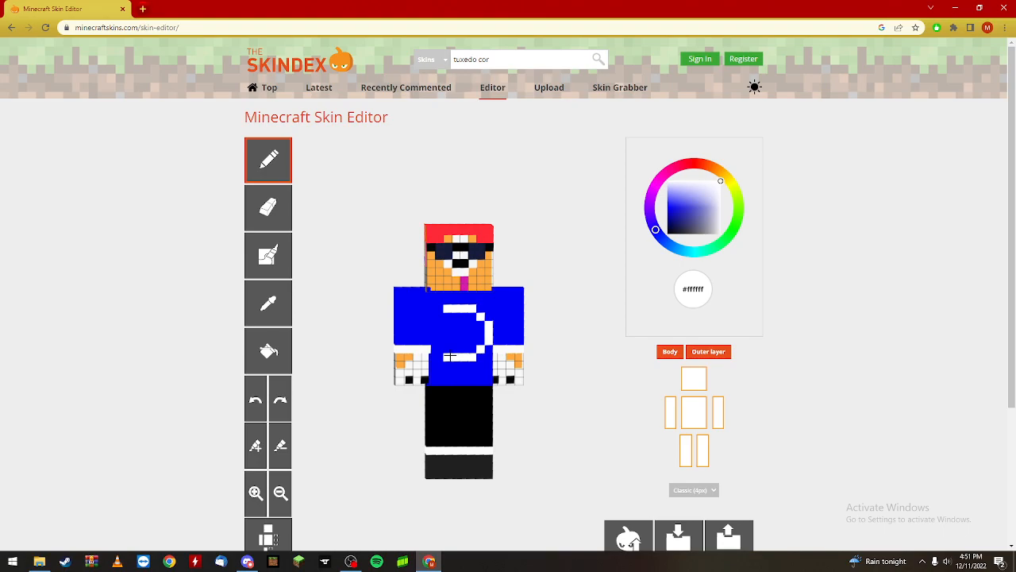
{"action": "left_click", "coordinate": [433, 337]}
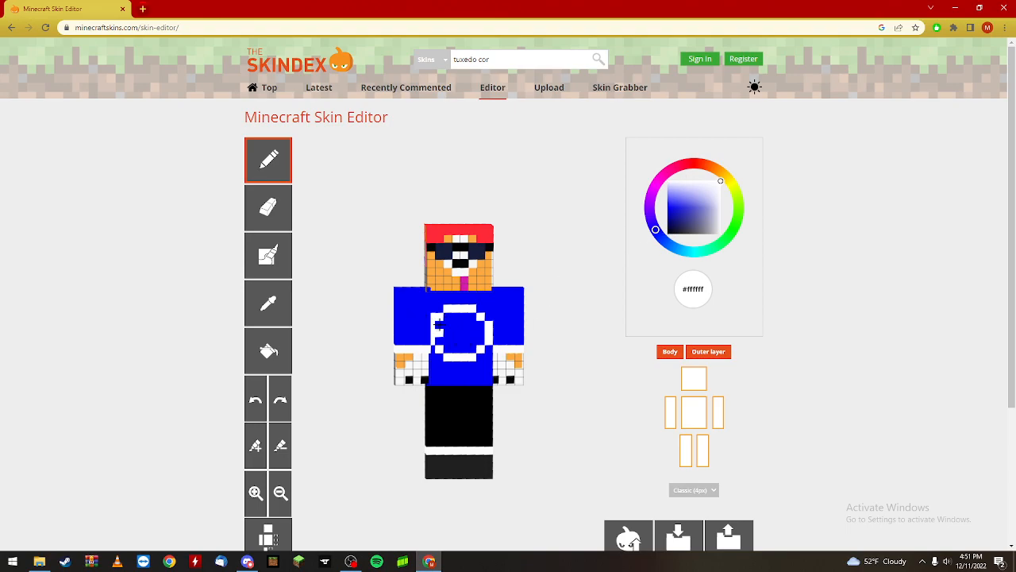
Fill the circle in solid white.
{"action": "left_click", "coordinate": [458, 326]}
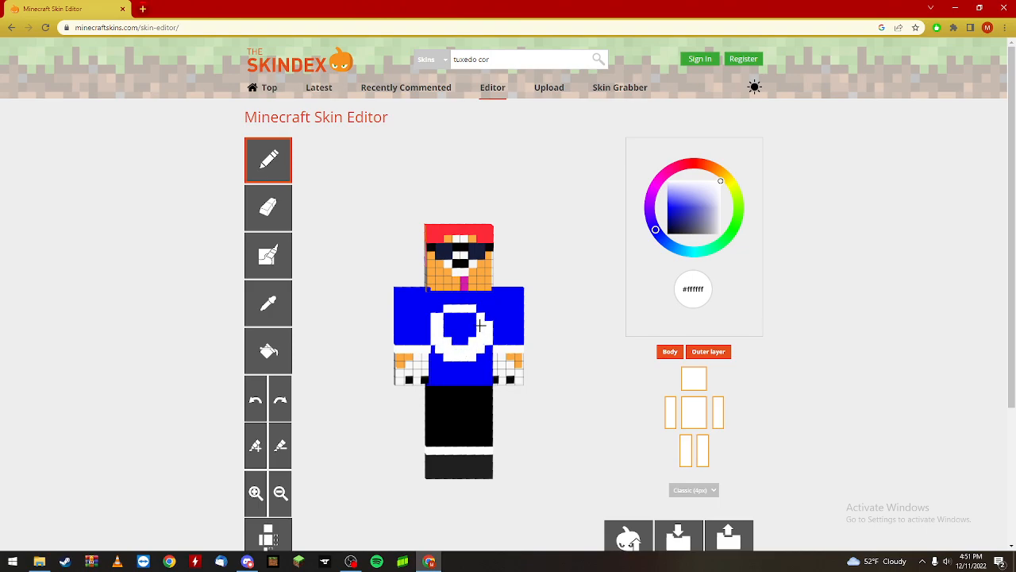
{"action": "left_click", "coordinate": [448, 308]}
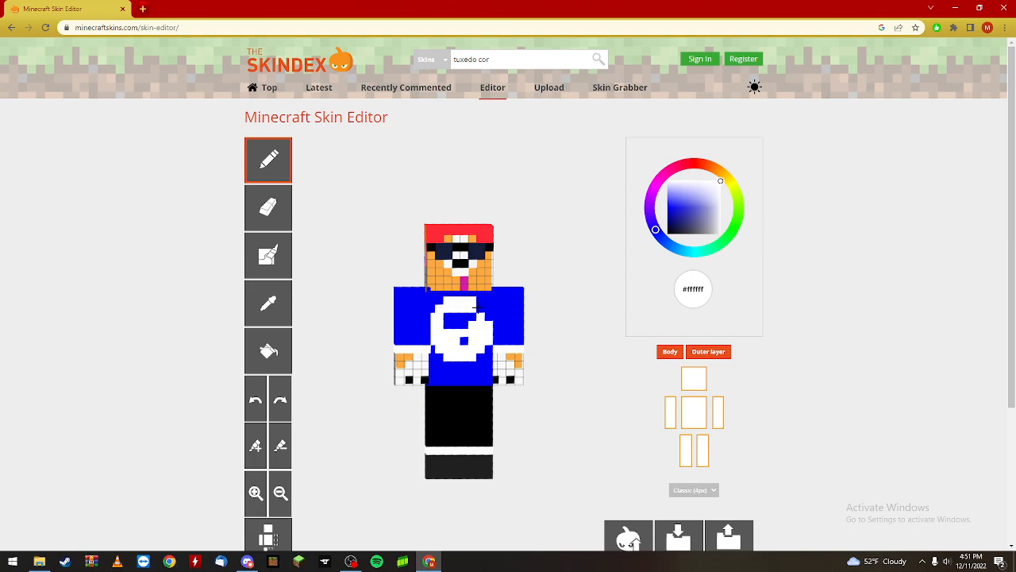
{"action": "left_click", "coordinate": [470, 346]}
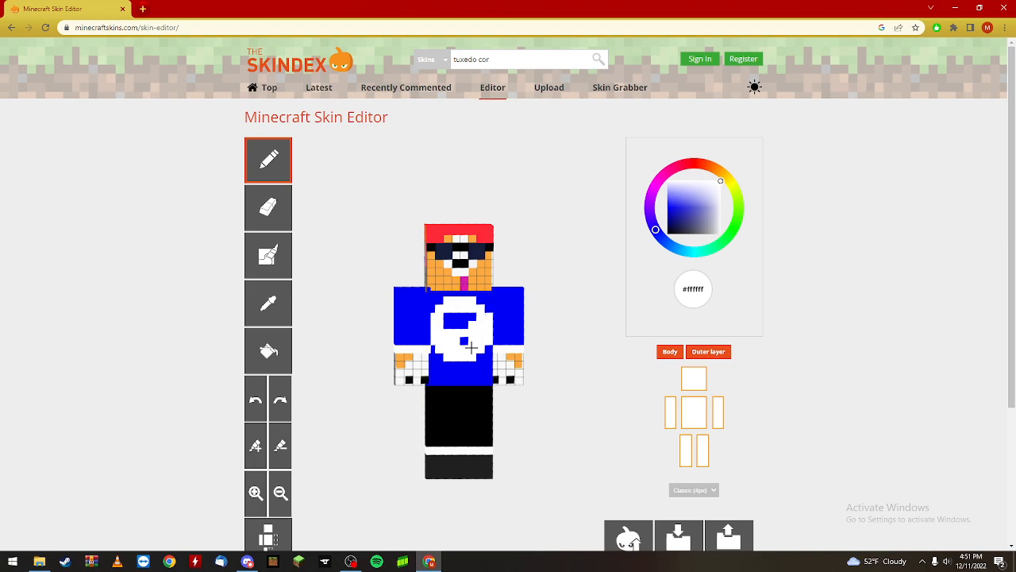
{"action": "left_click", "coordinate": [465, 340]}
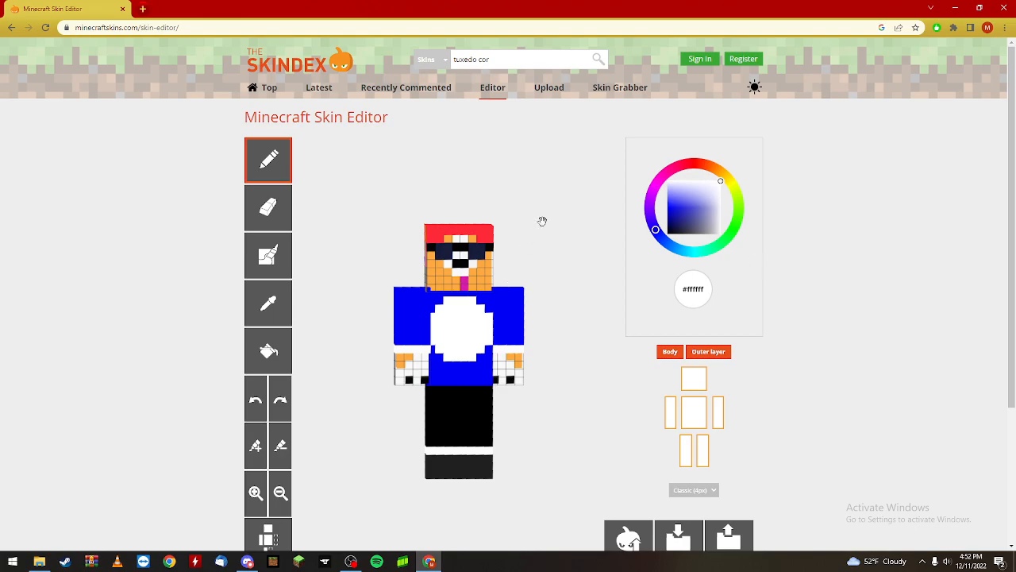
Paint black eyes and a smile on the white circle.
{"action": "left_click", "coordinate": [657, 228]}
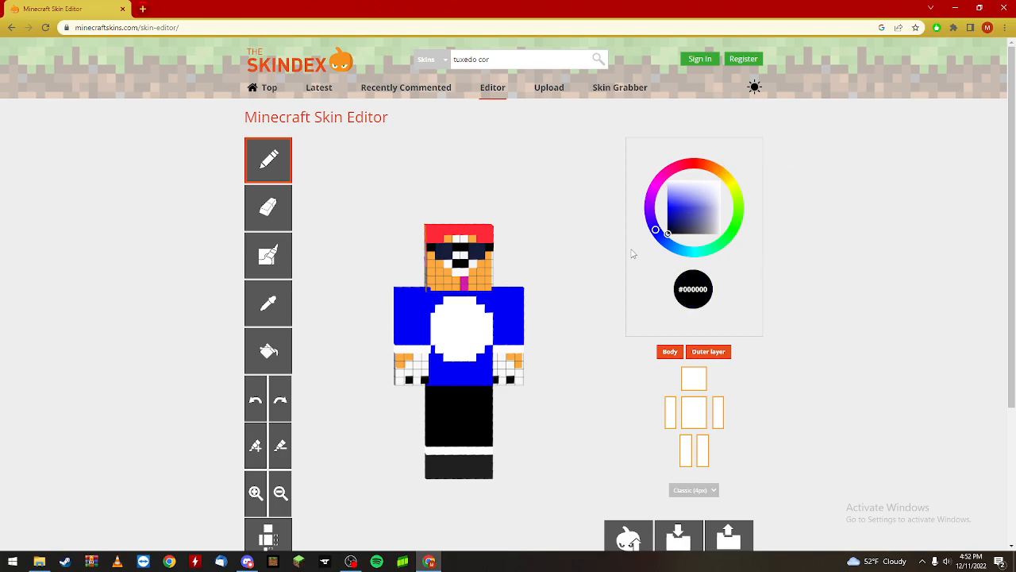
{"action": "left_click", "coordinate": [448, 314]}
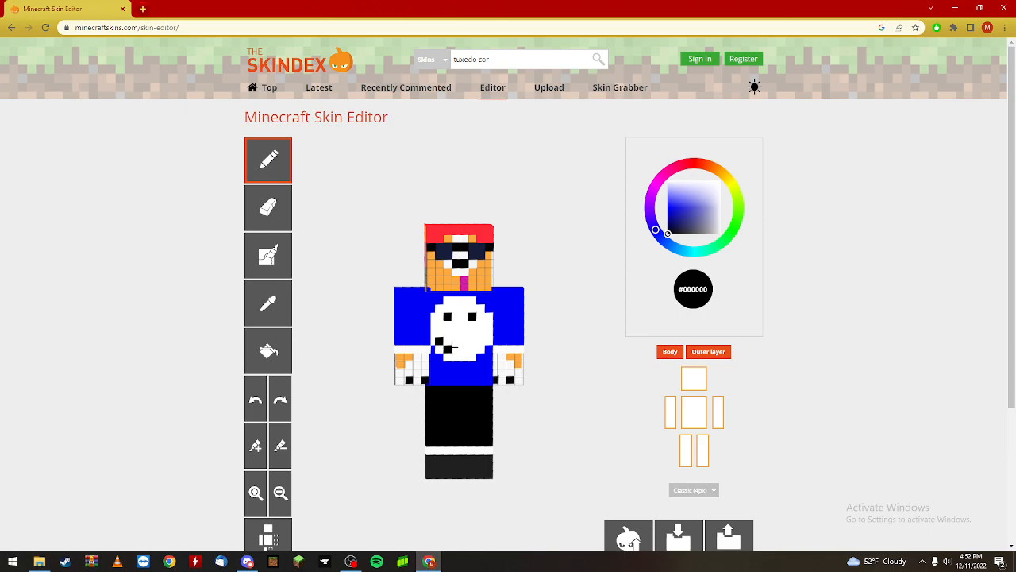
{"action": "left_click", "coordinate": [452, 346]}
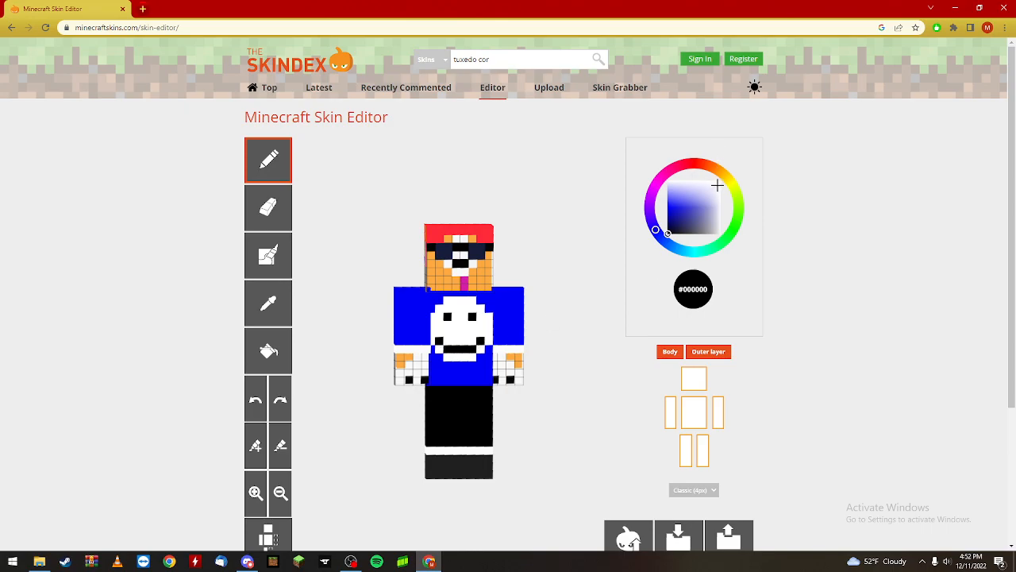
Add an orange nose to the snowman face and adjust the colour shade.
{"action": "left_click", "coordinate": [721, 171]}
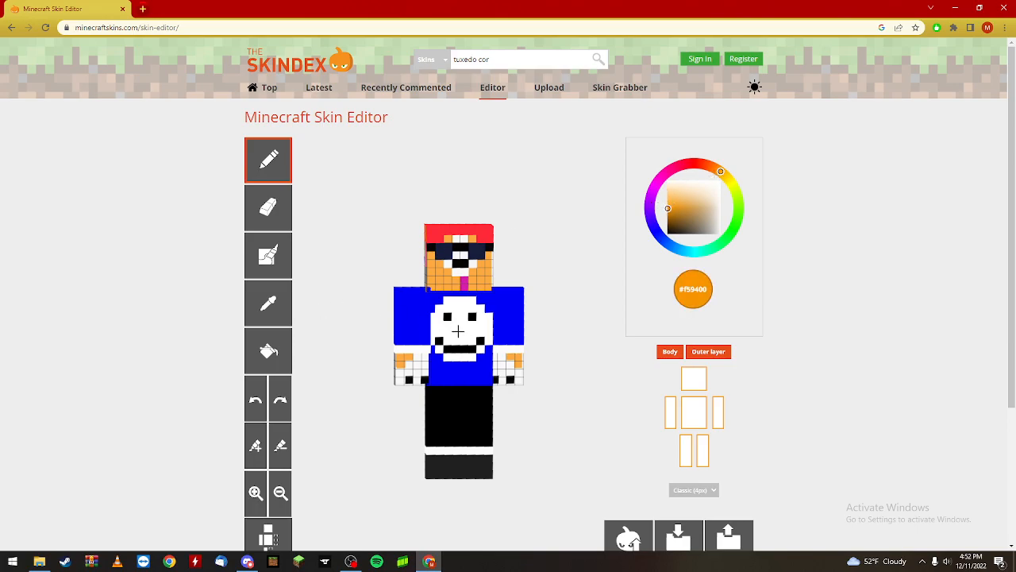
{"action": "left_click", "coordinate": [457, 330]}
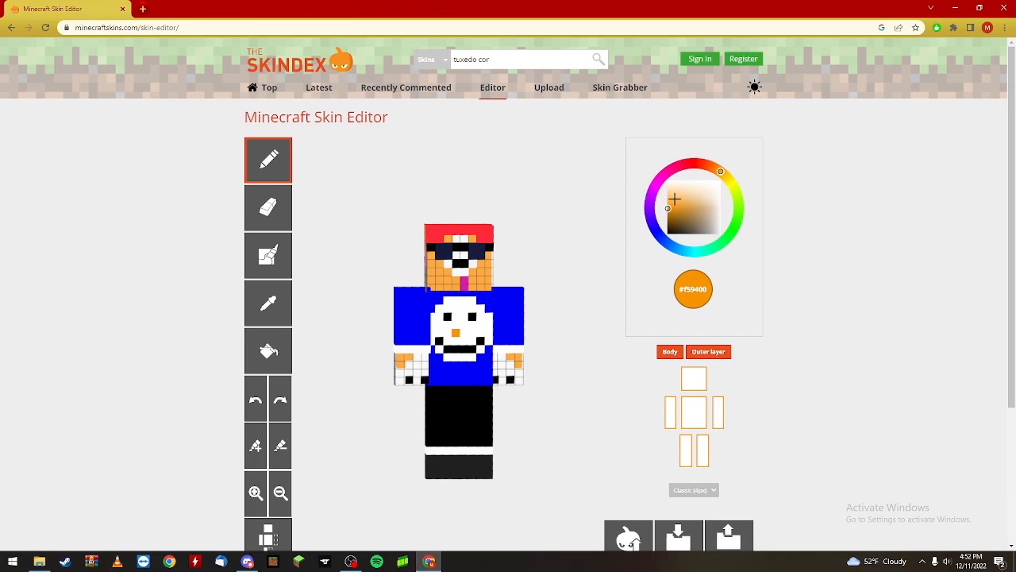
{"action": "left_click", "coordinate": [673, 206]}
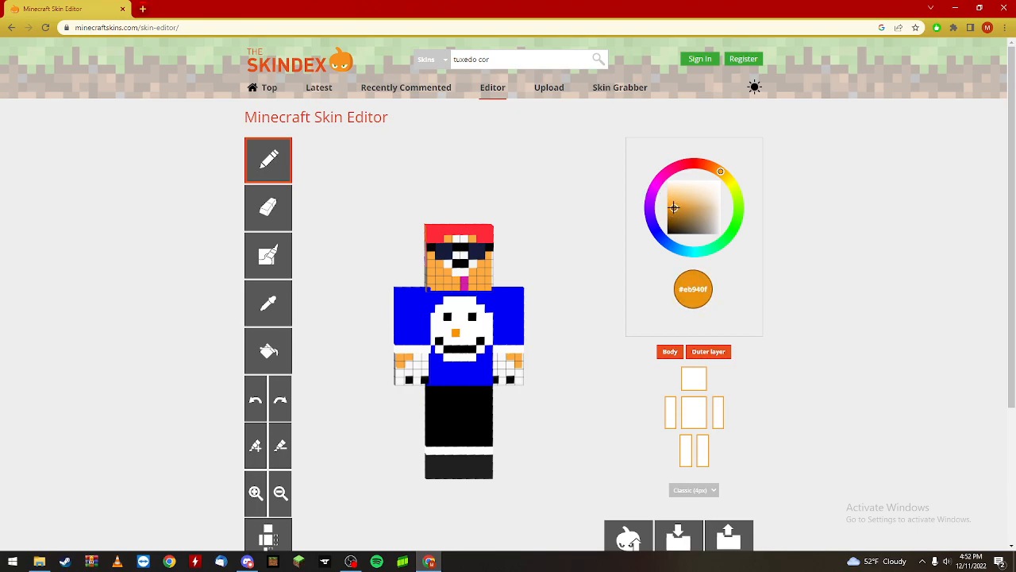
{"action": "left_click", "coordinate": [670, 206]}
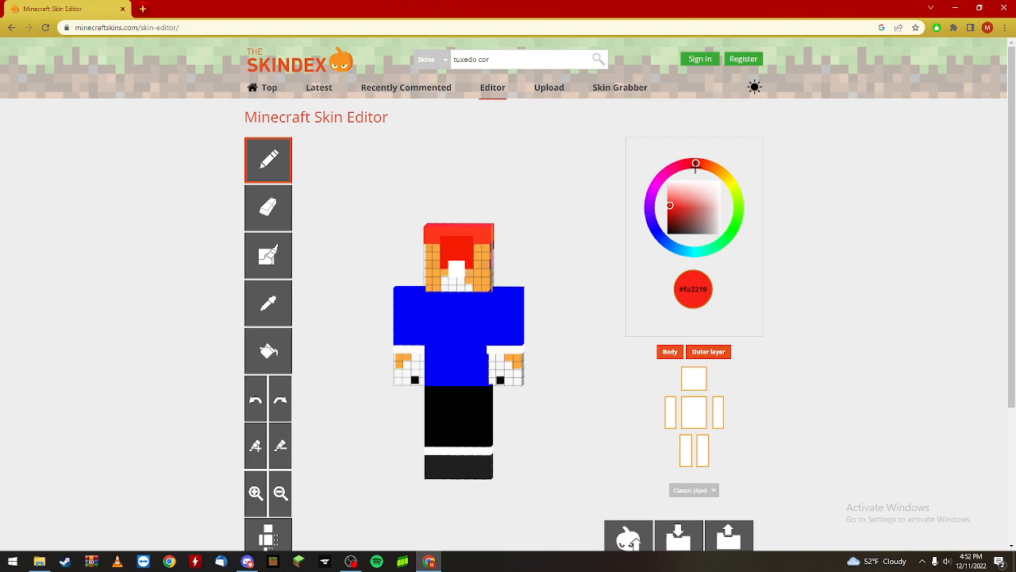
{"action": "mouse_move", "coordinate": [441, 349]}
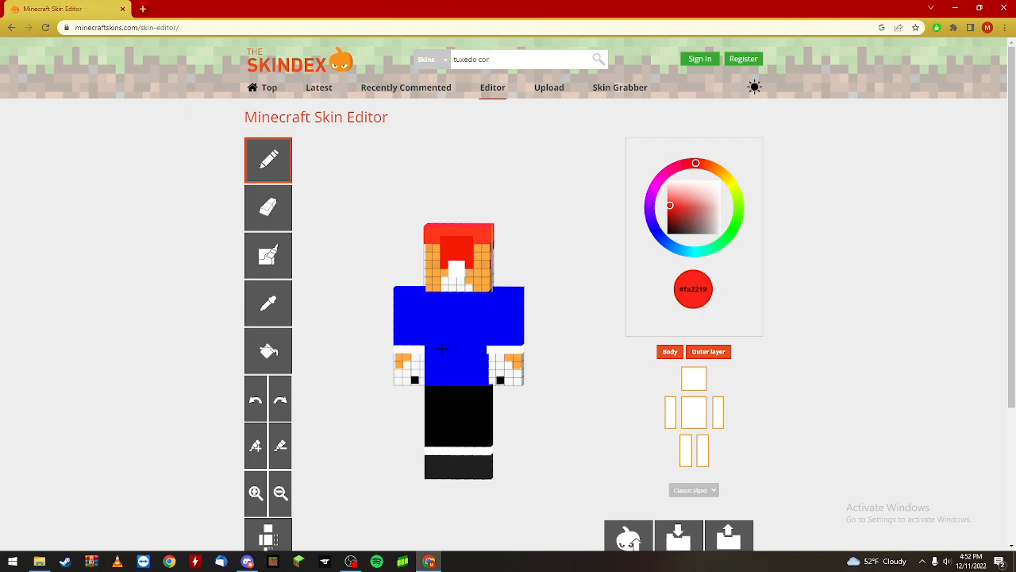
Outline a red rectangle on the shirt back and fill its inside solid red.
{"action": "left_click_drag", "start_coordinate": [441, 348], "coordinate": [463, 347]}
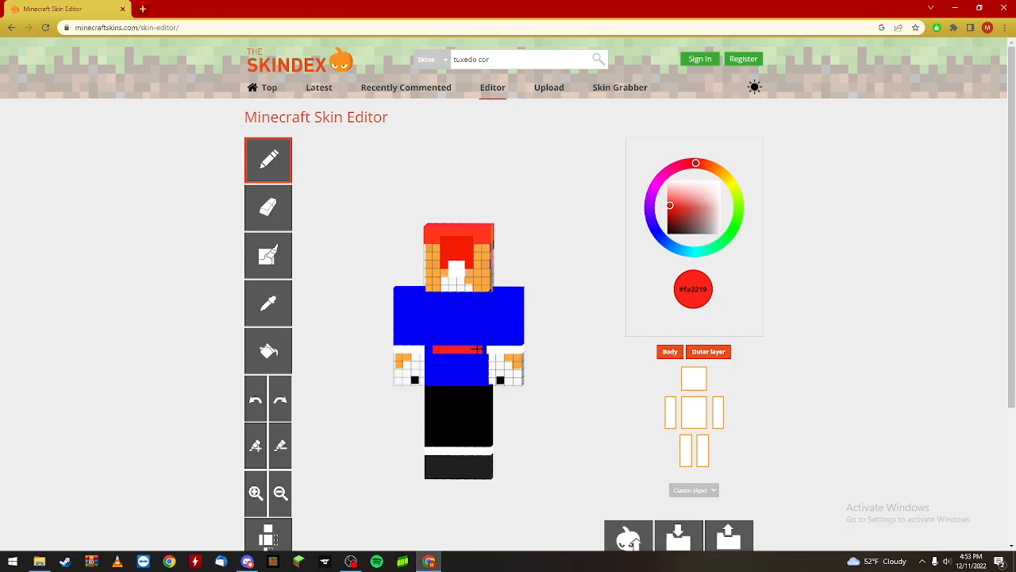
{"action": "left_click_drag", "start_coordinate": [476, 305], "coordinate": [477, 346]}
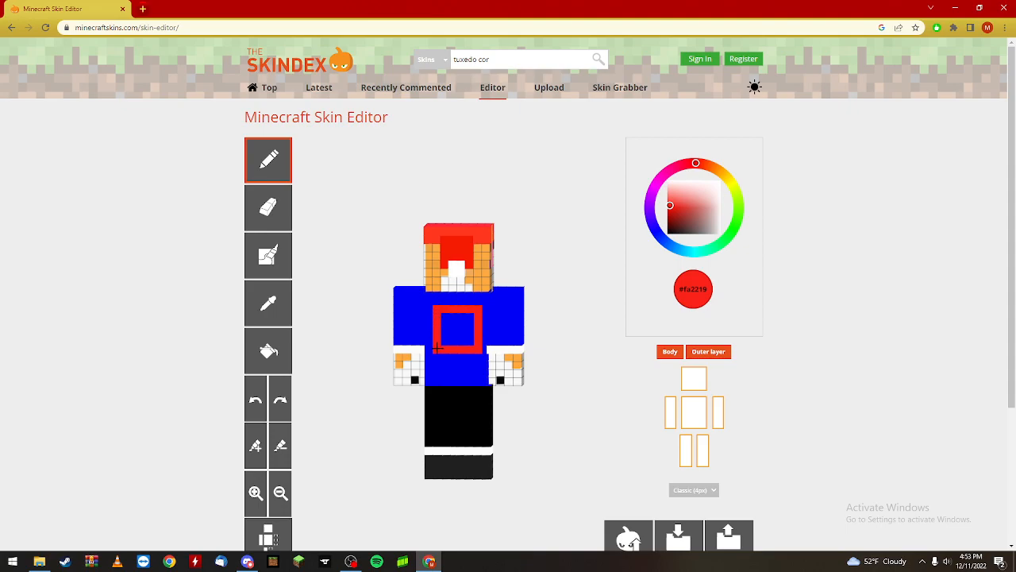
{"action": "left_click", "coordinate": [457, 329]}
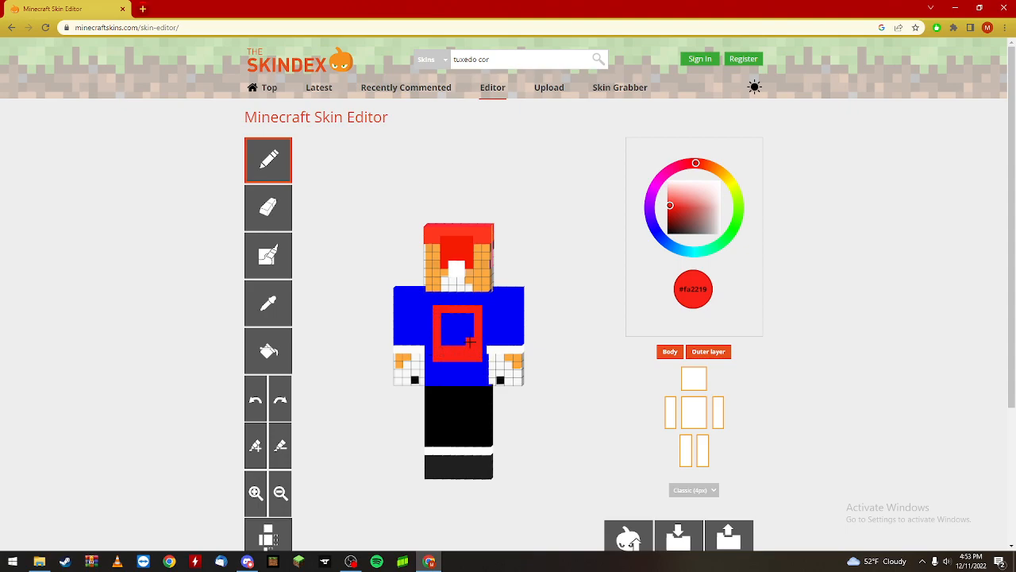
{"action": "left_click", "coordinate": [457, 335]}
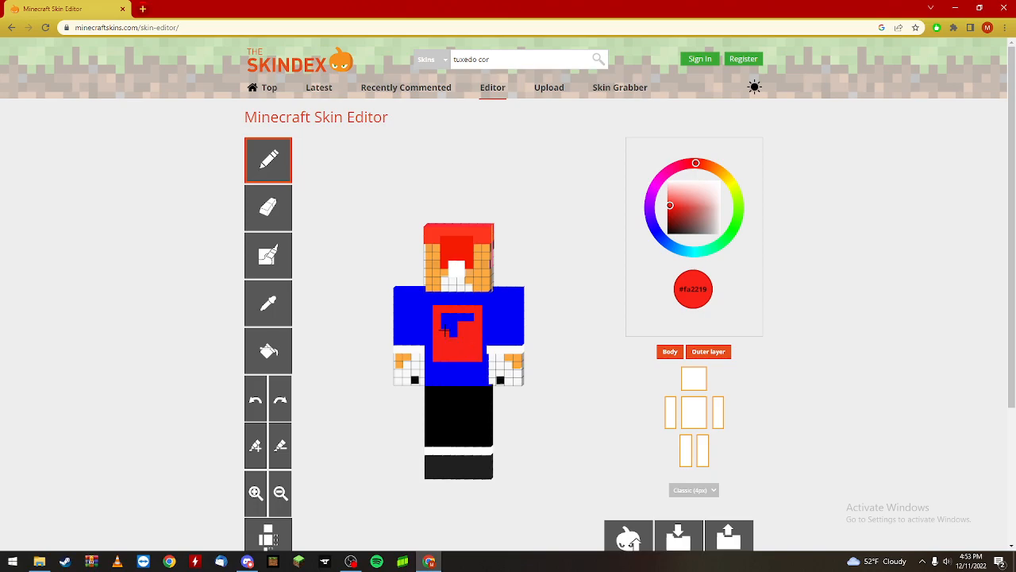
{"action": "left_click", "coordinate": [454, 326]}
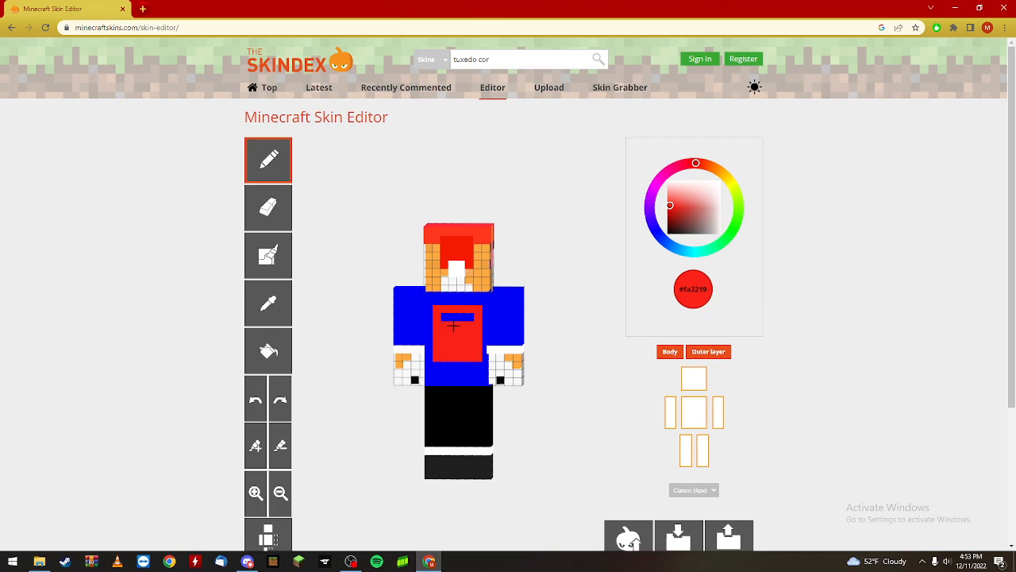
{"action": "left_click", "coordinate": [469, 321]}
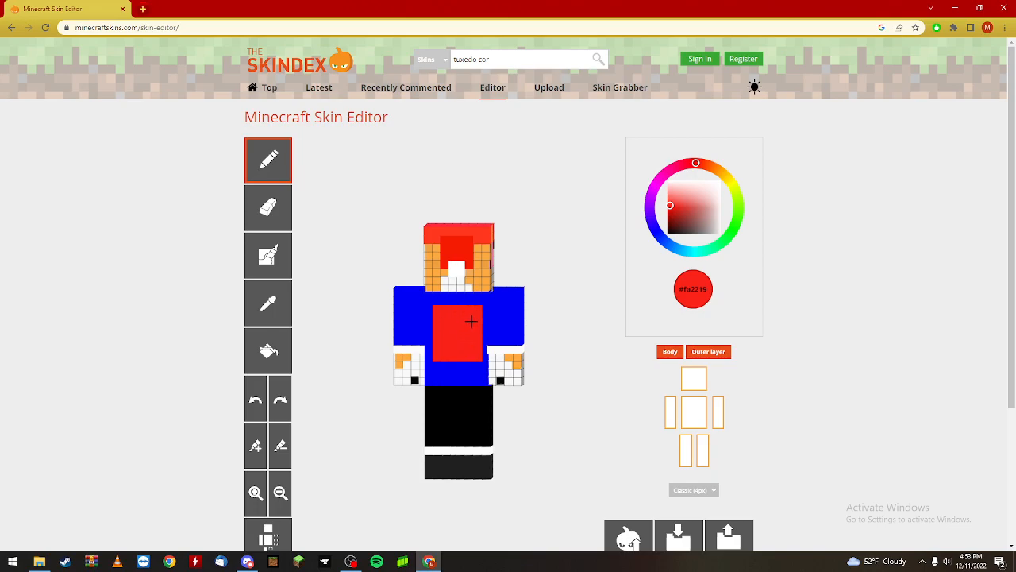
{"action": "mouse_move", "coordinate": [733, 181]}
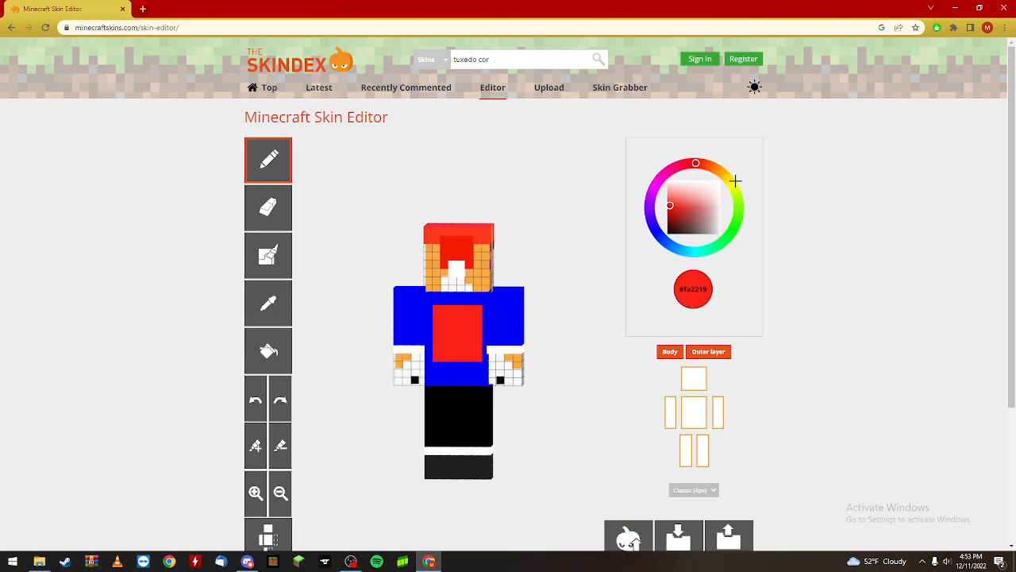
Paint a yellow stripe running from below the head down through the red block.
{"action": "left_click", "coordinate": [731, 183]}
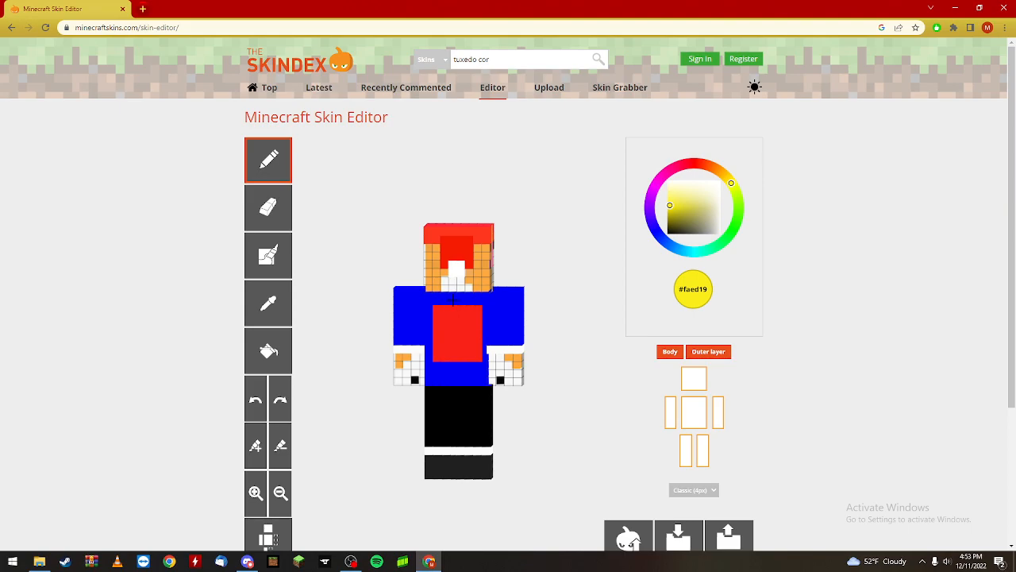
{"action": "left_click", "coordinate": [454, 323]}
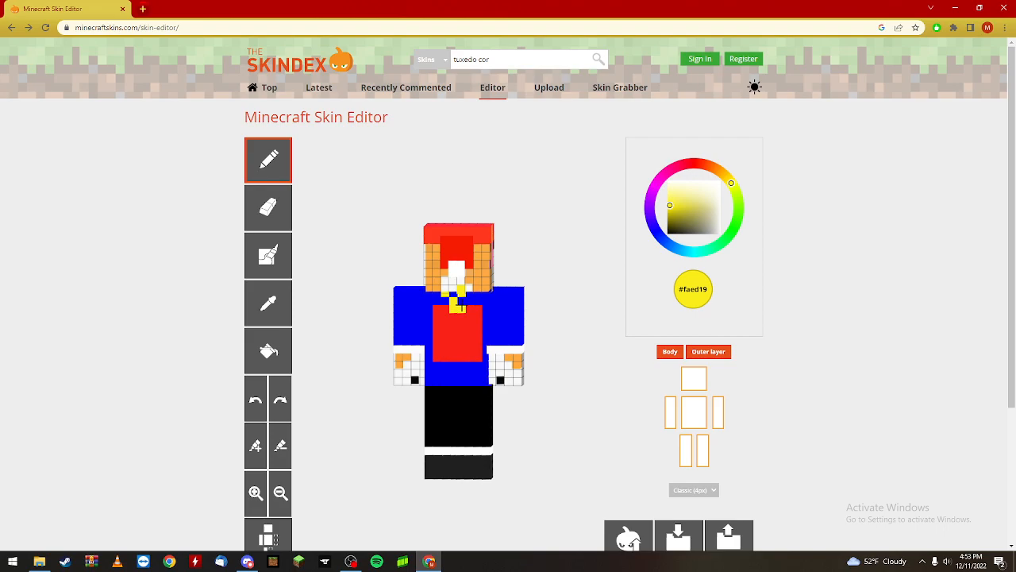
{"action": "left_click", "coordinate": [457, 298]}
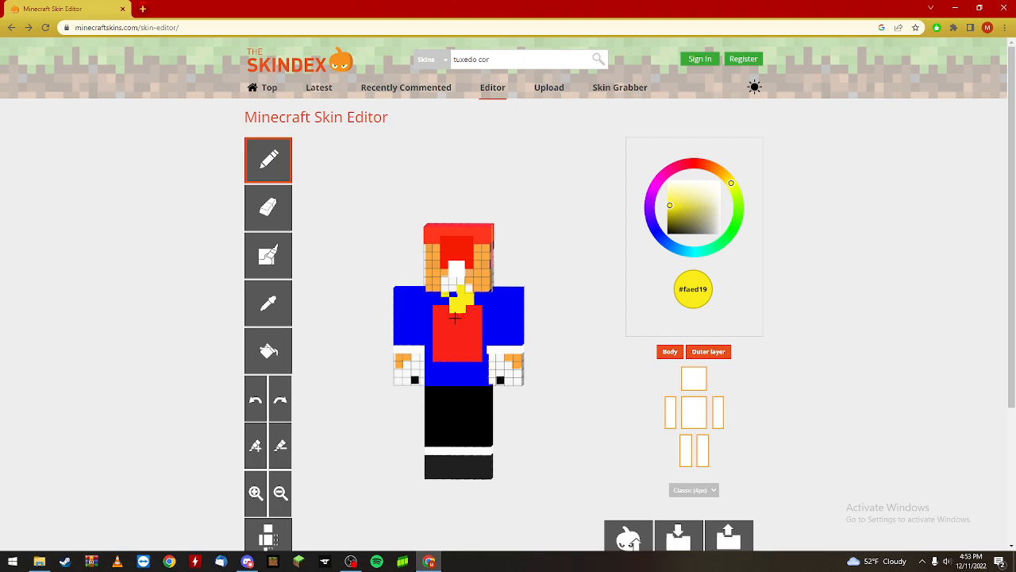
{"action": "left_click", "coordinate": [462, 334]}
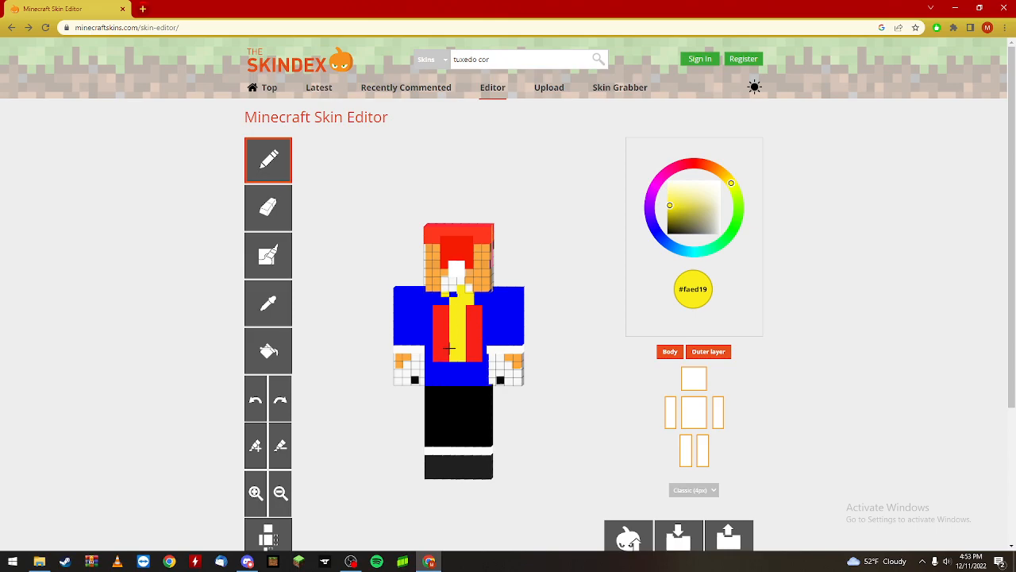
Choose a bright blue (#0780fa) as the paint colour.
{"action": "left_click", "coordinate": [655, 230]}
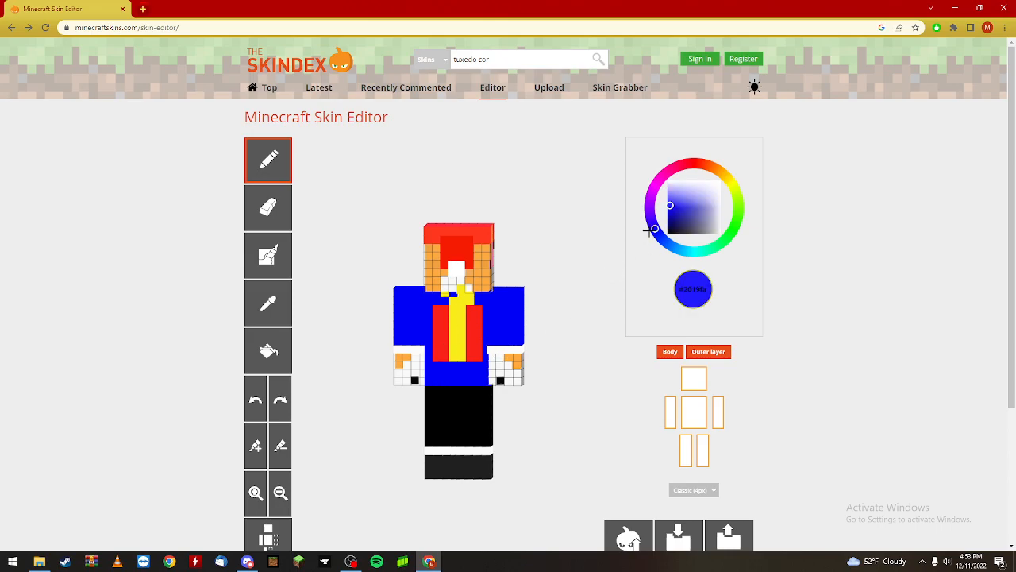
{"action": "left_click", "coordinate": [673, 210]}
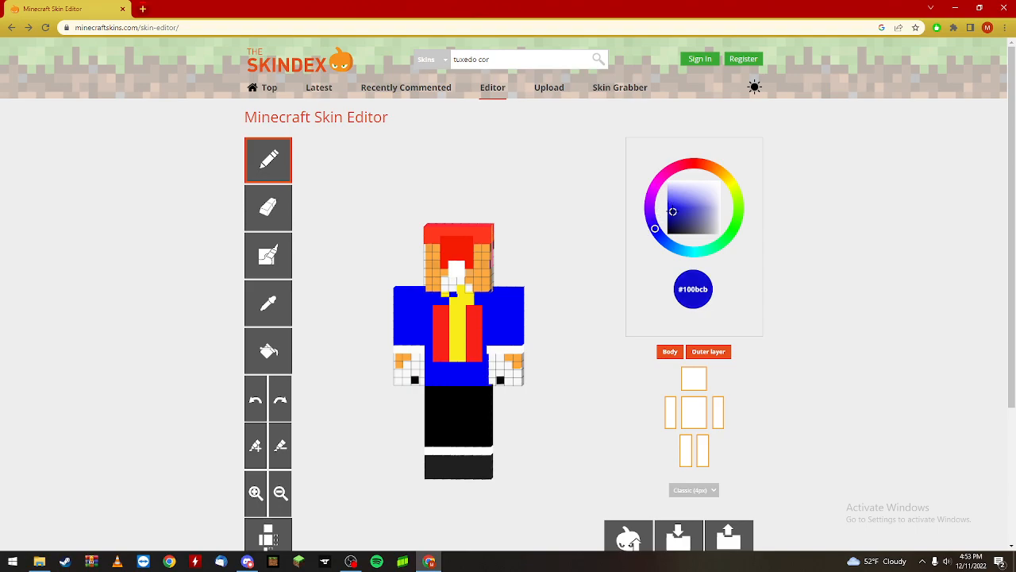
{"action": "left_click", "coordinate": [665, 208]}
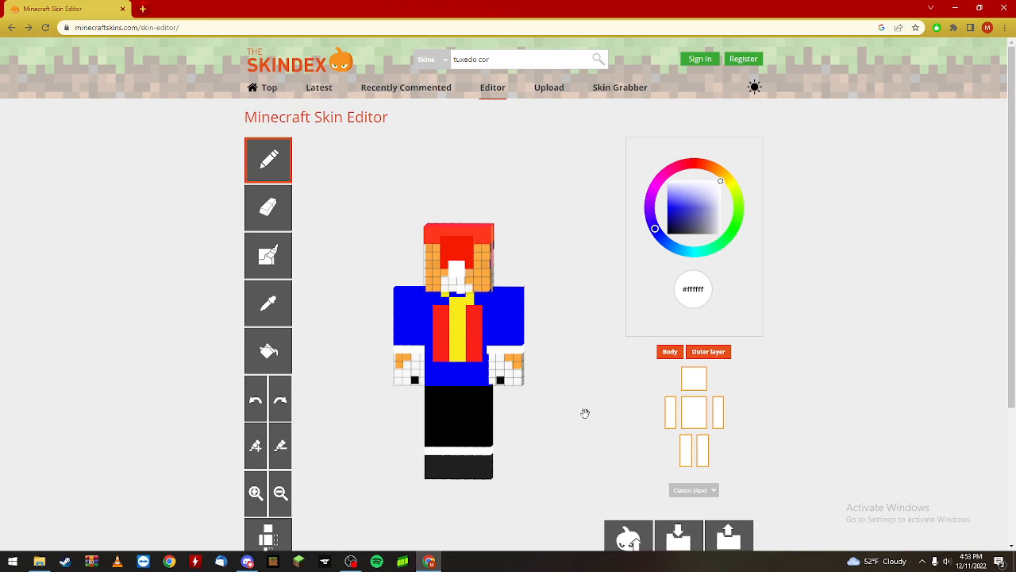
{"action": "left_click", "coordinate": [662, 206]}
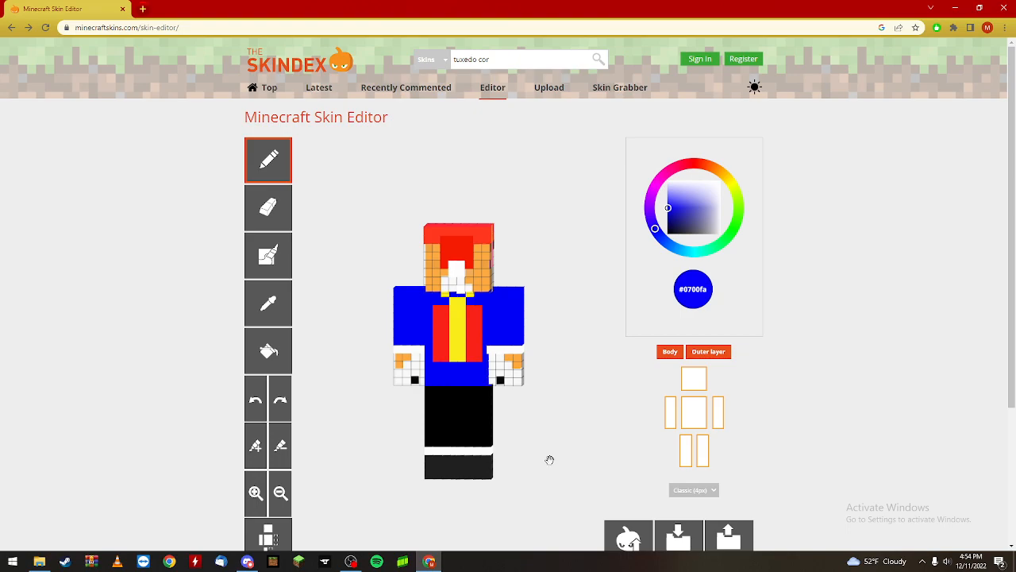
{"action": "mouse_move", "coordinate": [591, 140]}
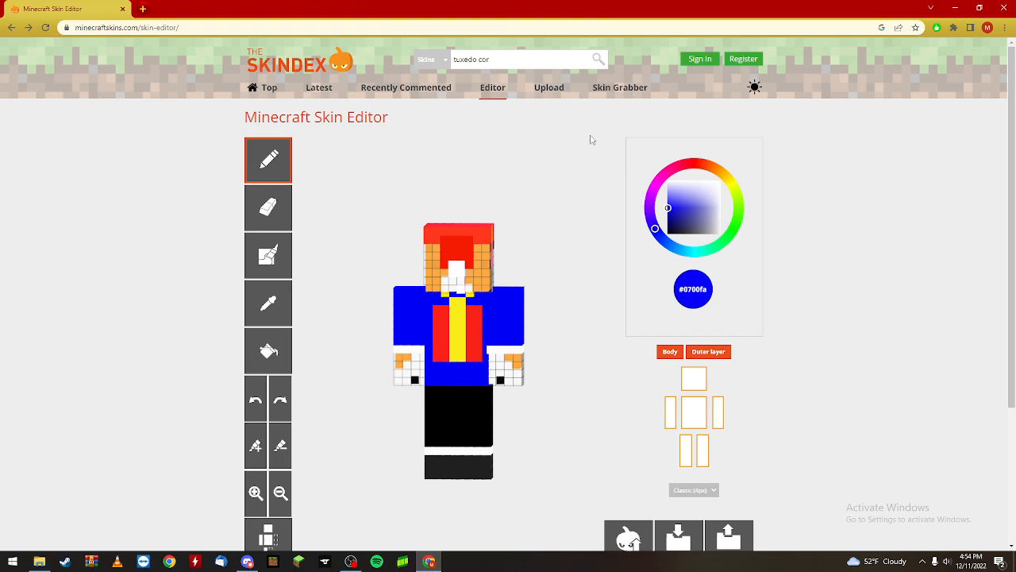
Paint a yellow cross over the red panel, turning it into a gift-box pattern.
{"action": "left_click", "coordinate": [732, 184]}
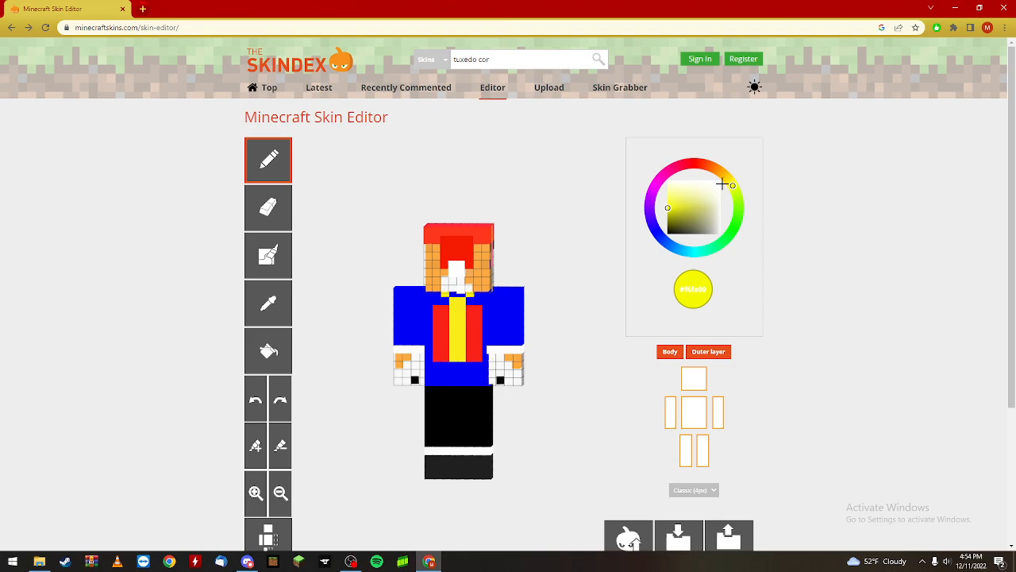
{"action": "left_click", "coordinate": [462, 331]}
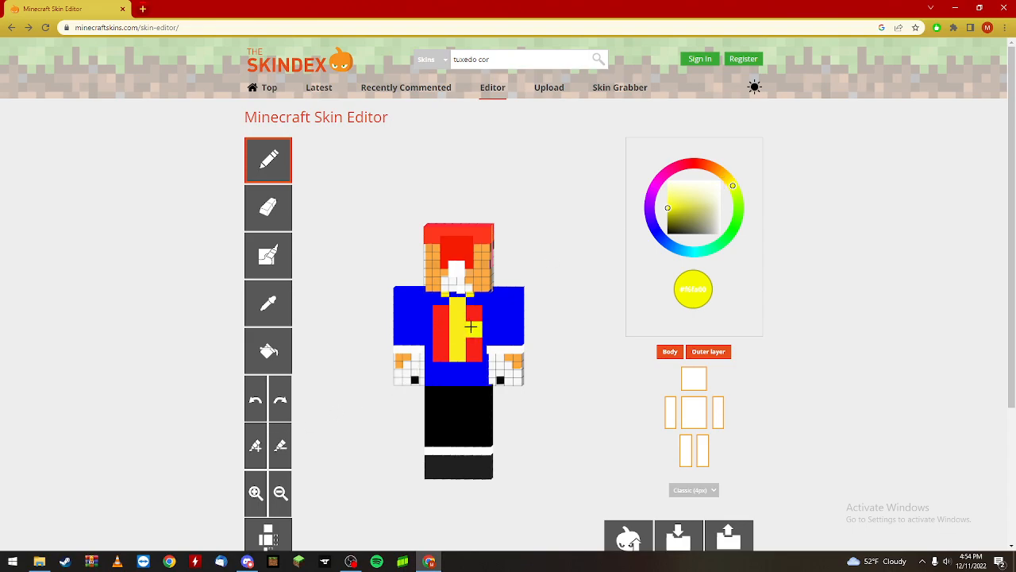
{"action": "left_click", "coordinate": [448, 324]}
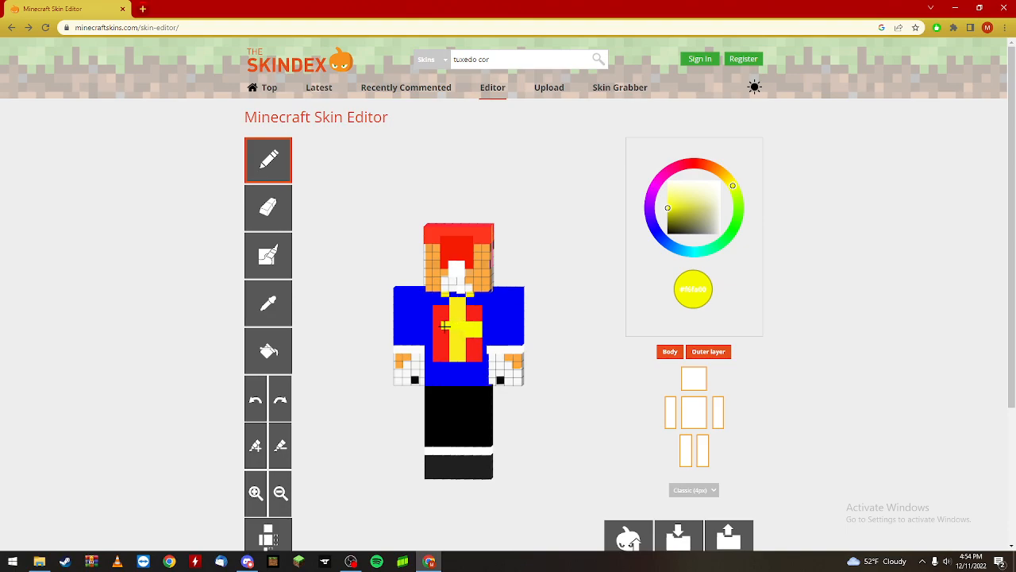
{"action": "left_click", "coordinate": [462, 332]}
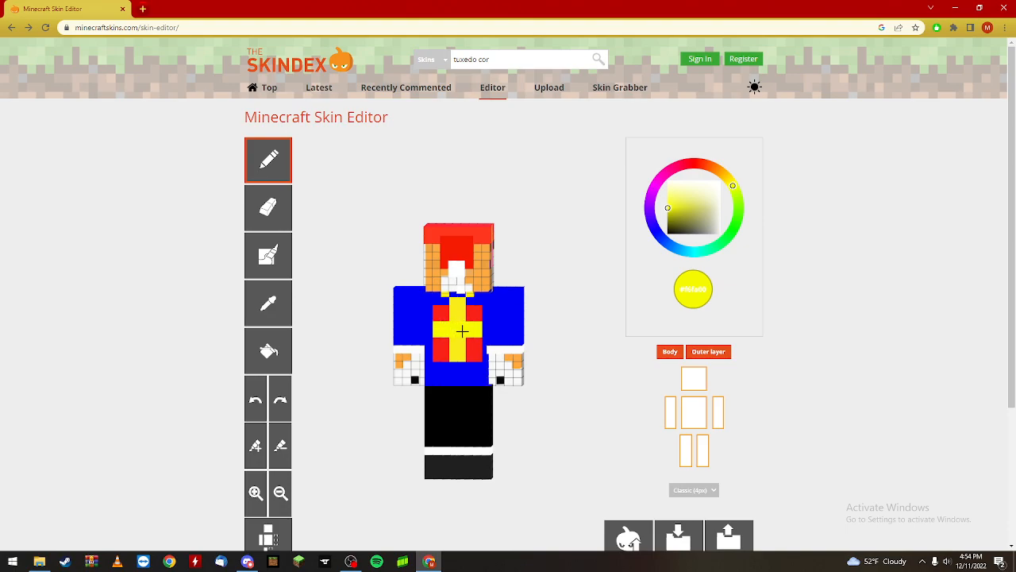
{"action": "left_click", "coordinate": [451, 312]}
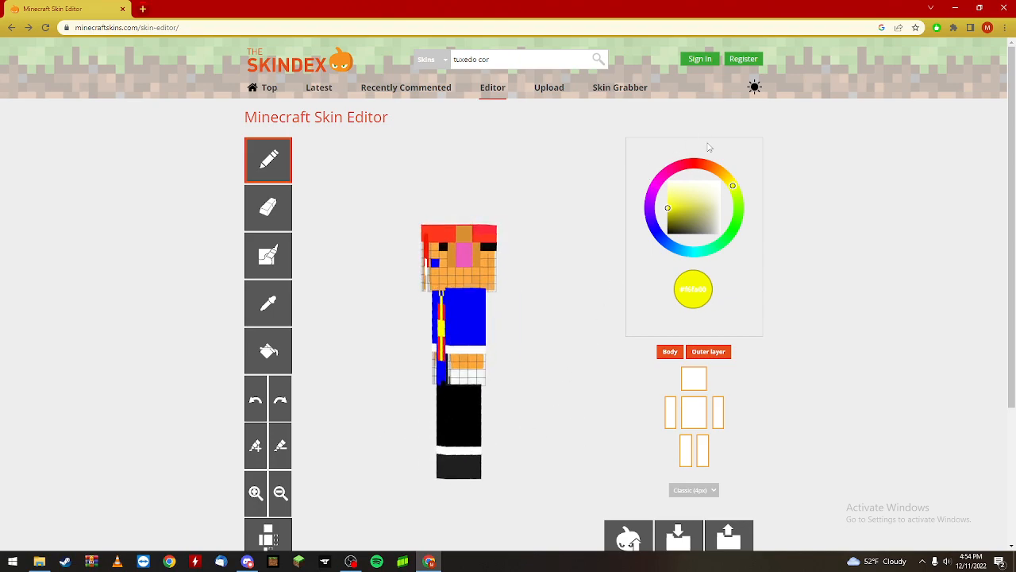
Switch the displayed skin to the snowman design with sunglasses and red cap.
{"action": "left_click", "coordinate": [719, 171]}
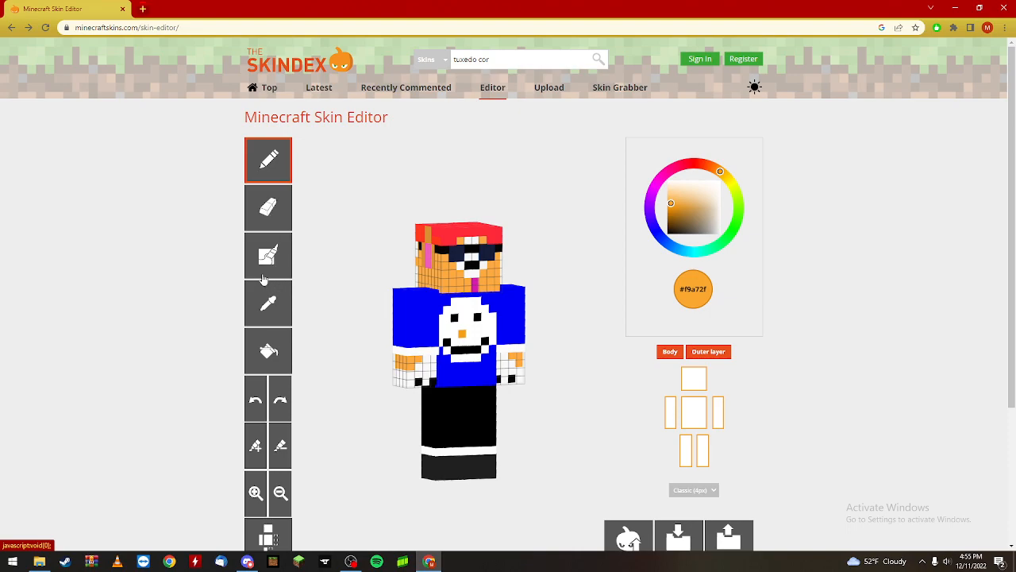
{"action": "mouse_move", "coordinate": [268, 254]}
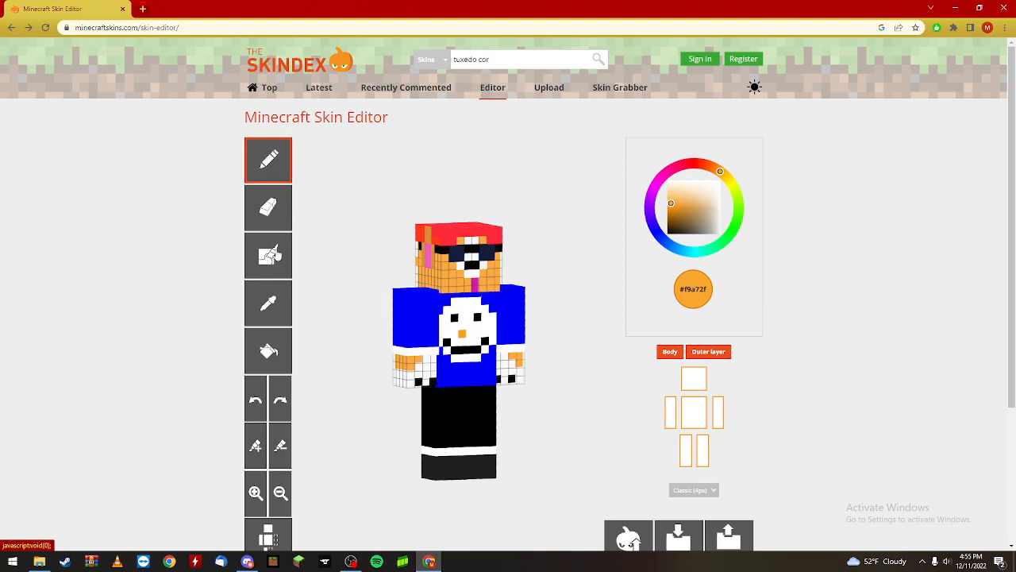
Choose the third tool with a dark blue and touch up the shirt's lower front.
{"action": "left_click", "coordinate": [268, 254]}
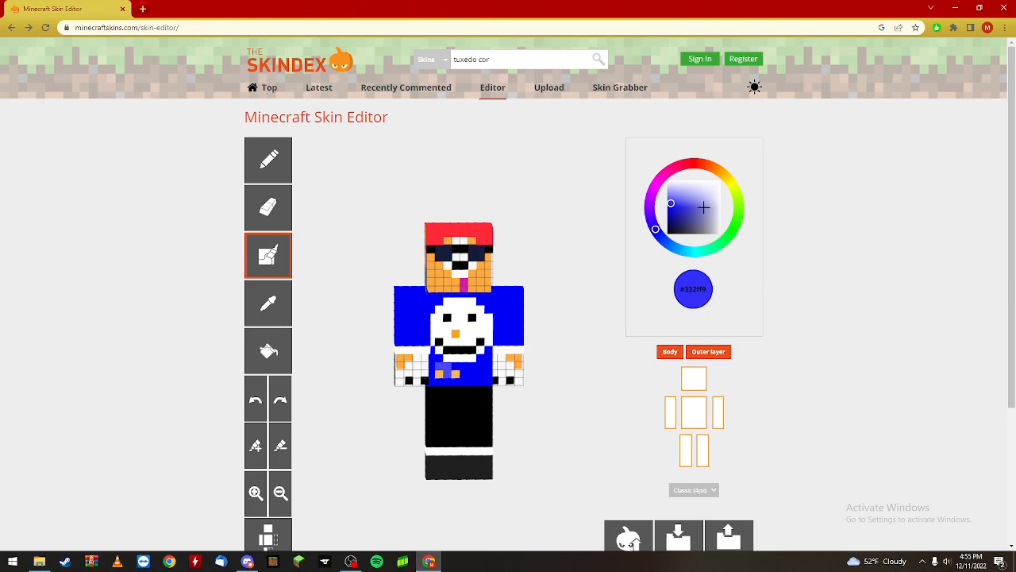
{"action": "left_click", "coordinate": [670, 213]}
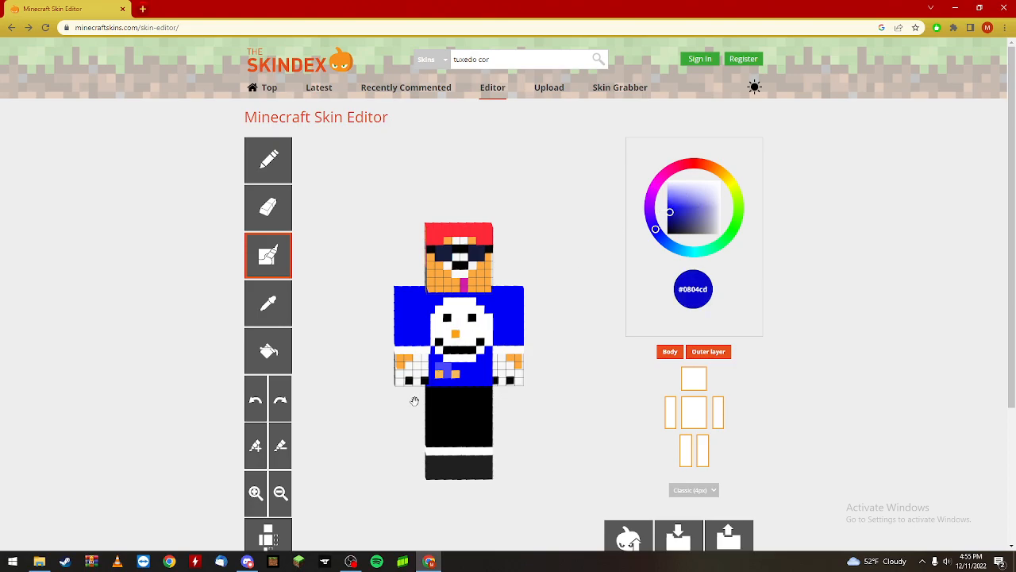
{"action": "left_click", "coordinate": [441, 369]}
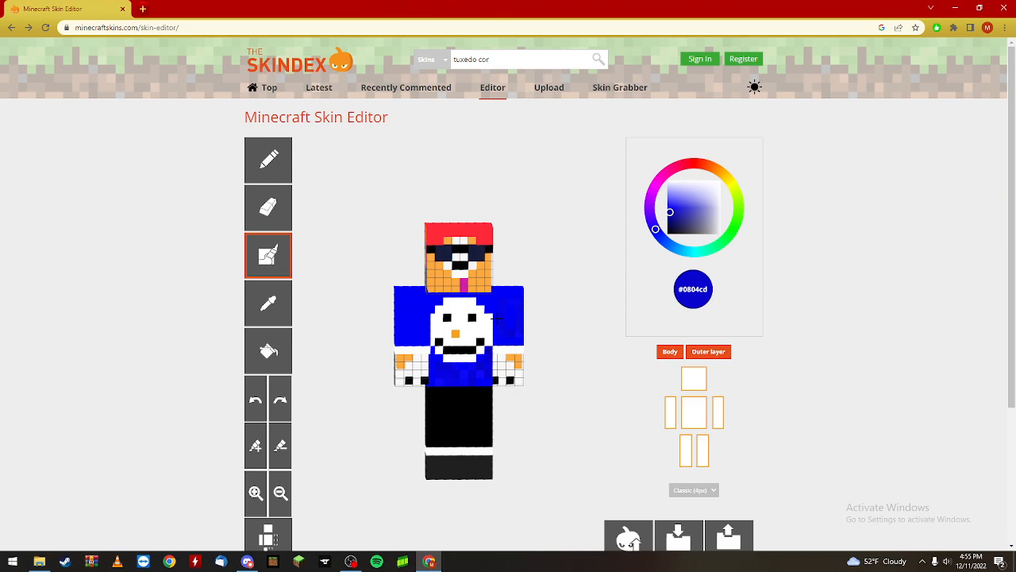
{"action": "mouse_move", "coordinate": [505, 324]}
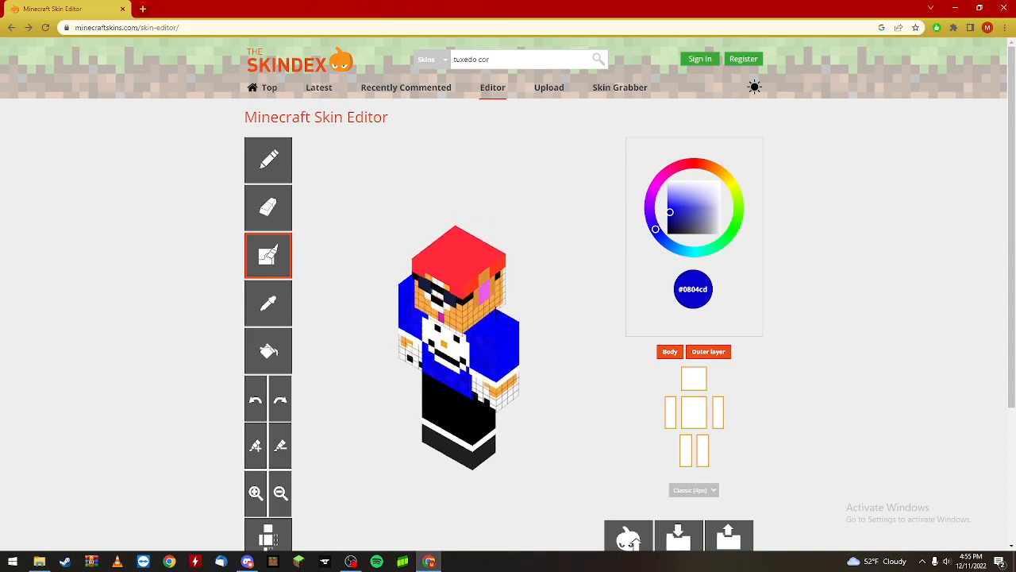
Choose dark brown (#312002) as the paint colour.
{"action": "left_click", "coordinate": [505, 362]}
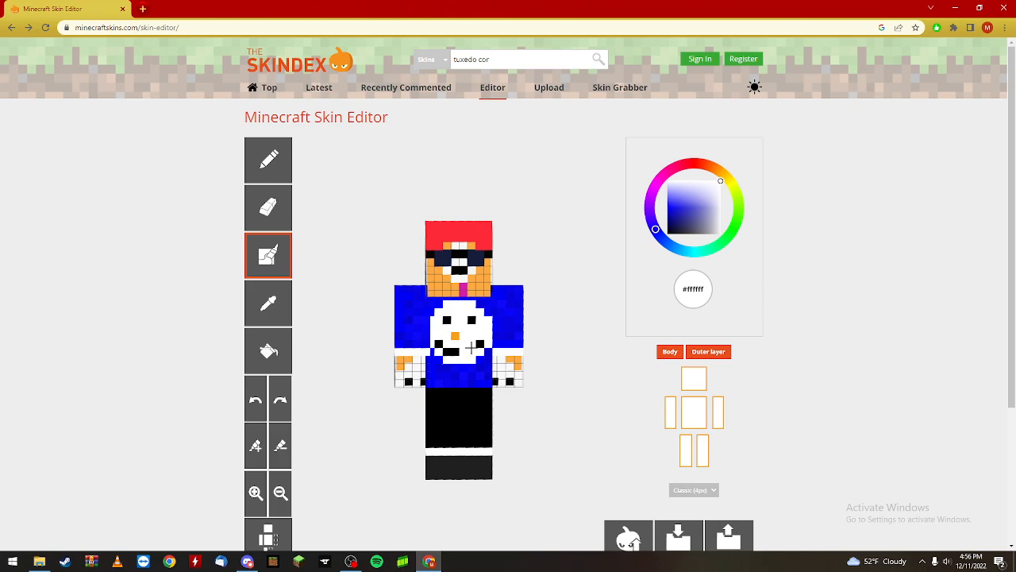
{"action": "mouse_move", "coordinate": [721, 291]}
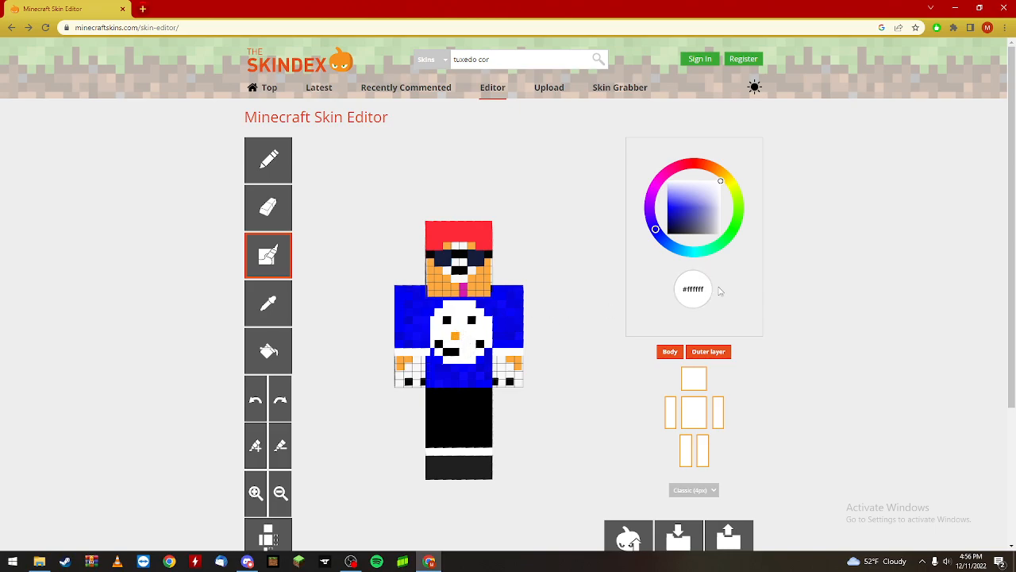
{"action": "left_click", "coordinate": [670, 229]}
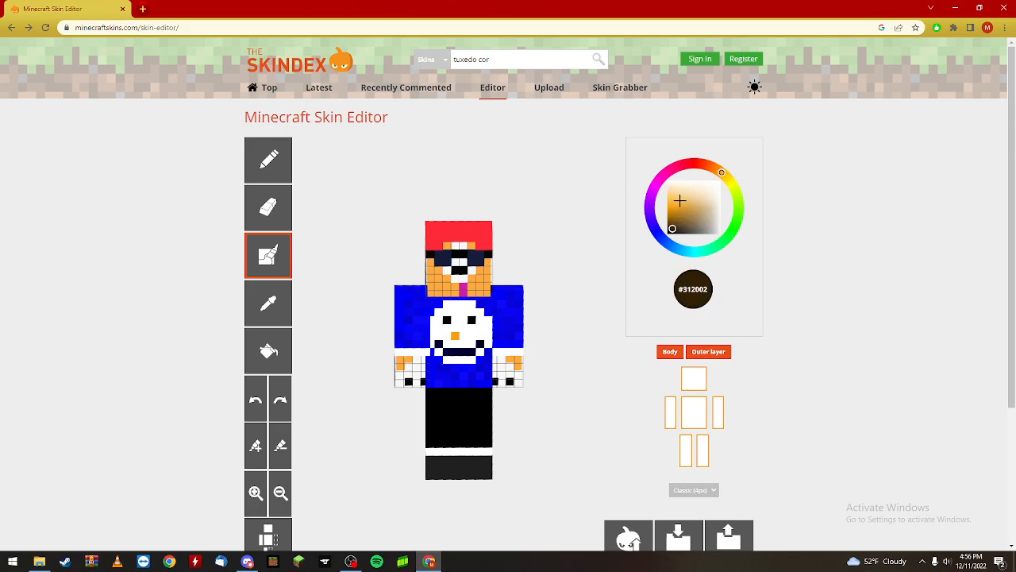
{"action": "left_click", "coordinate": [668, 208]}
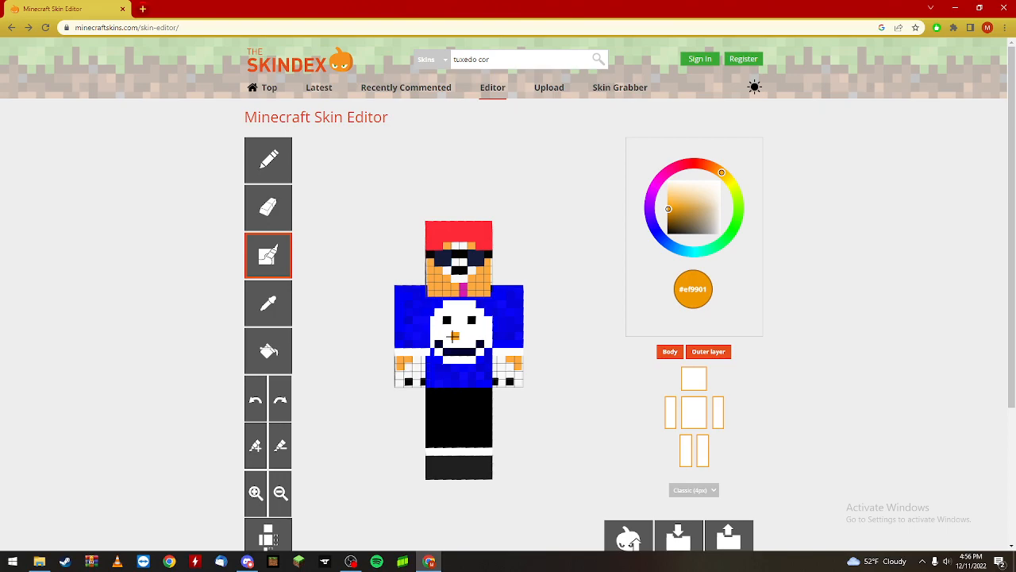
{"action": "mouse_move", "coordinate": [381, 316]}
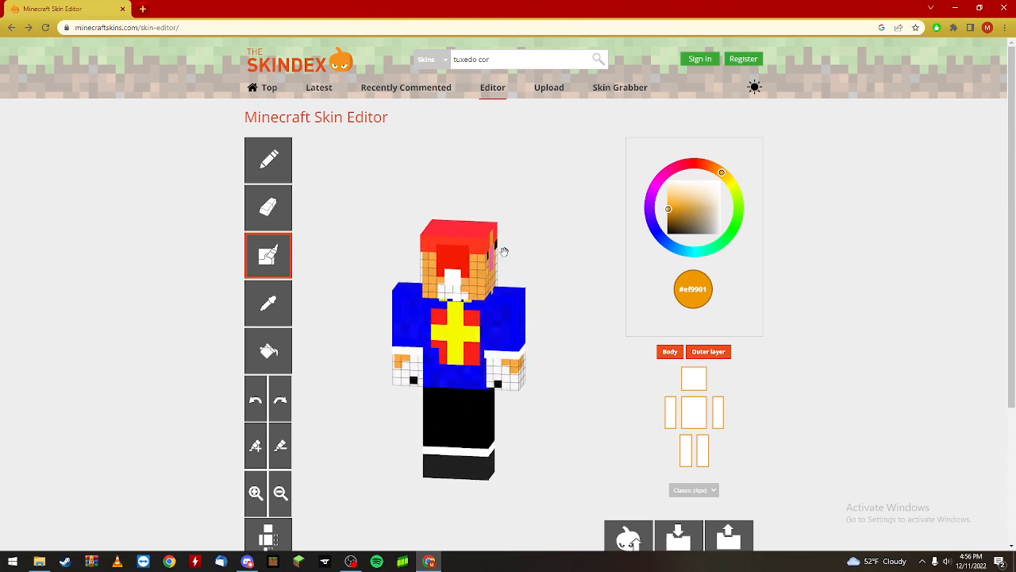
{"action": "left_click", "coordinate": [694, 162]}
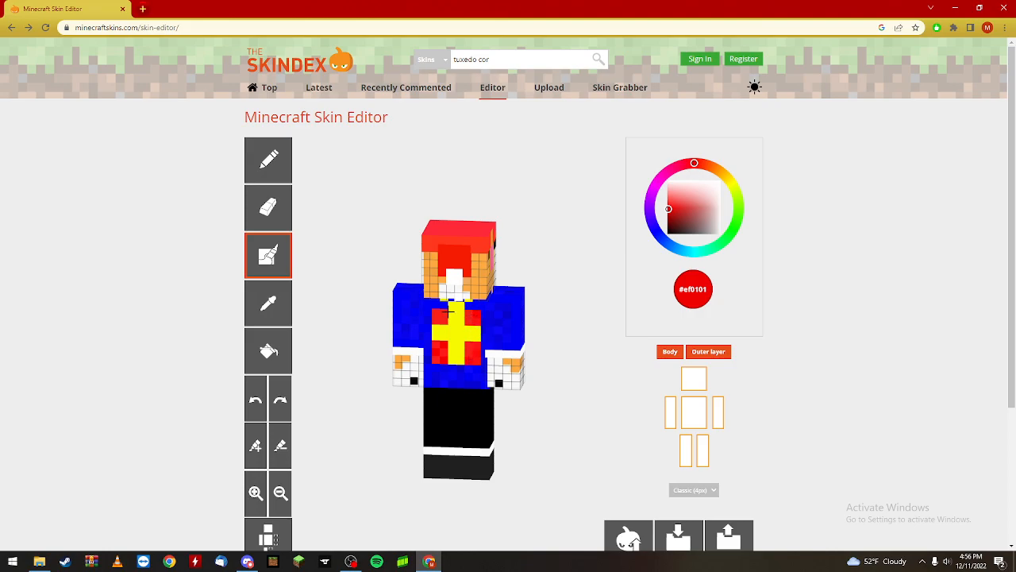
{"action": "mouse_move", "coordinate": [726, 173]}
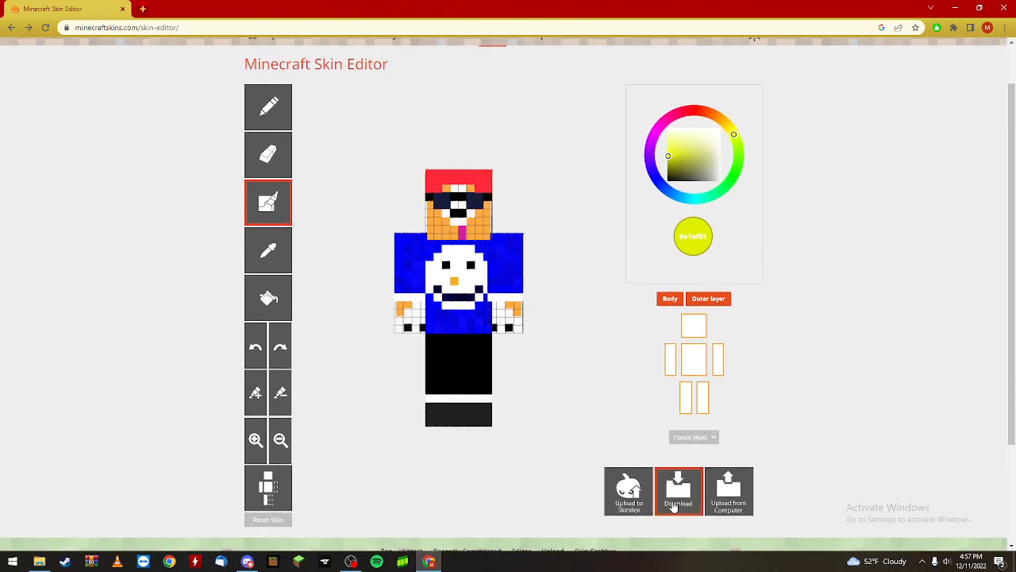
{"action": "left_click", "coordinate": [678, 490]}
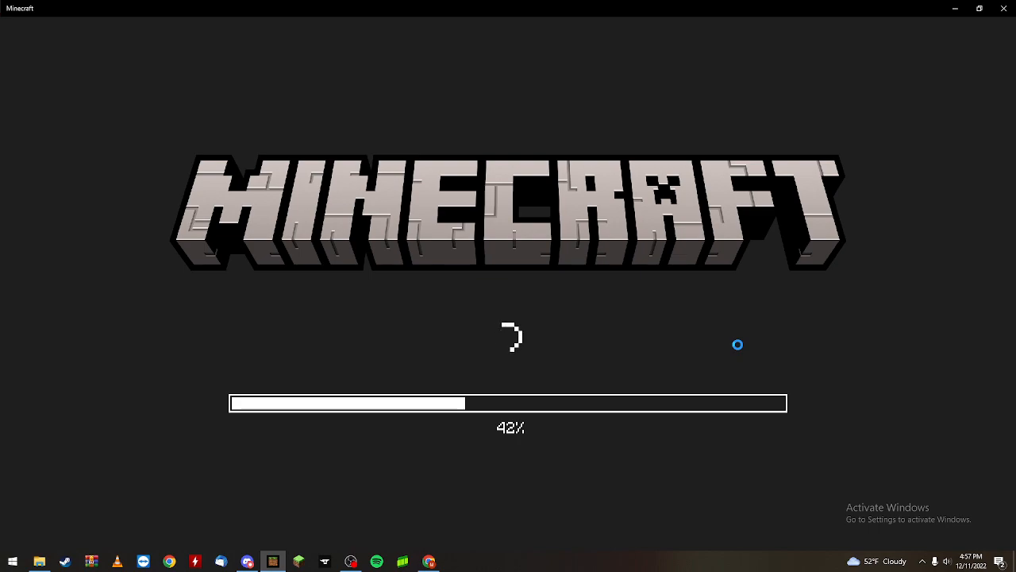
{"action": "mouse_move", "coordinate": [740, 298]}
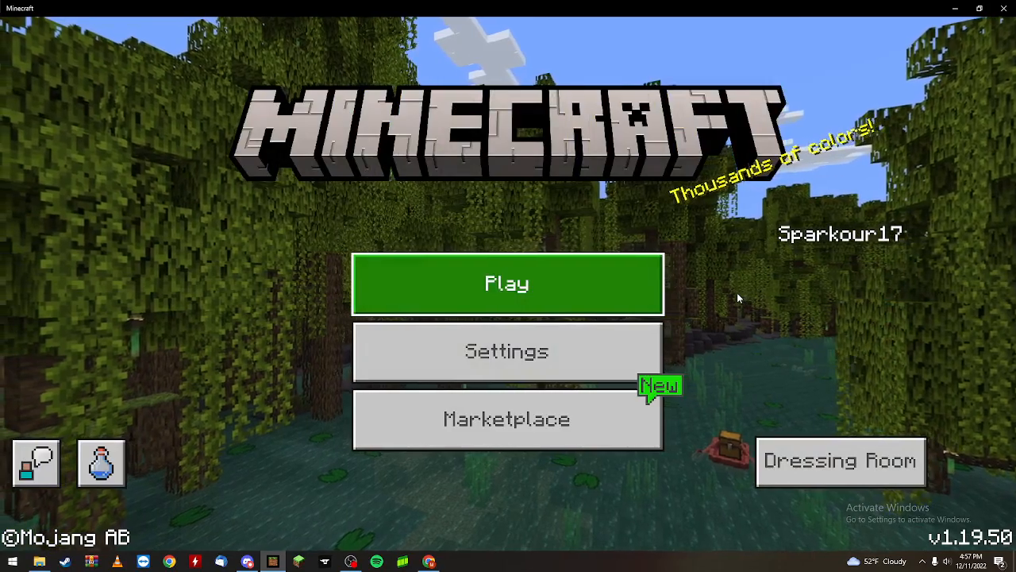
Enter the Dressing Room and start Choose New Skin to bring up the file picker.
{"action": "left_click", "coordinate": [507, 283]}
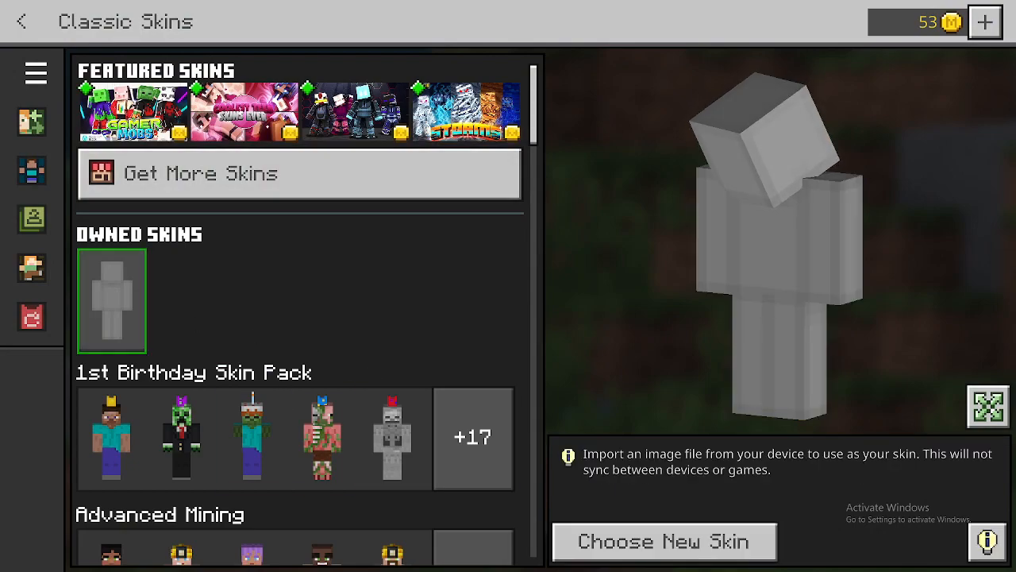
{"action": "left_click", "coordinate": [663, 540]}
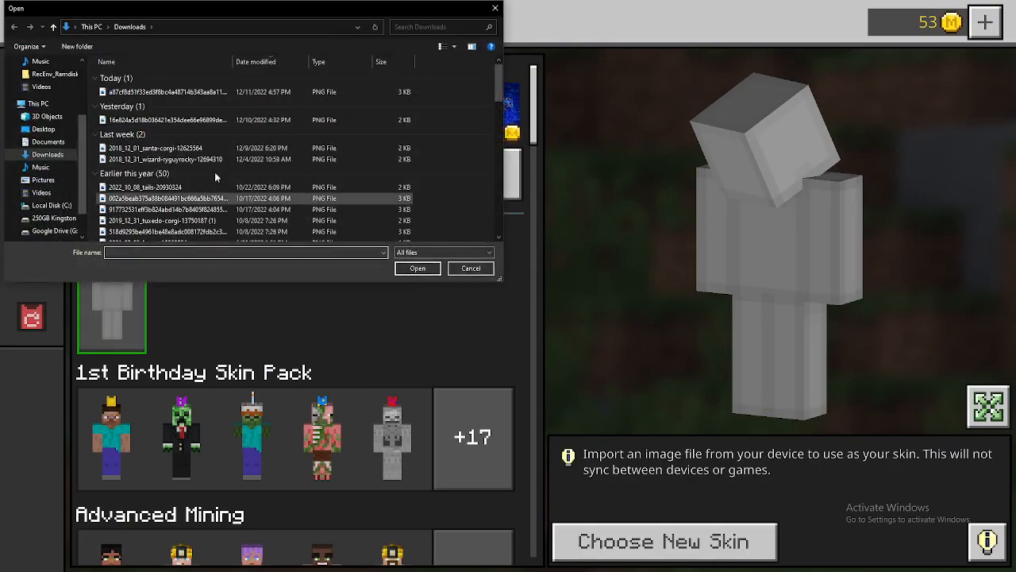
Choose the newly downloaded skin PNG and import it.
{"action": "left_click", "coordinate": [183, 90]}
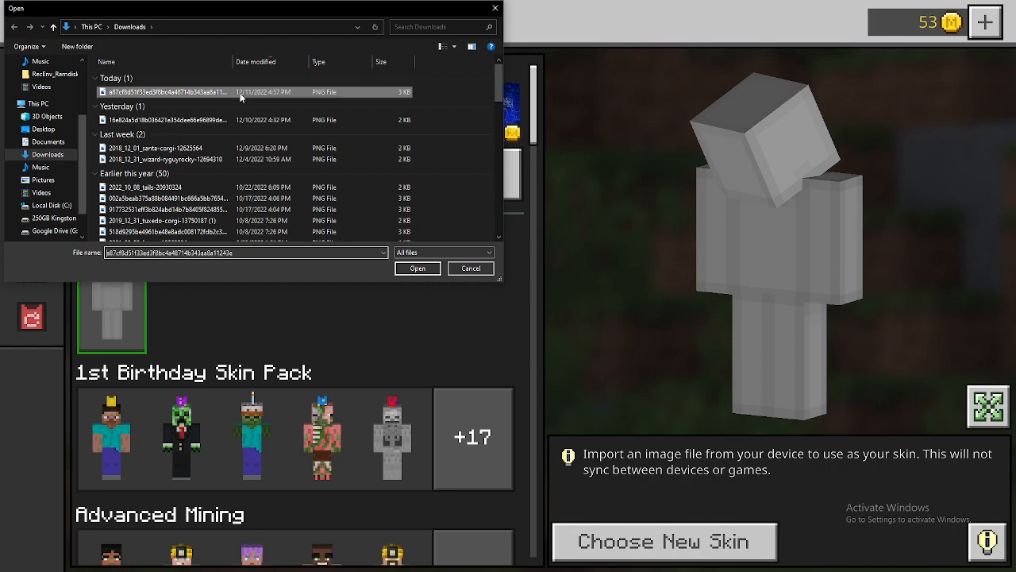
{"action": "left_click", "coordinate": [416, 267]}
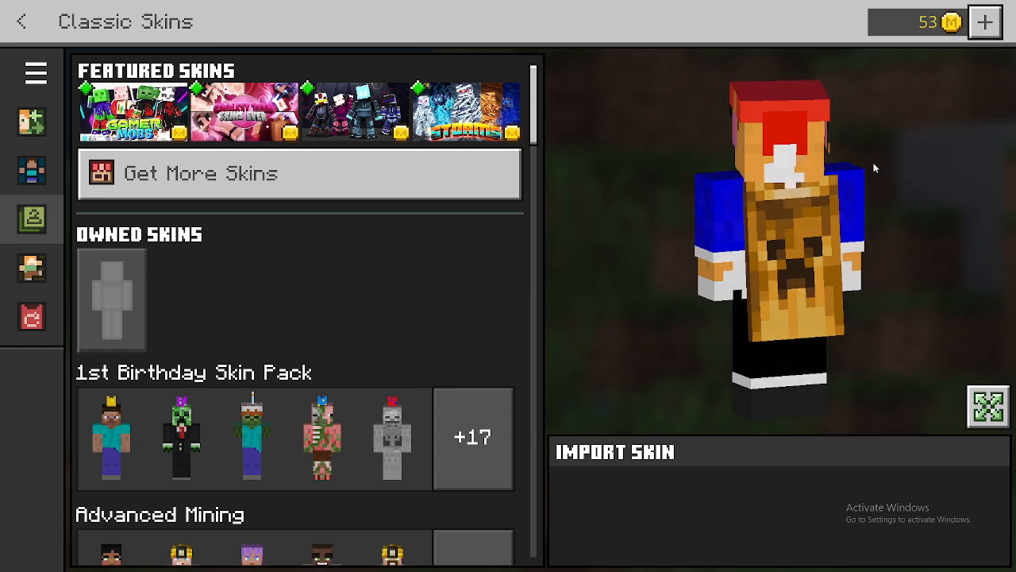
Browse the Character Creator and capes, dismiss the notice, then return to Classic Skins.
{"action": "left_click", "coordinate": [32, 168]}
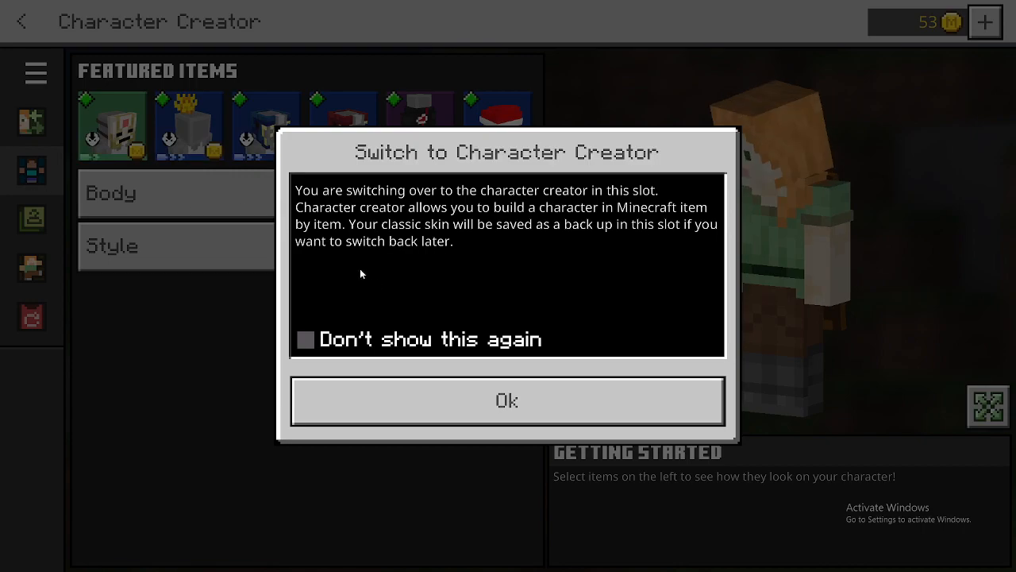
{"action": "left_click", "coordinate": [31, 311]}
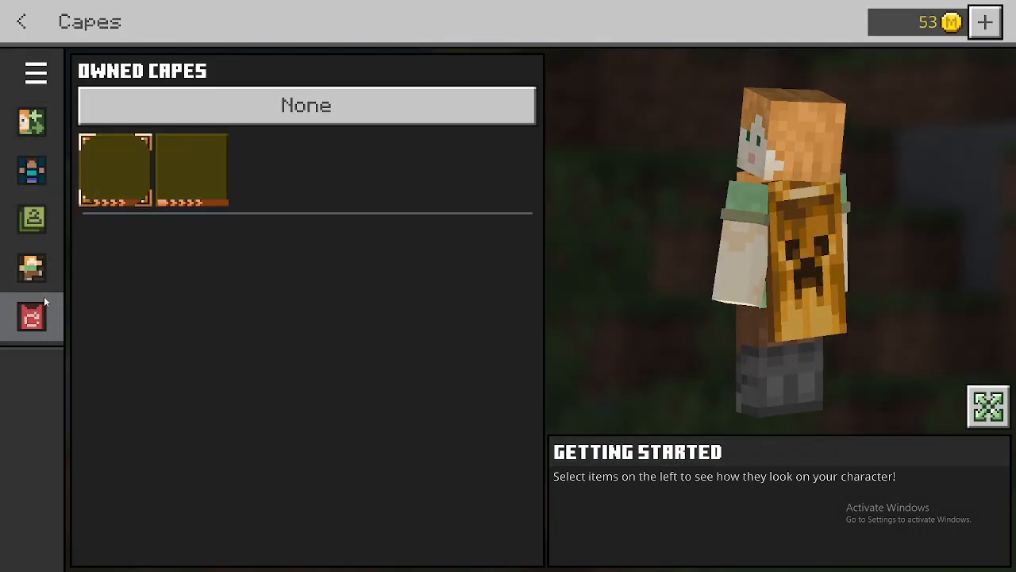
{"action": "left_click", "coordinate": [31, 170]}
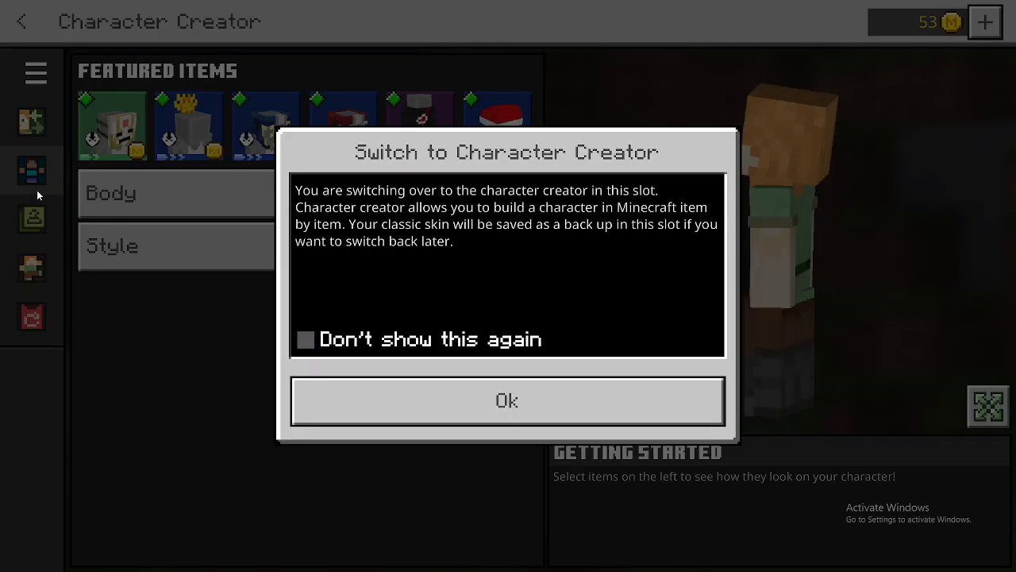
{"action": "left_click", "coordinate": [305, 340]}
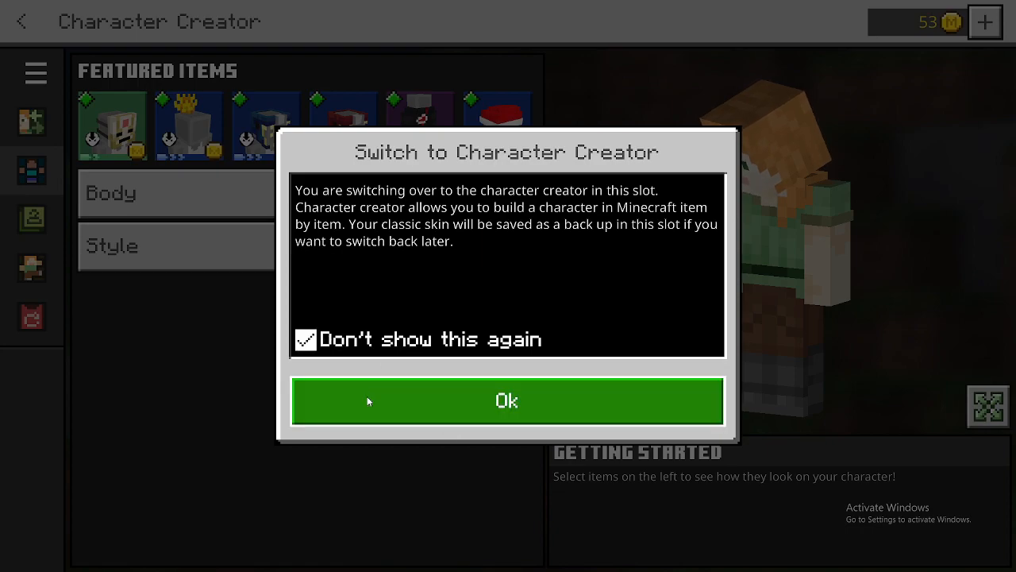
{"action": "left_click", "coordinate": [506, 400]}
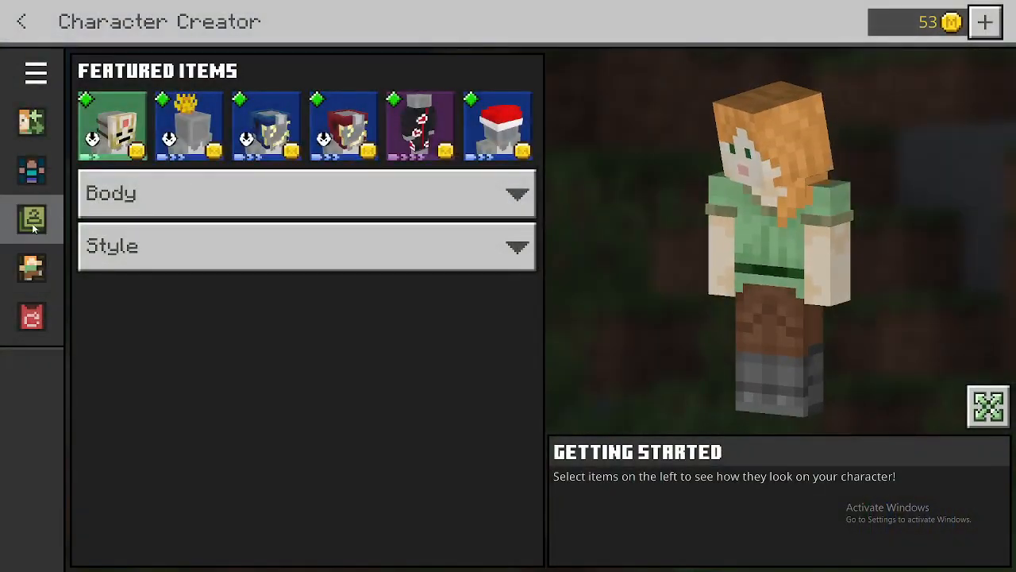
{"action": "left_click", "coordinate": [32, 219]}
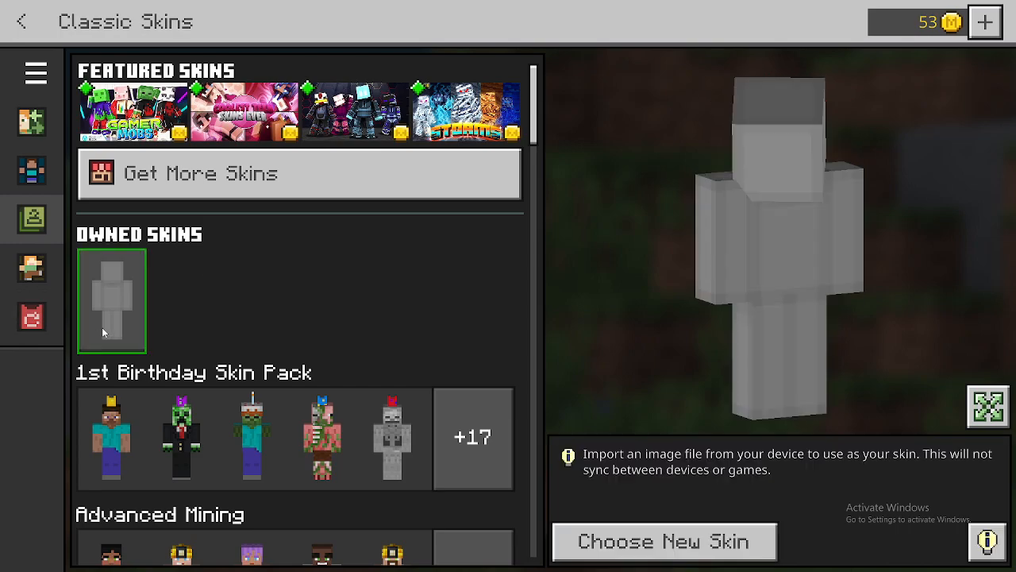
Import the snowman-shirt skin PNG, choose its model type, and return to the title screen.
{"action": "left_click", "coordinate": [665, 542]}
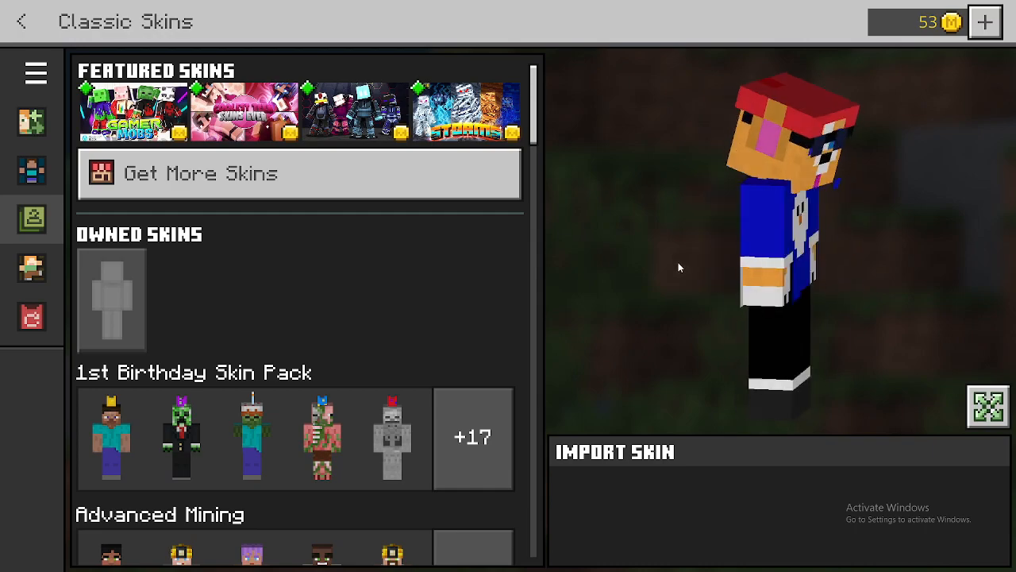
{"action": "left_click", "coordinate": [111, 298]}
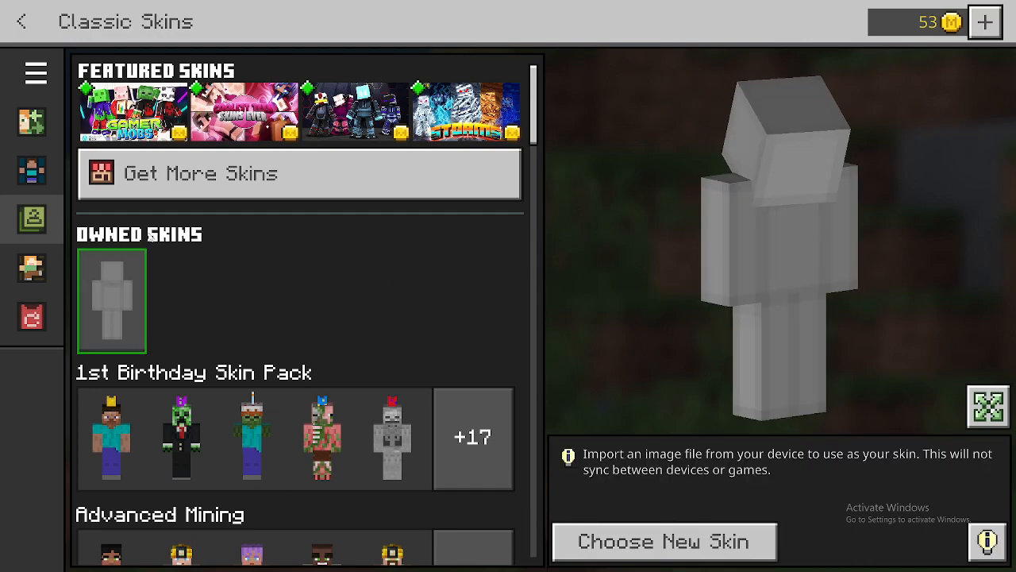
{"action": "left_click", "coordinate": [663, 542]}
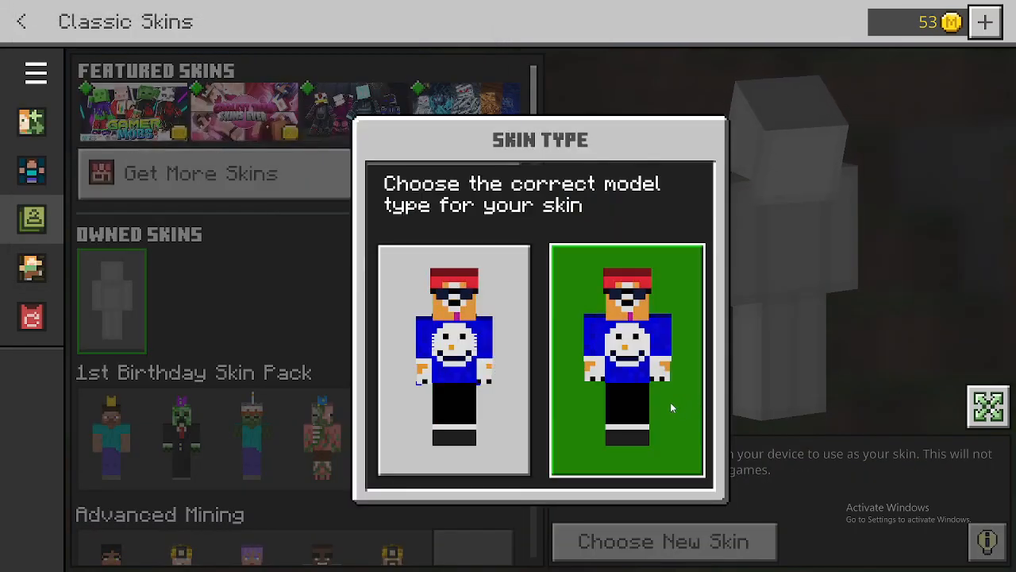
{"action": "left_click", "coordinate": [625, 357]}
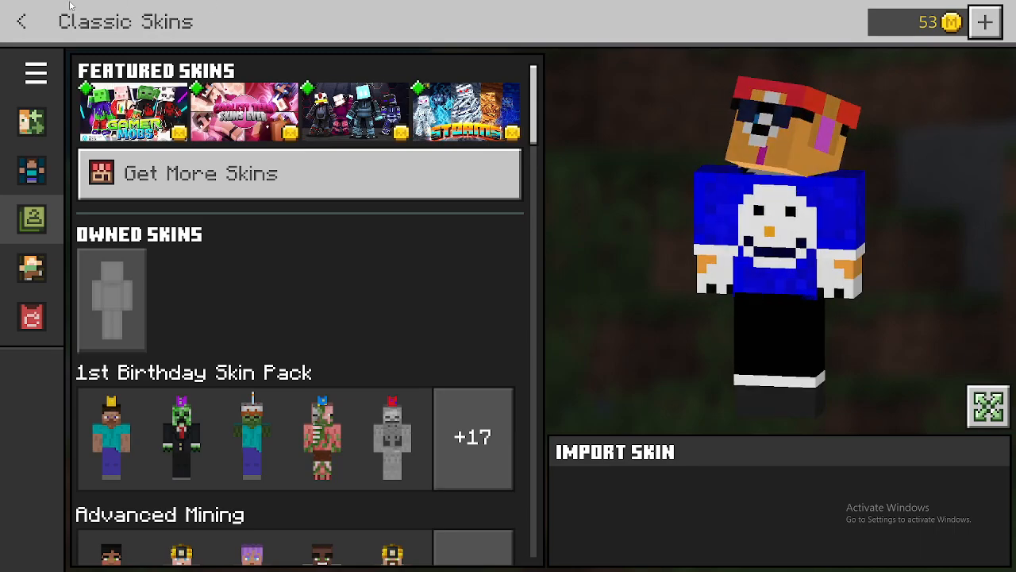
{"action": "left_click", "coordinate": [22, 21]}
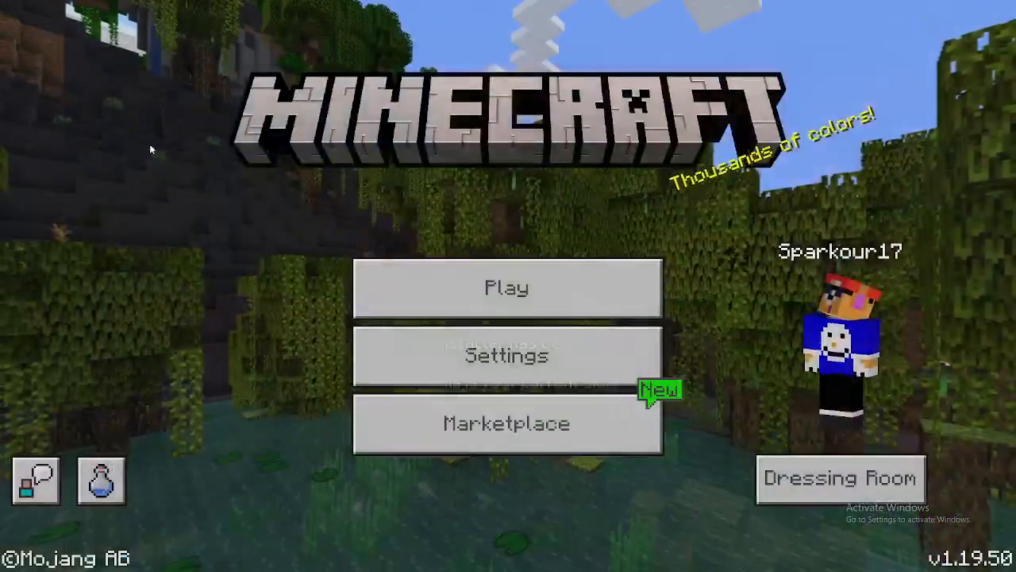
Join your own Realm from the Play worlds list.
{"action": "left_click", "coordinate": [506, 289]}
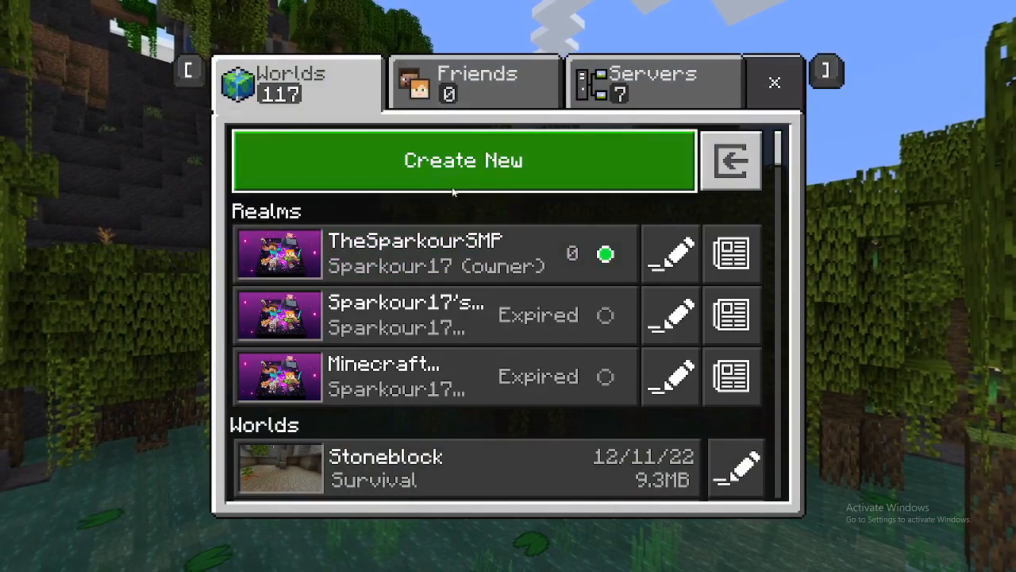
{"action": "left_click", "coordinate": [436, 253]}
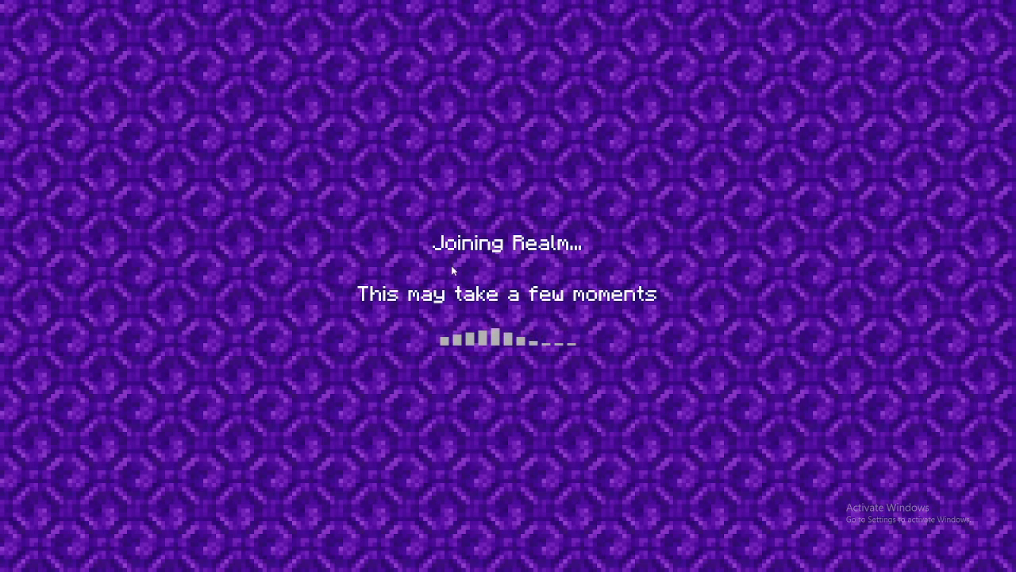
{"action": "mouse_move", "coordinate": [450, 365]}
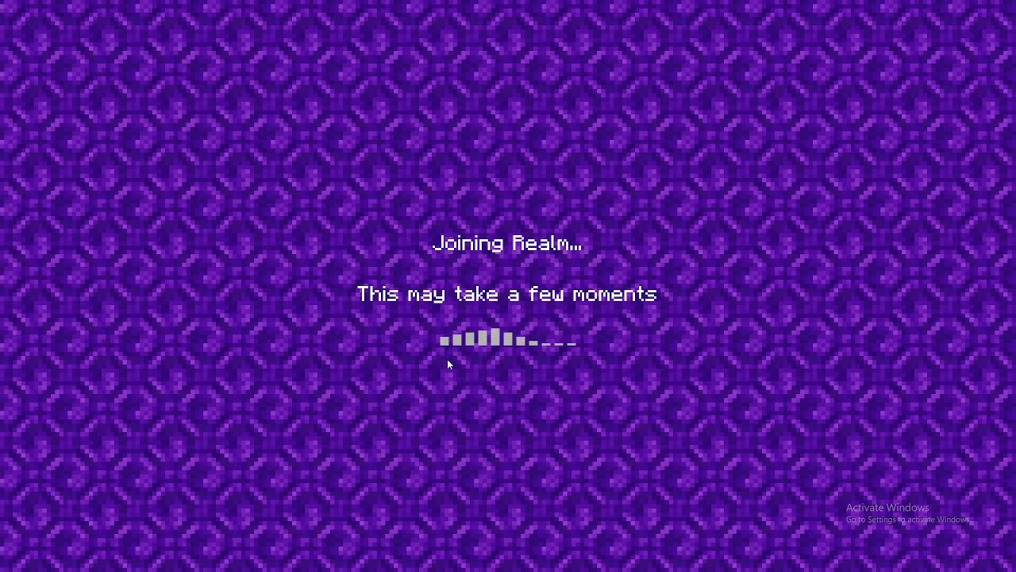
{"action": "mouse_move", "coordinate": [540, 141]}
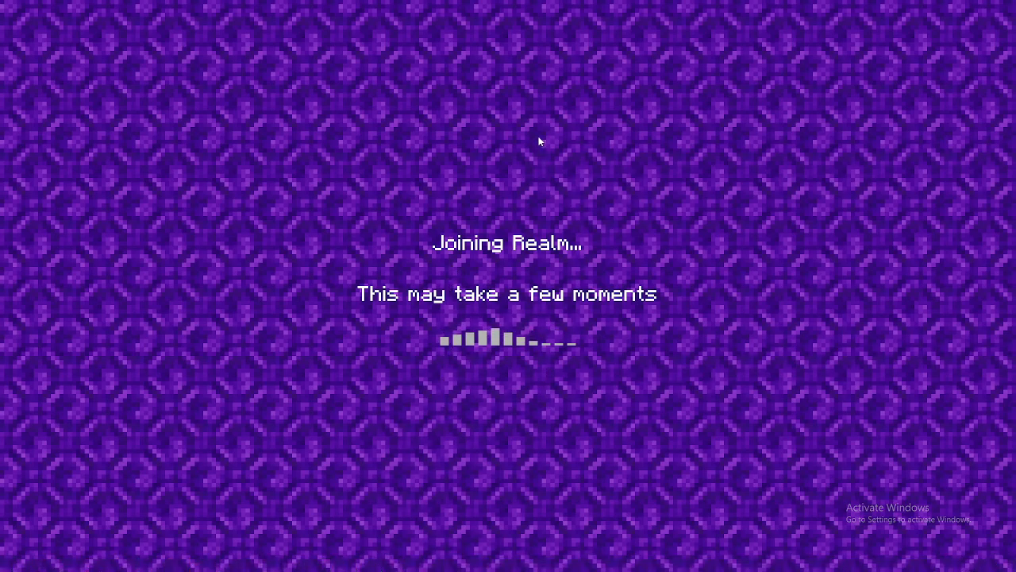
{"action": "mouse_move", "coordinate": [533, 143]}
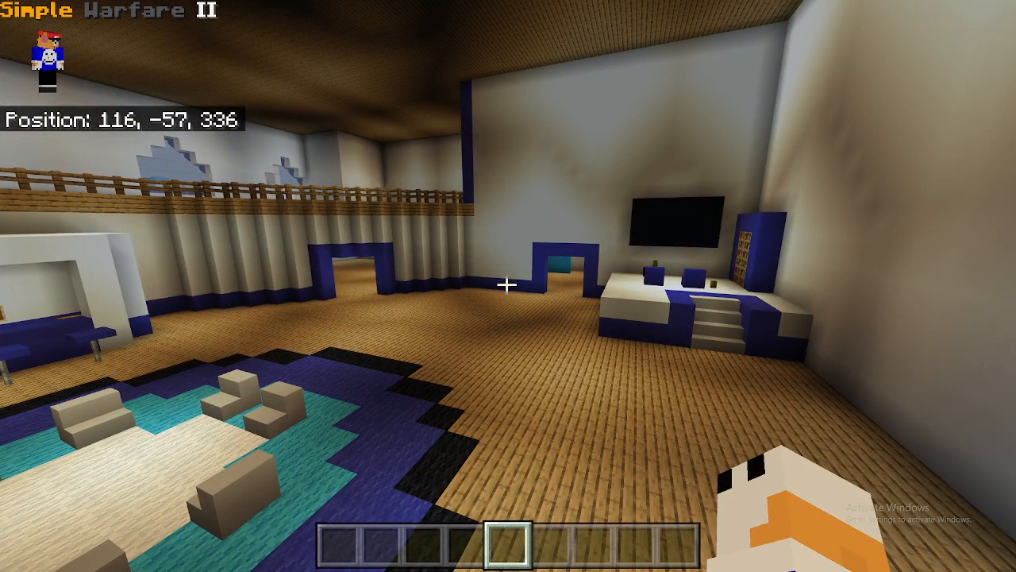
{"action": "mouse_move", "coordinate": [508, 286]}
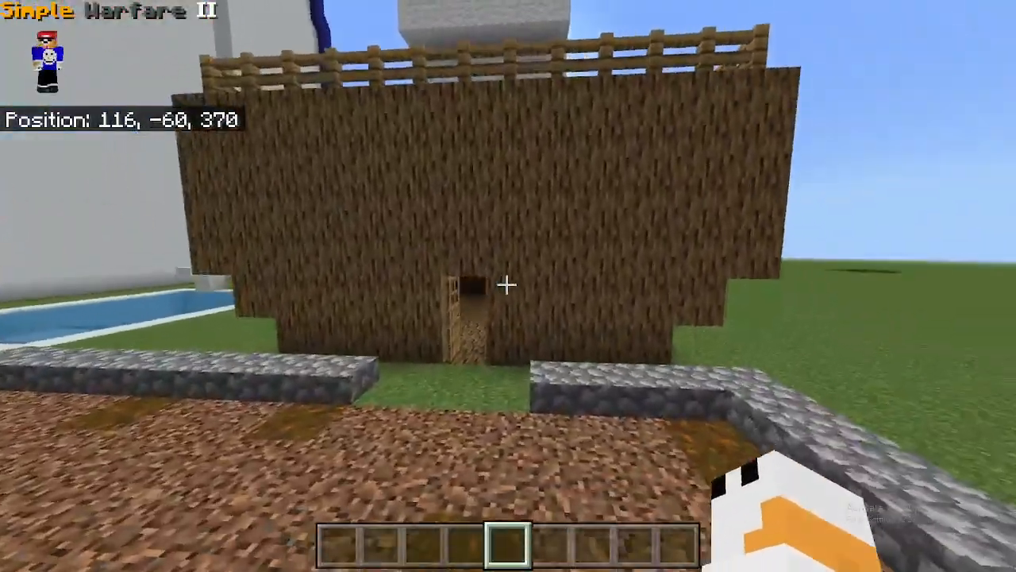
{"action": "mouse_move", "coordinate": [508, 286]}
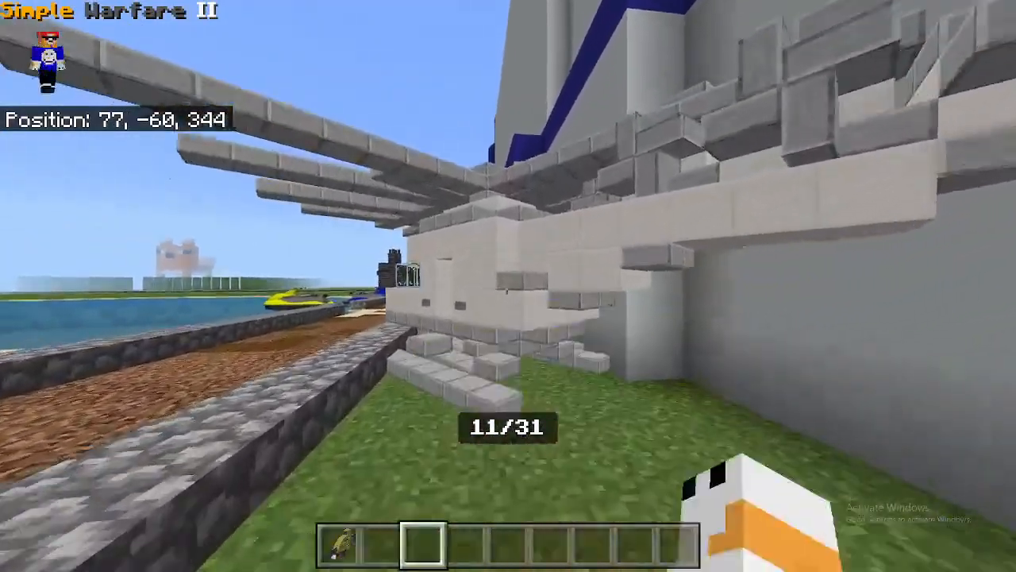
{"action": "key", "text": "e"}
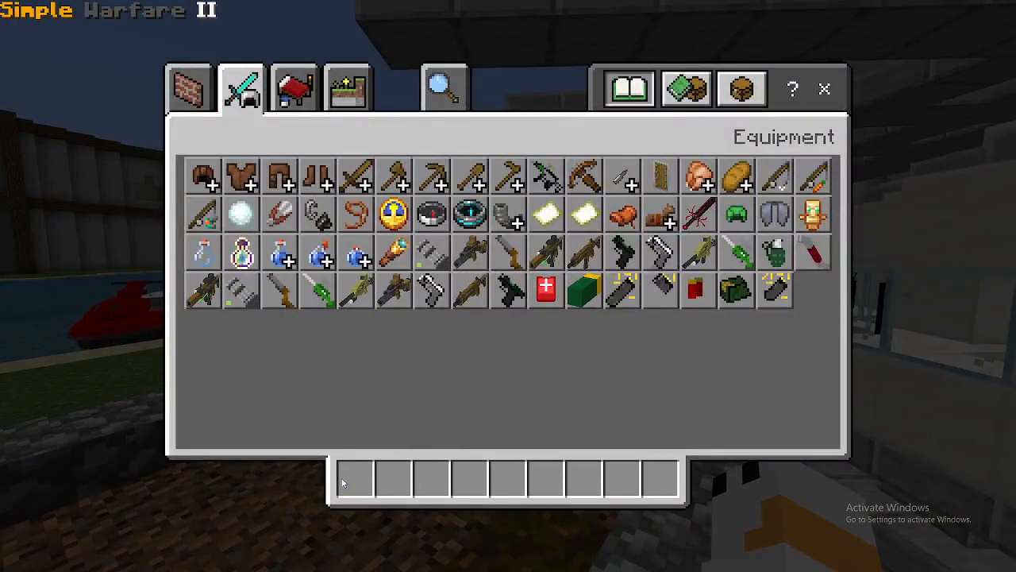
{"action": "key", "text": "Escape"}
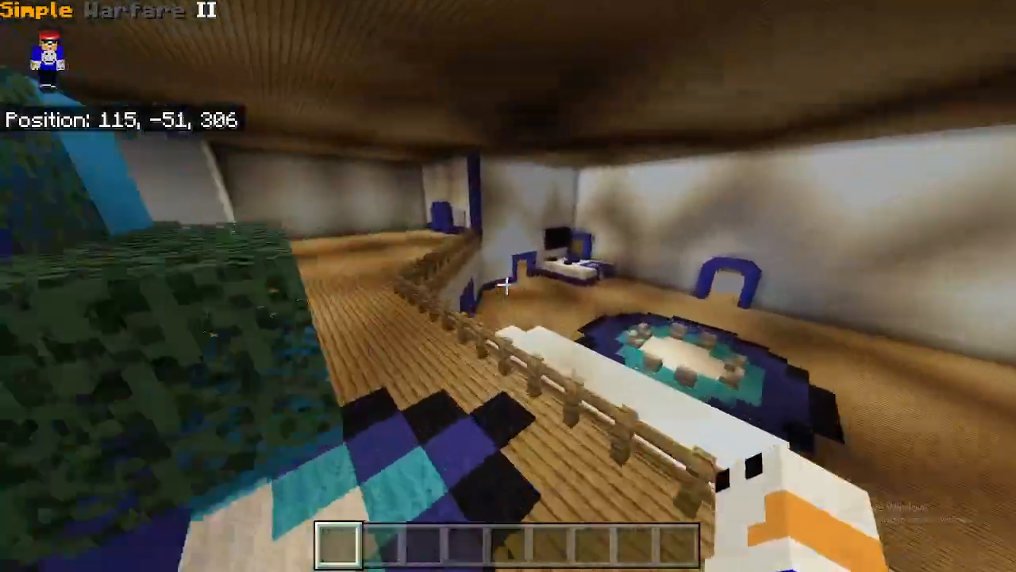
{"action": "mouse_move", "coordinate": [508, 285]}
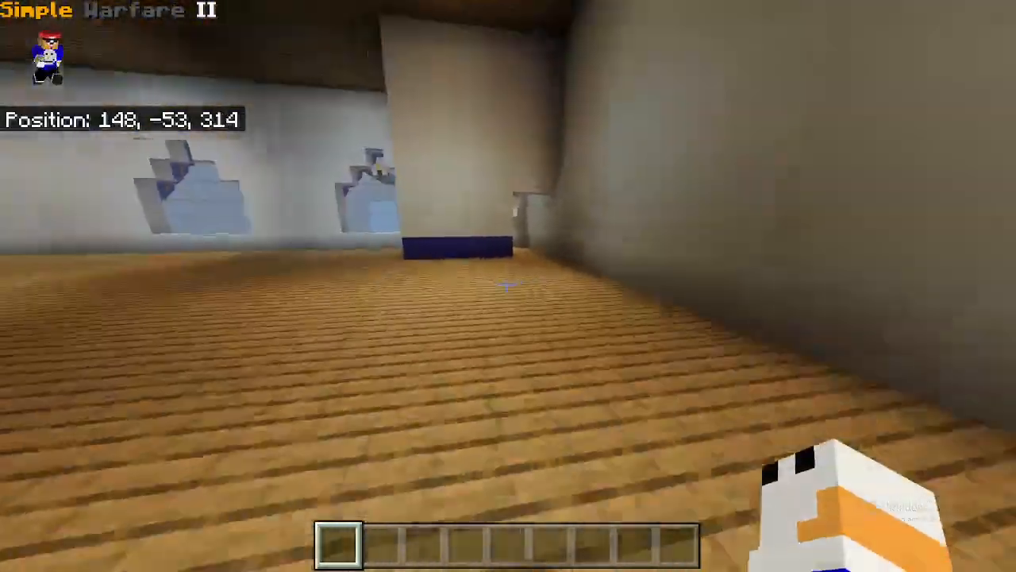
{"action": "mouse_move", "coordinate": [508, 286]}
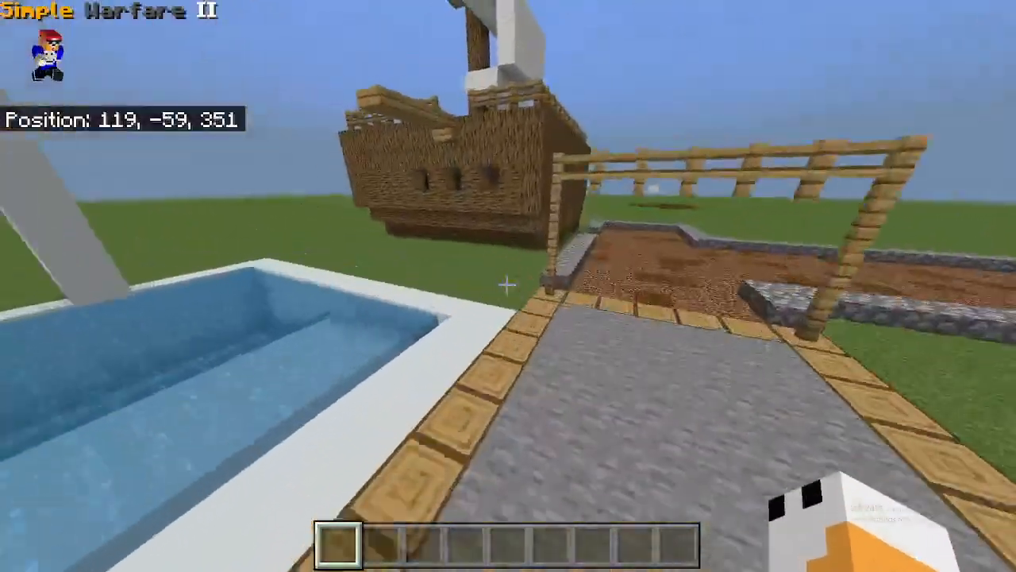
{"action": "mouse_move", "coordinate": [508, 285]}
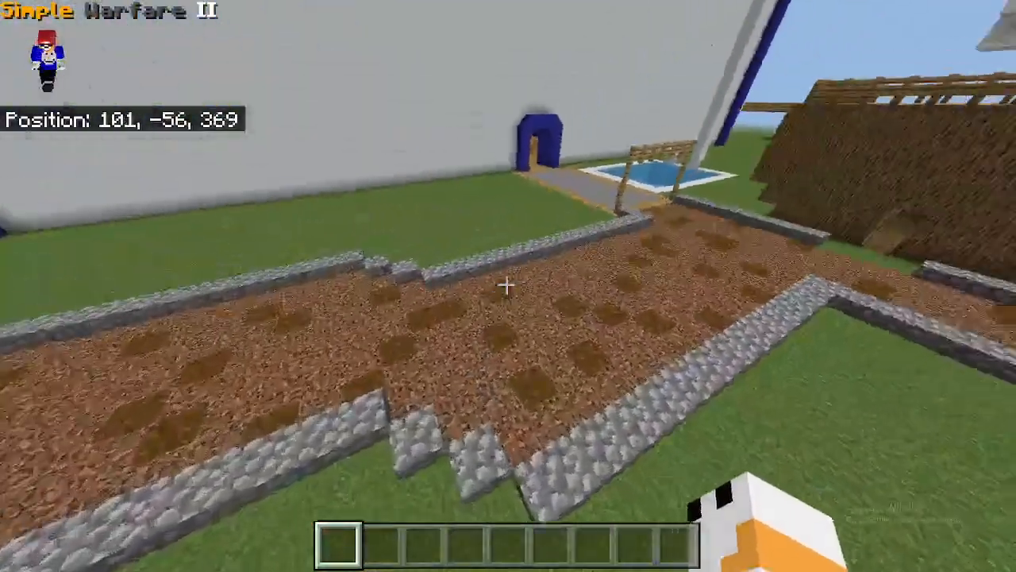
{"action": "mouse_move", "coordinate": [508, 286]}
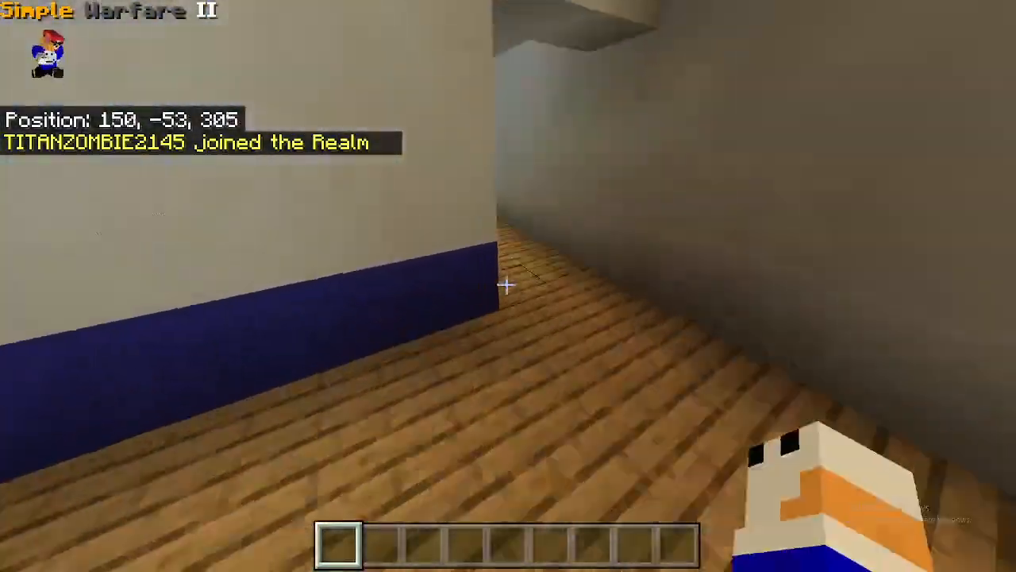
{"action": "mouse_move", "coordinate": [508, 286]}
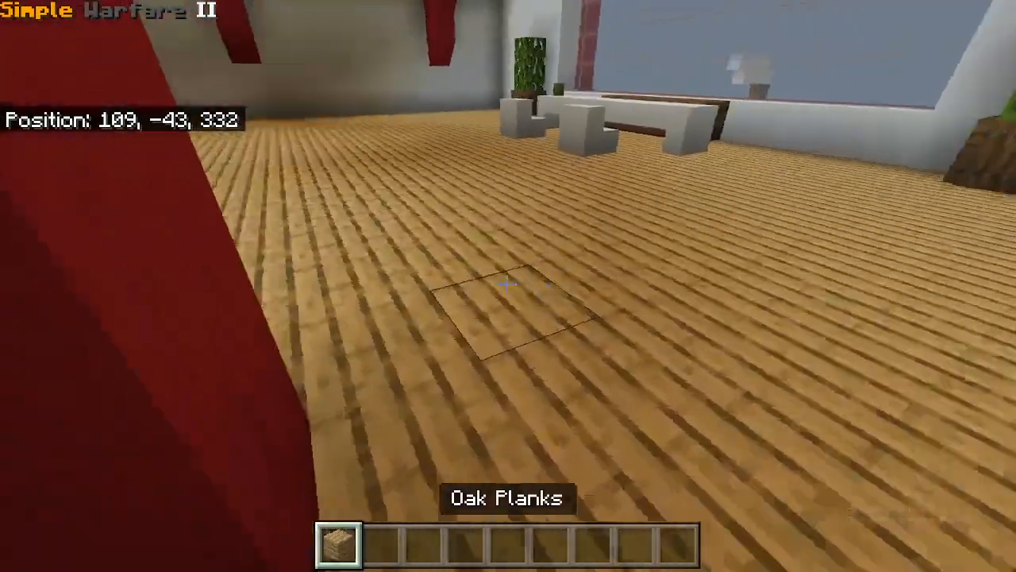
Walk forward toward the spot in the Simple Warfare II realm before browsing equipment items.
{"action": "key", "text": "w"}
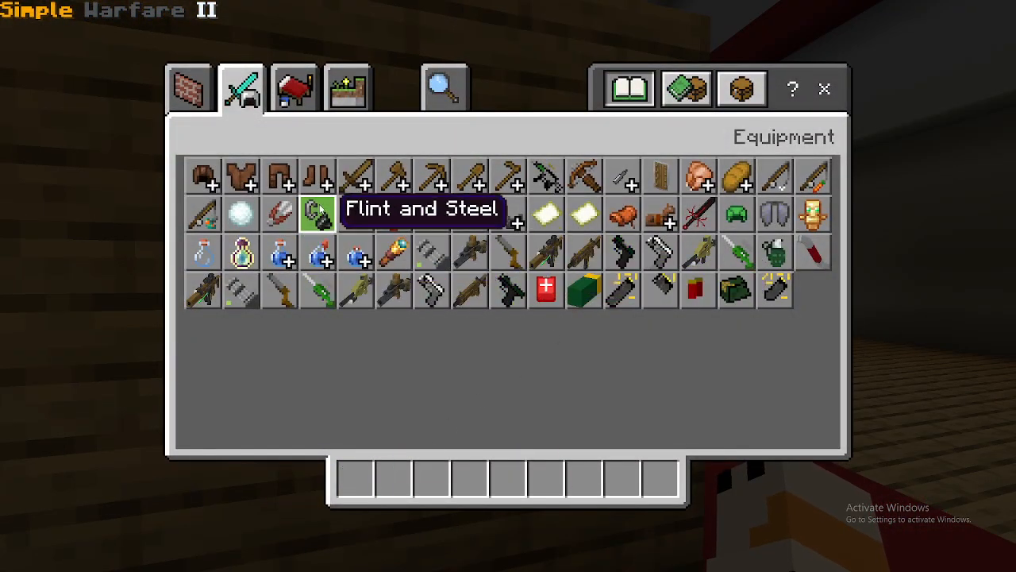
Leave the inventory with flint and steel kept in the hotbar, facing the plank wall.
{"action": "key", "text": "Escape"}
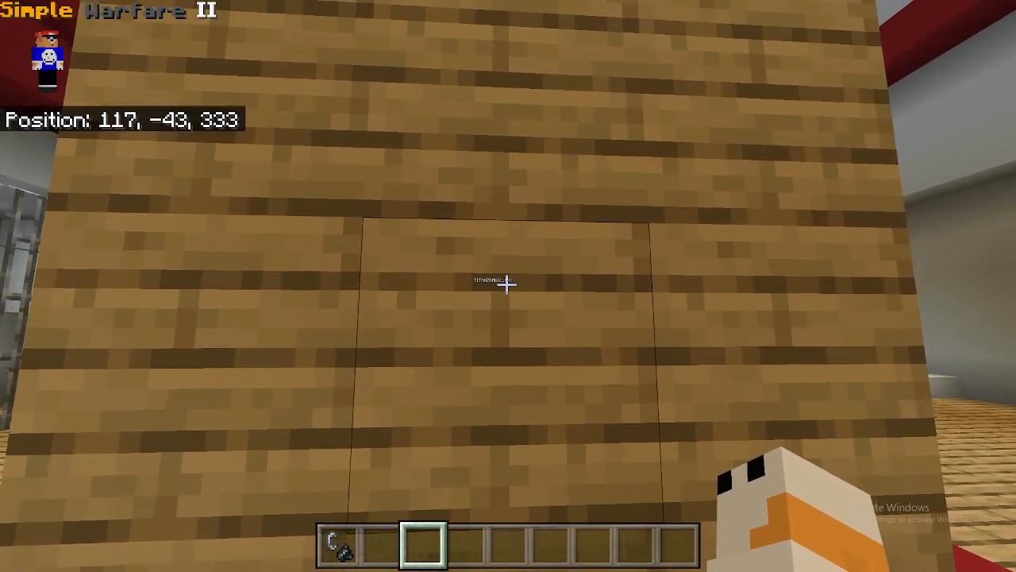
{"action": "mouse_move", "coordinate": [508, 286]}
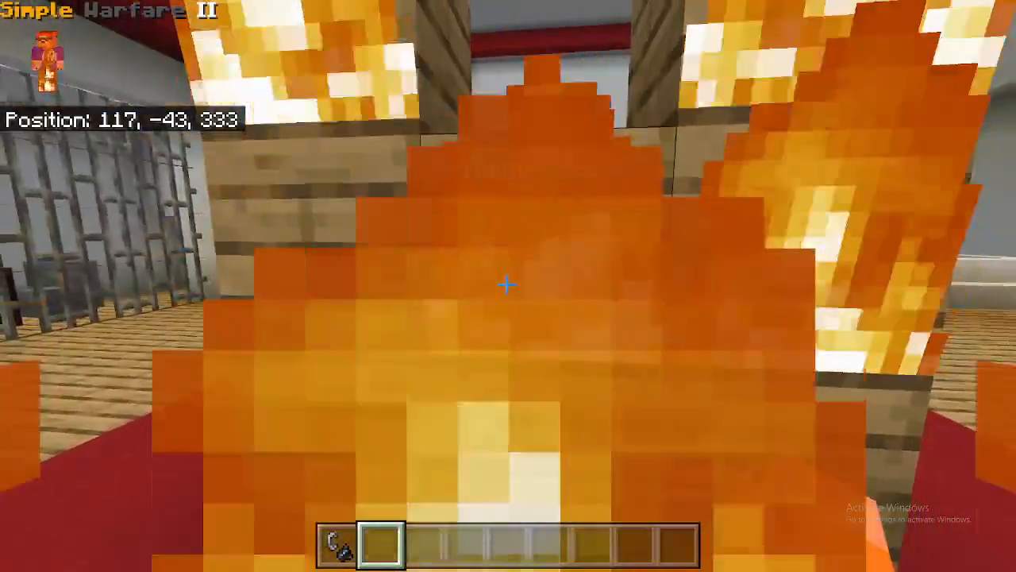
{"action": "key", "text": "e"}
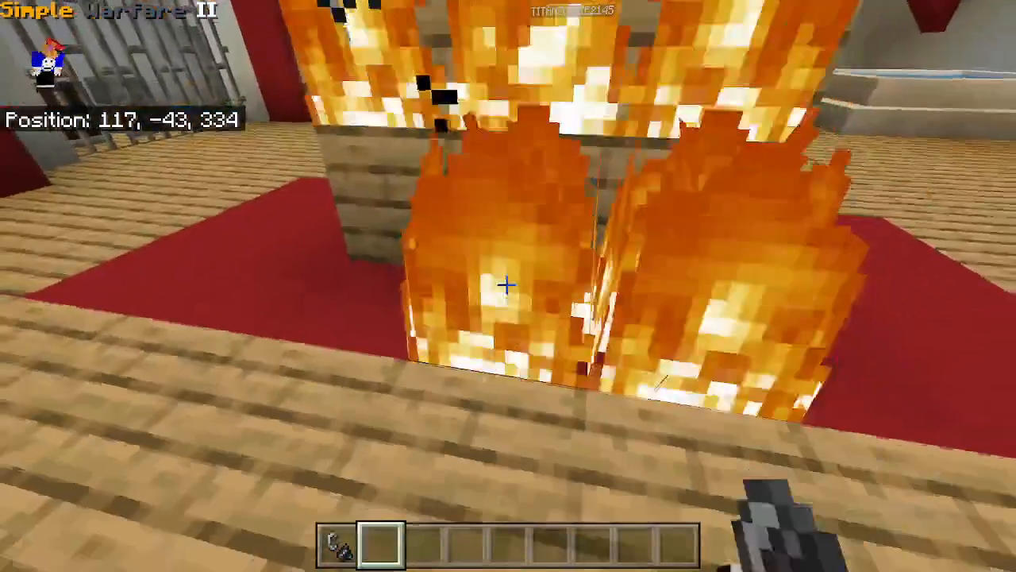
{"action": "mouse_move", "coordinate": [508, 286]}
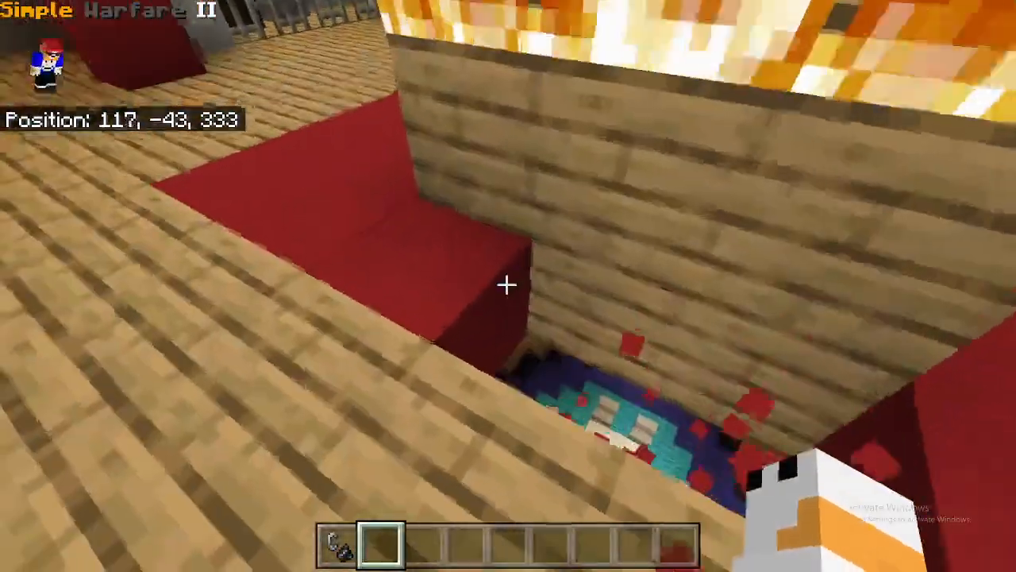
{"action": "key", "text": "e"}
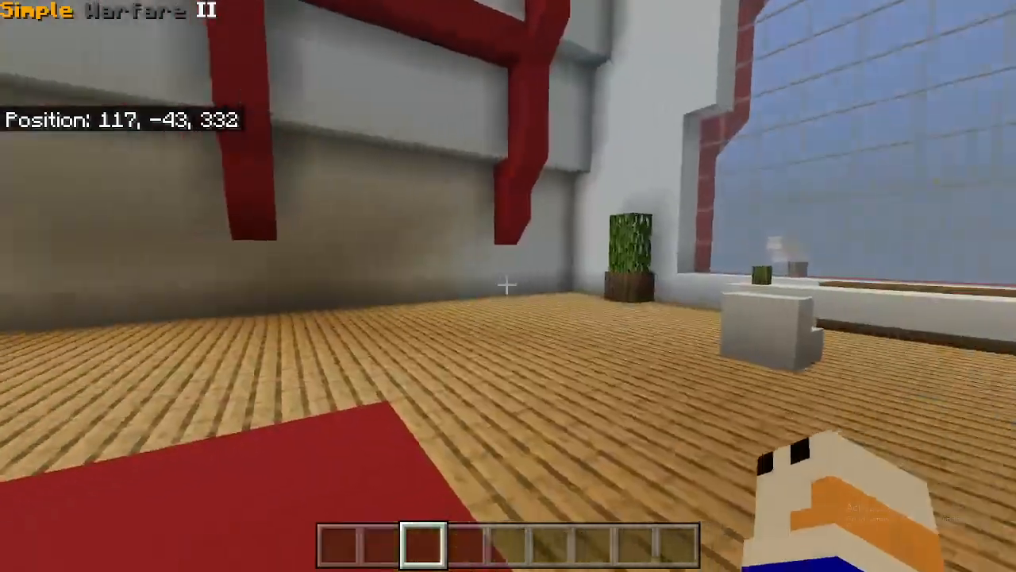
{"action": "mouse_move", "coordinate": [508, 286]}
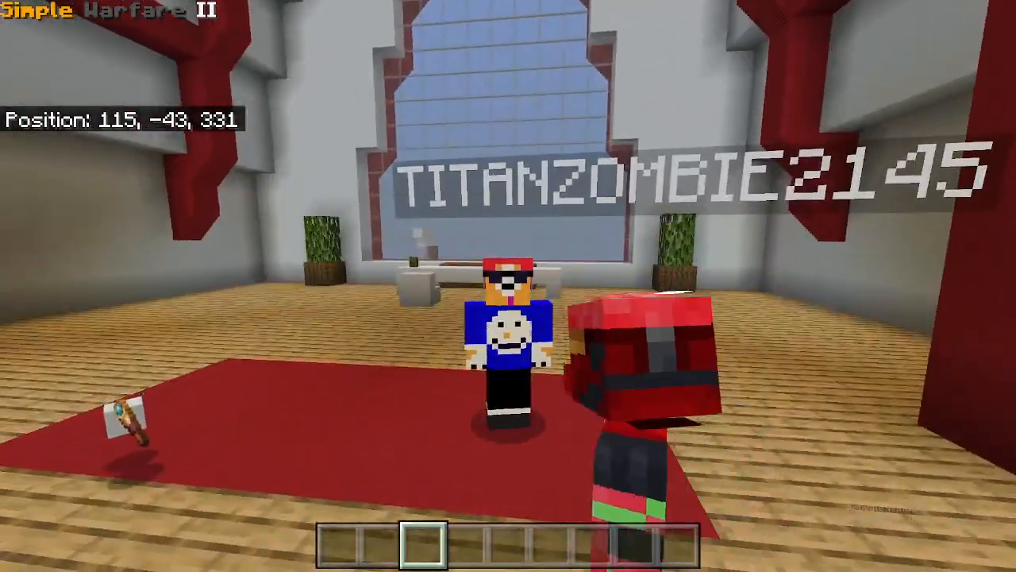
{"action": "mouse_move", "coordinate": [508, 285]}
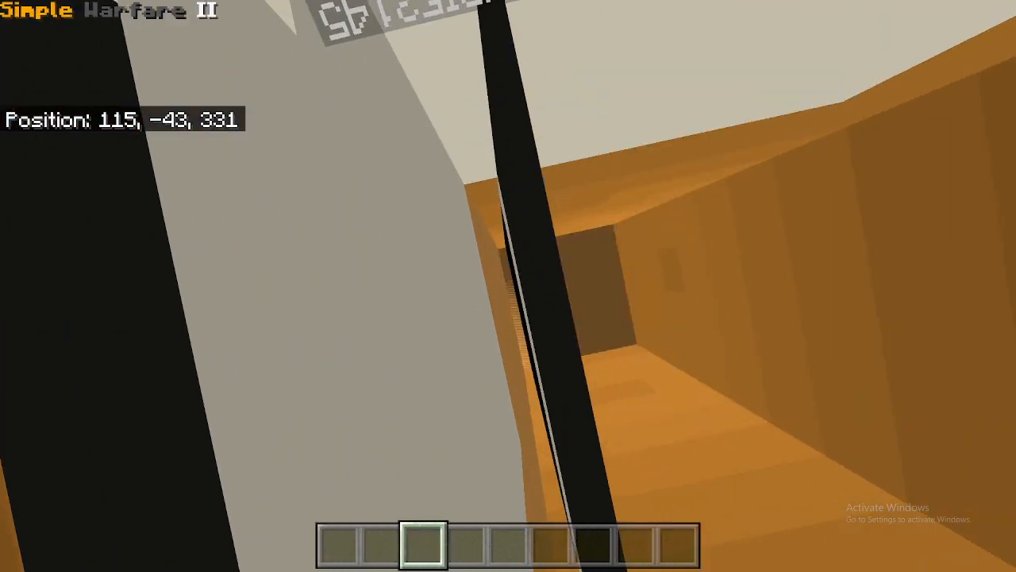